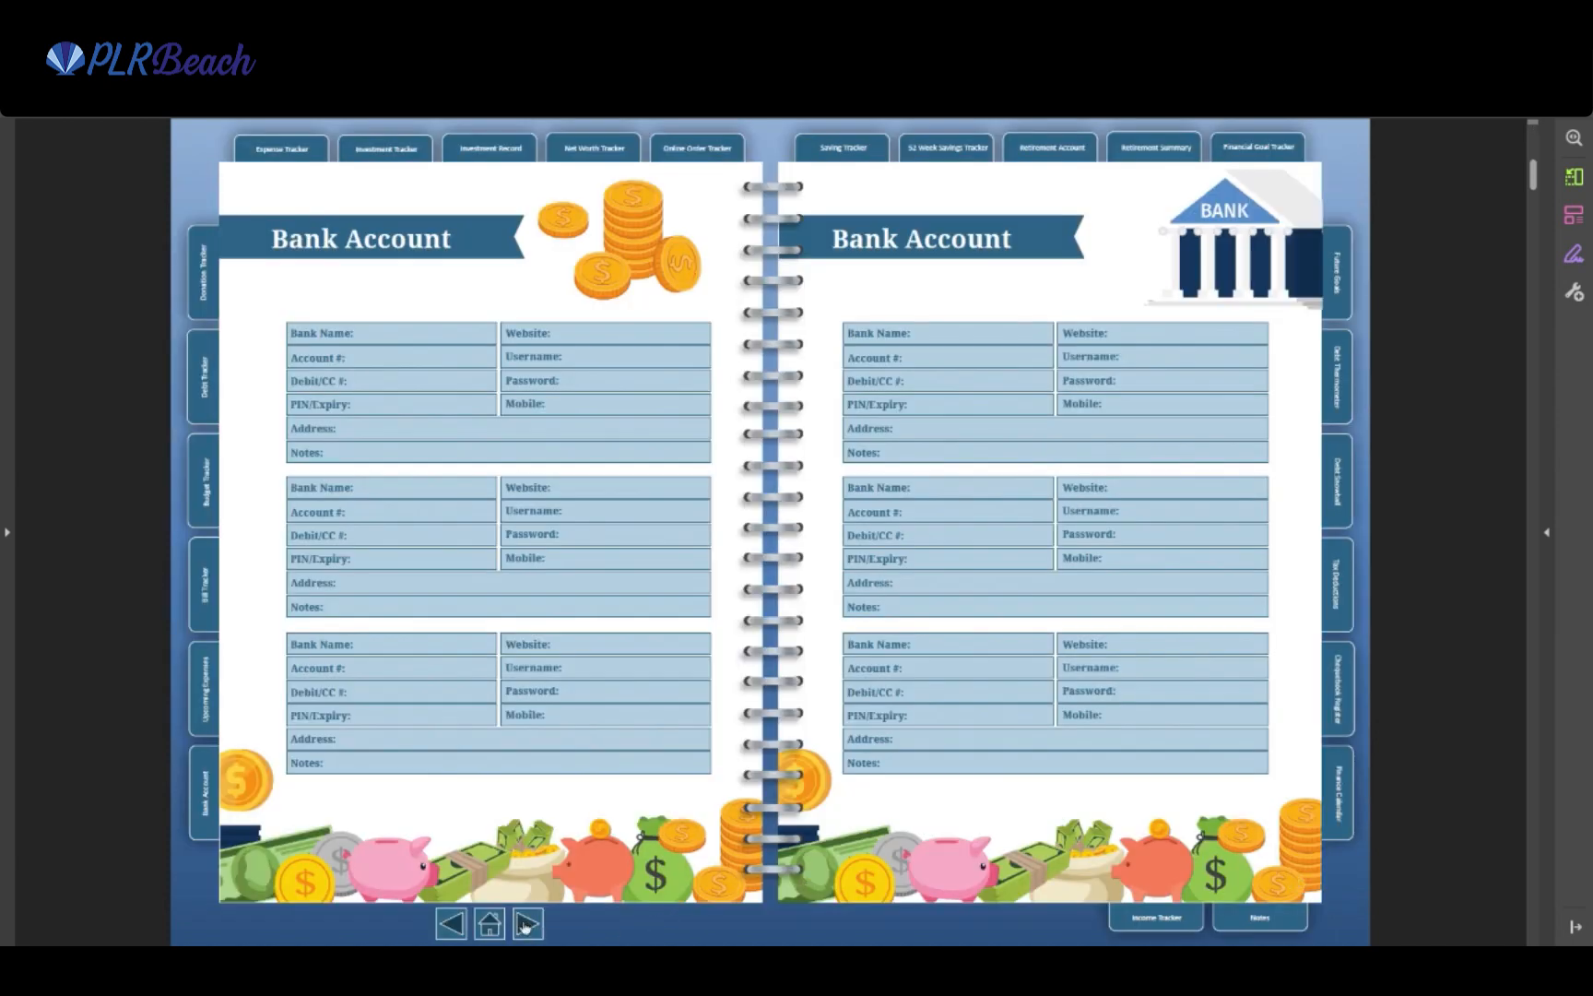
Page through the tracker spreads from Upcoming Expenses to Savings Tracker
{"action": "left_click", "coordinate": [526, 924]}
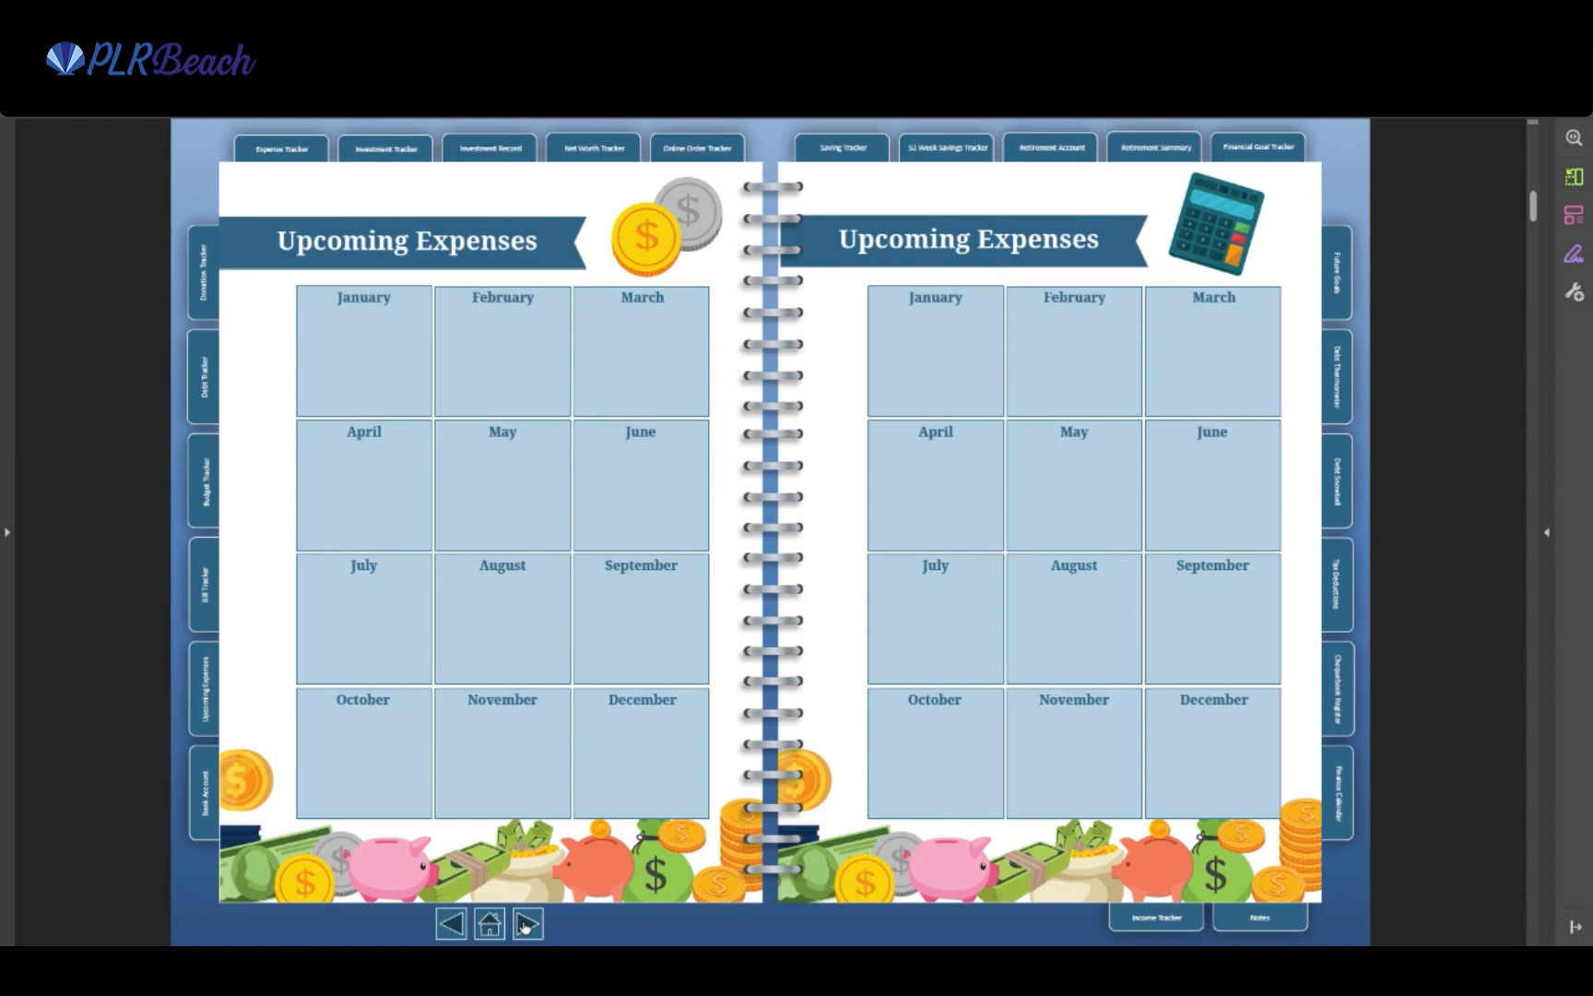
{"action": "left_click", "coordinate": [526, 924]}
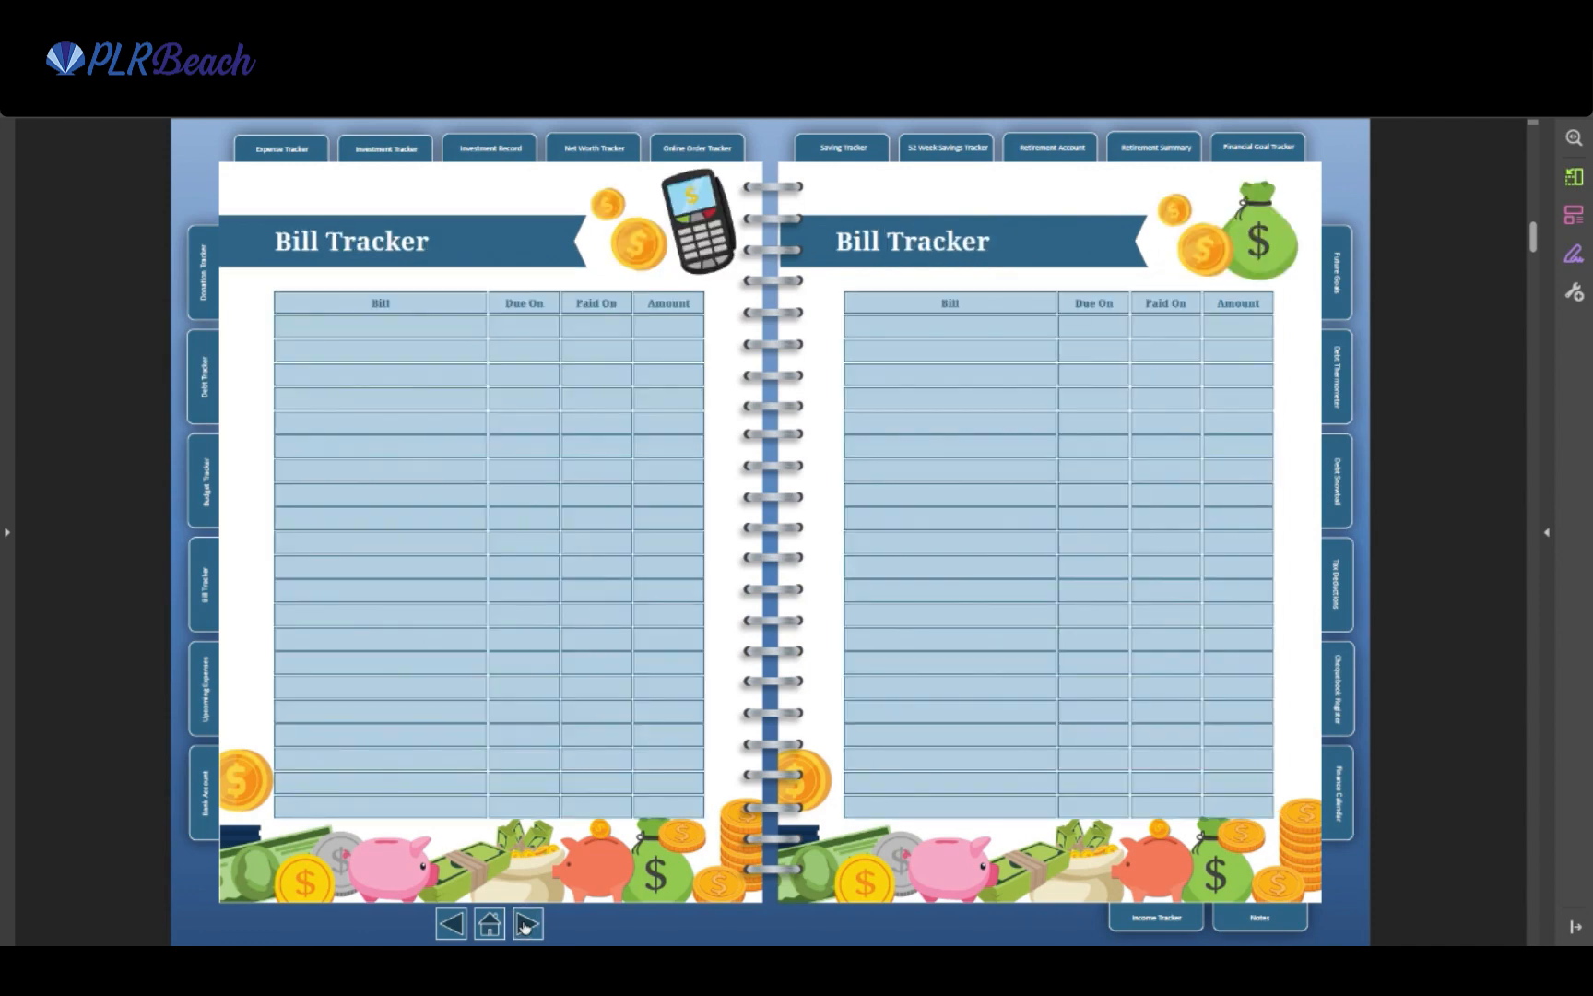
{"action": "left_click", "coordinate": [527, 923]}
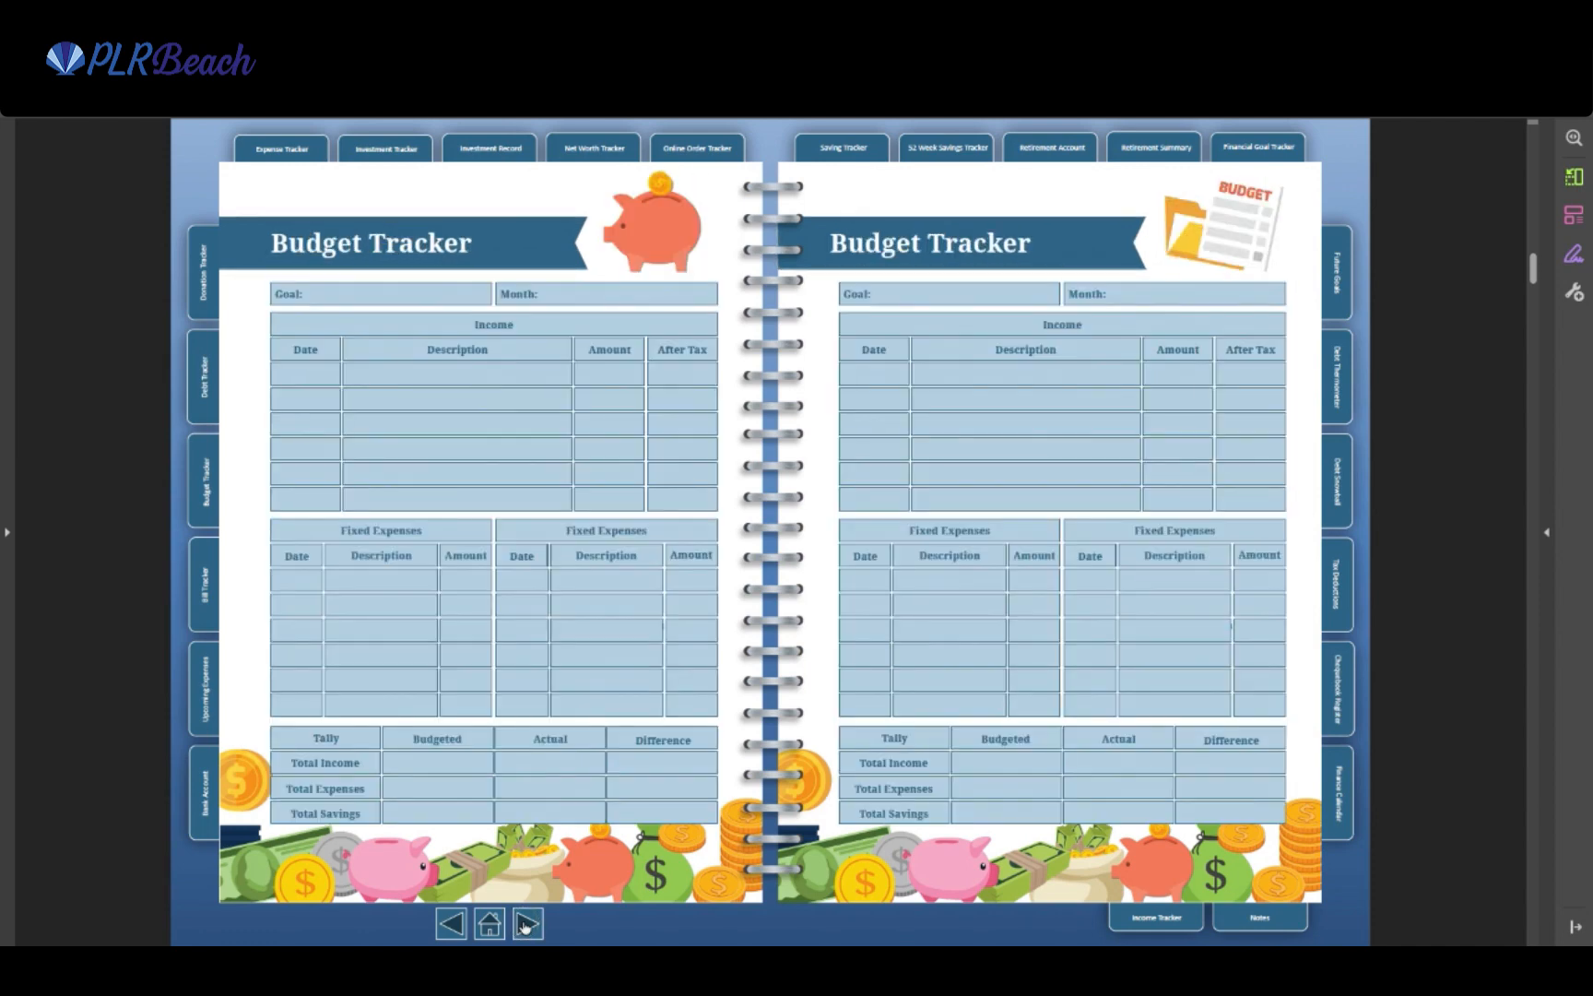
{"action": "left_click", "coordinate": [527, 924]}
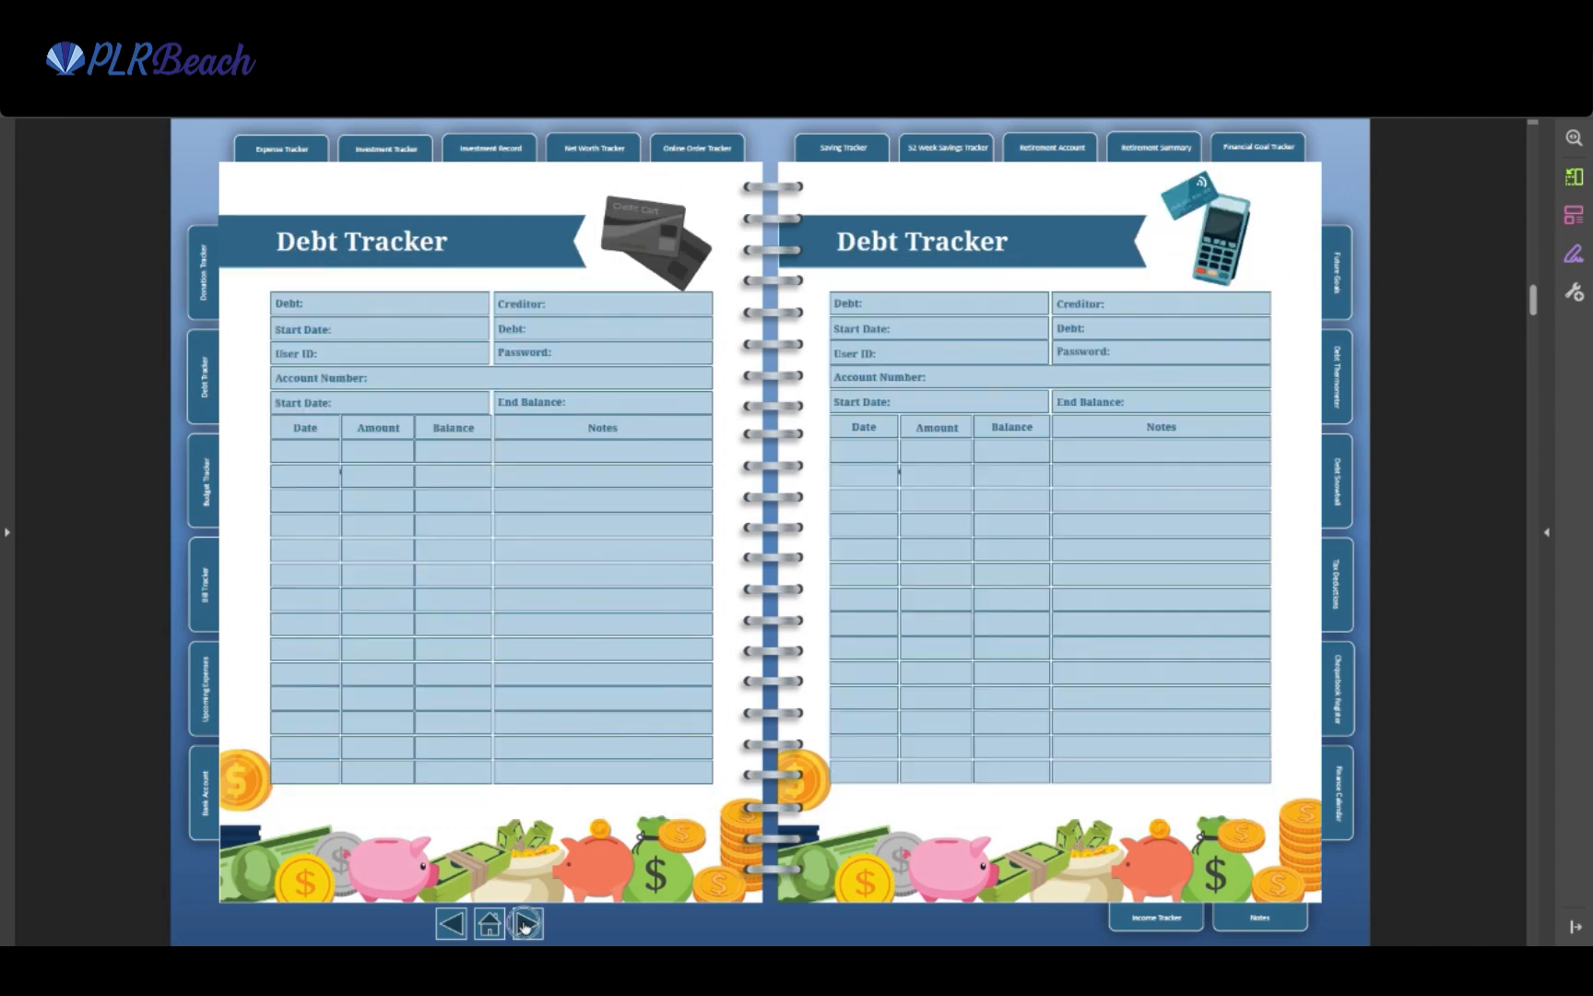
{"action": "left_click", "coordinate": [527, 923]}
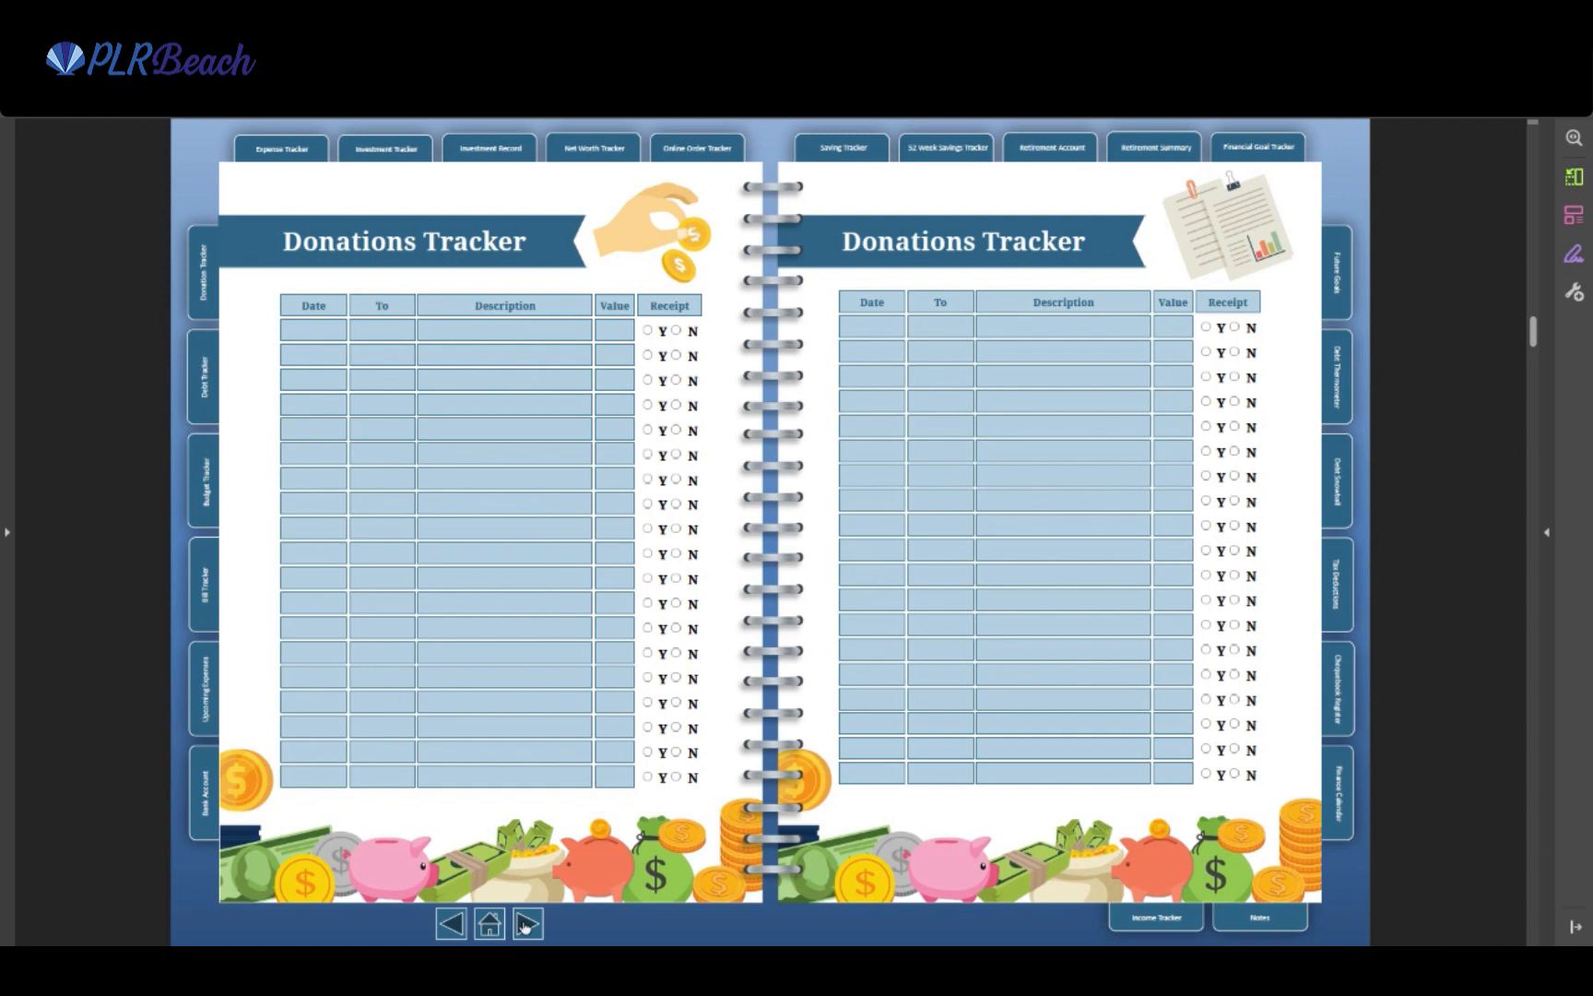
{"action": "left_click", "coordinate": [527, 924]}
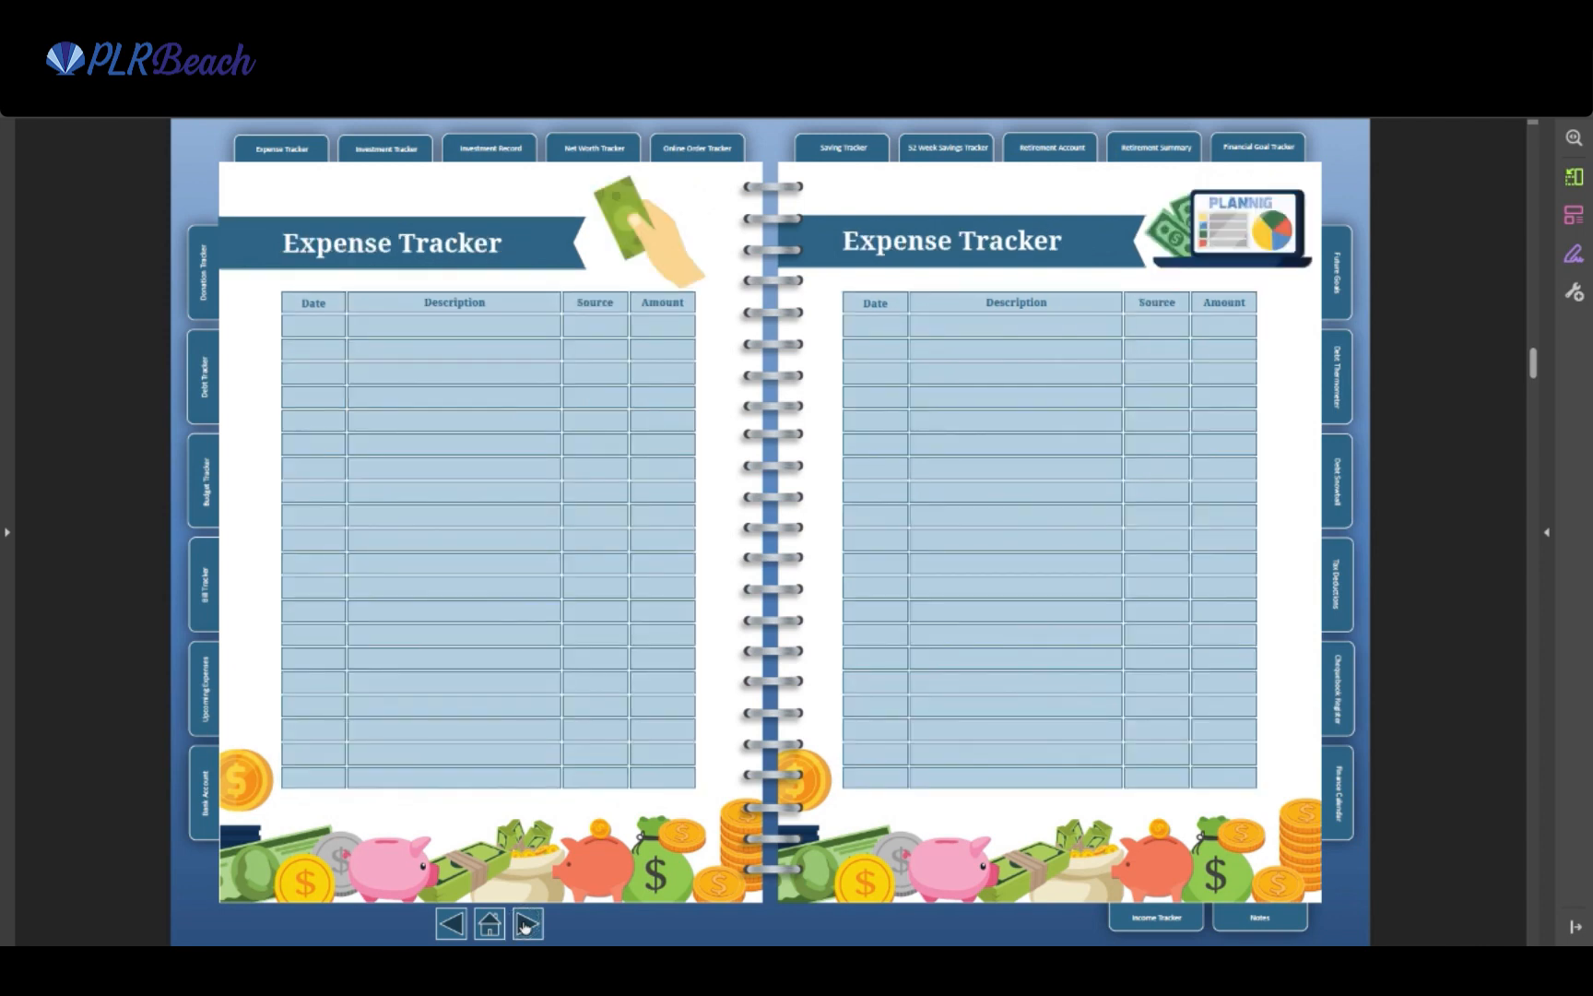
{"action": "left_click", "coordinate": [526, 923]}
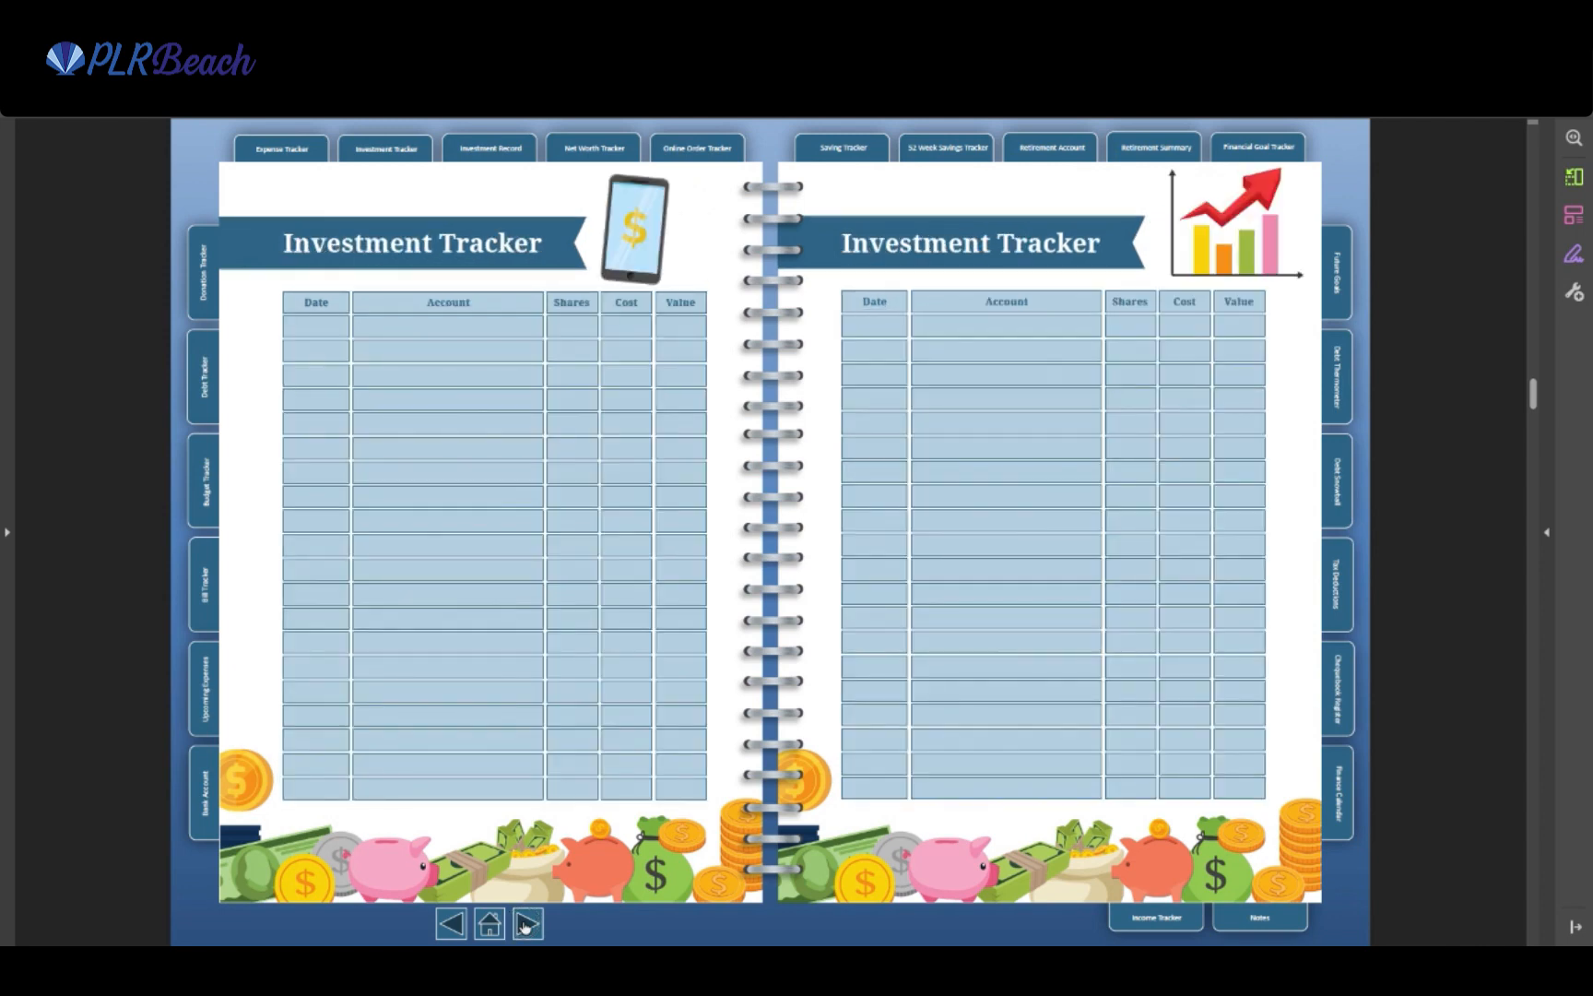
{"action": "left_click", "coordinate": [527, 924]}
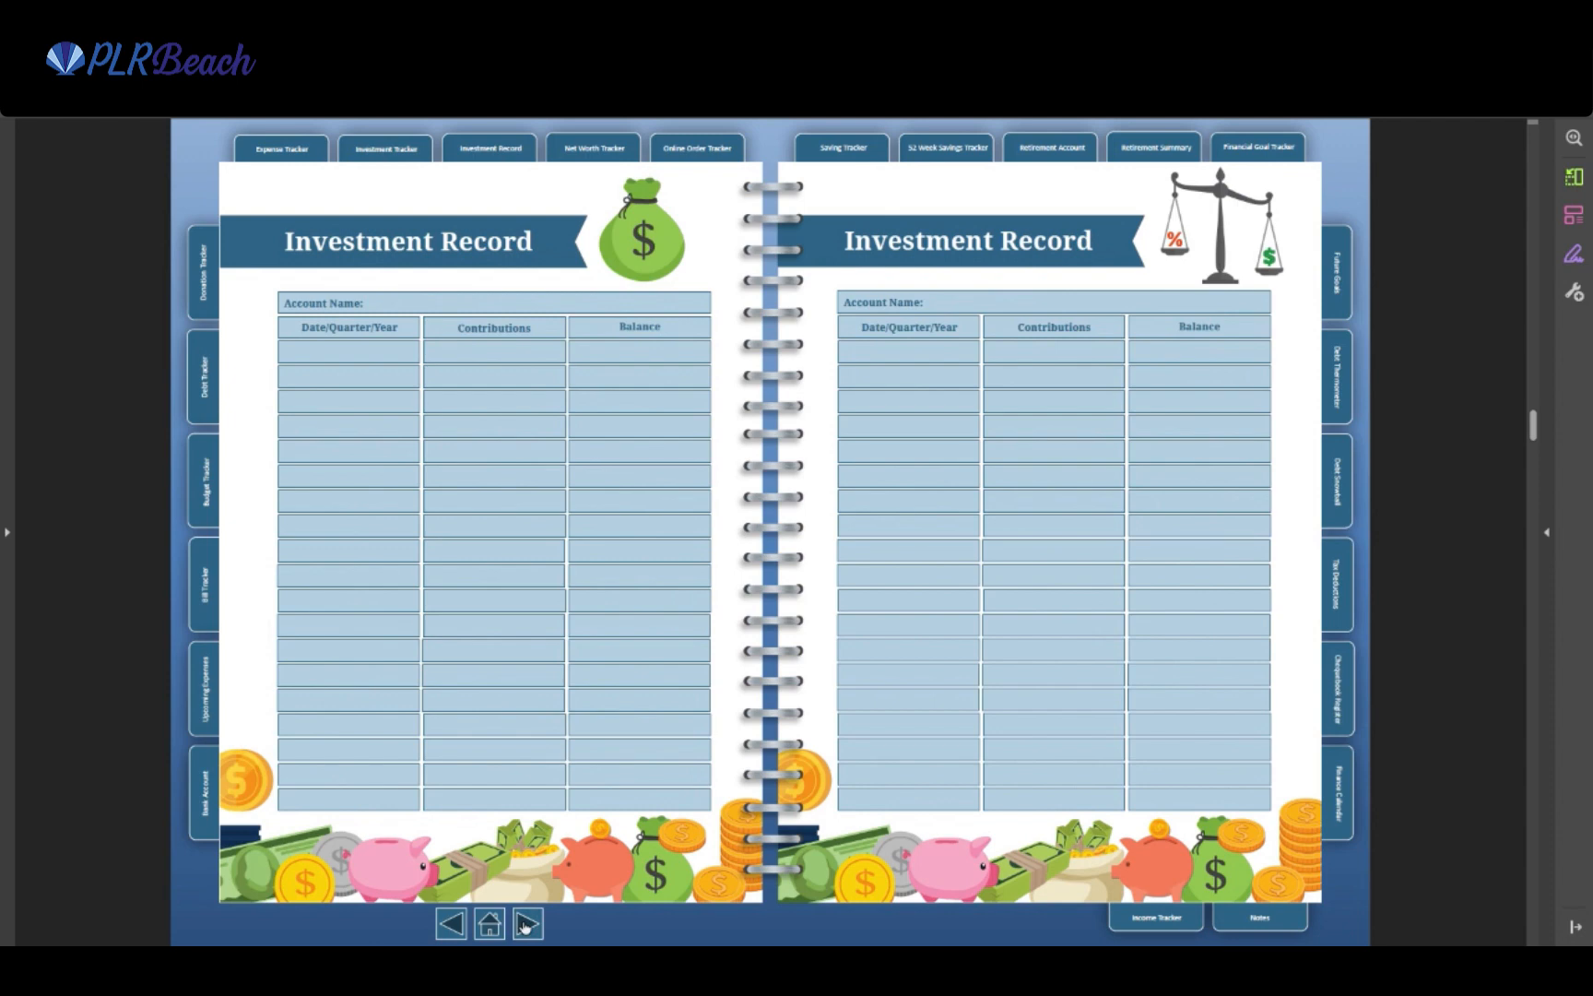
{"action": "left_click", "coordinate": [527, 924]}
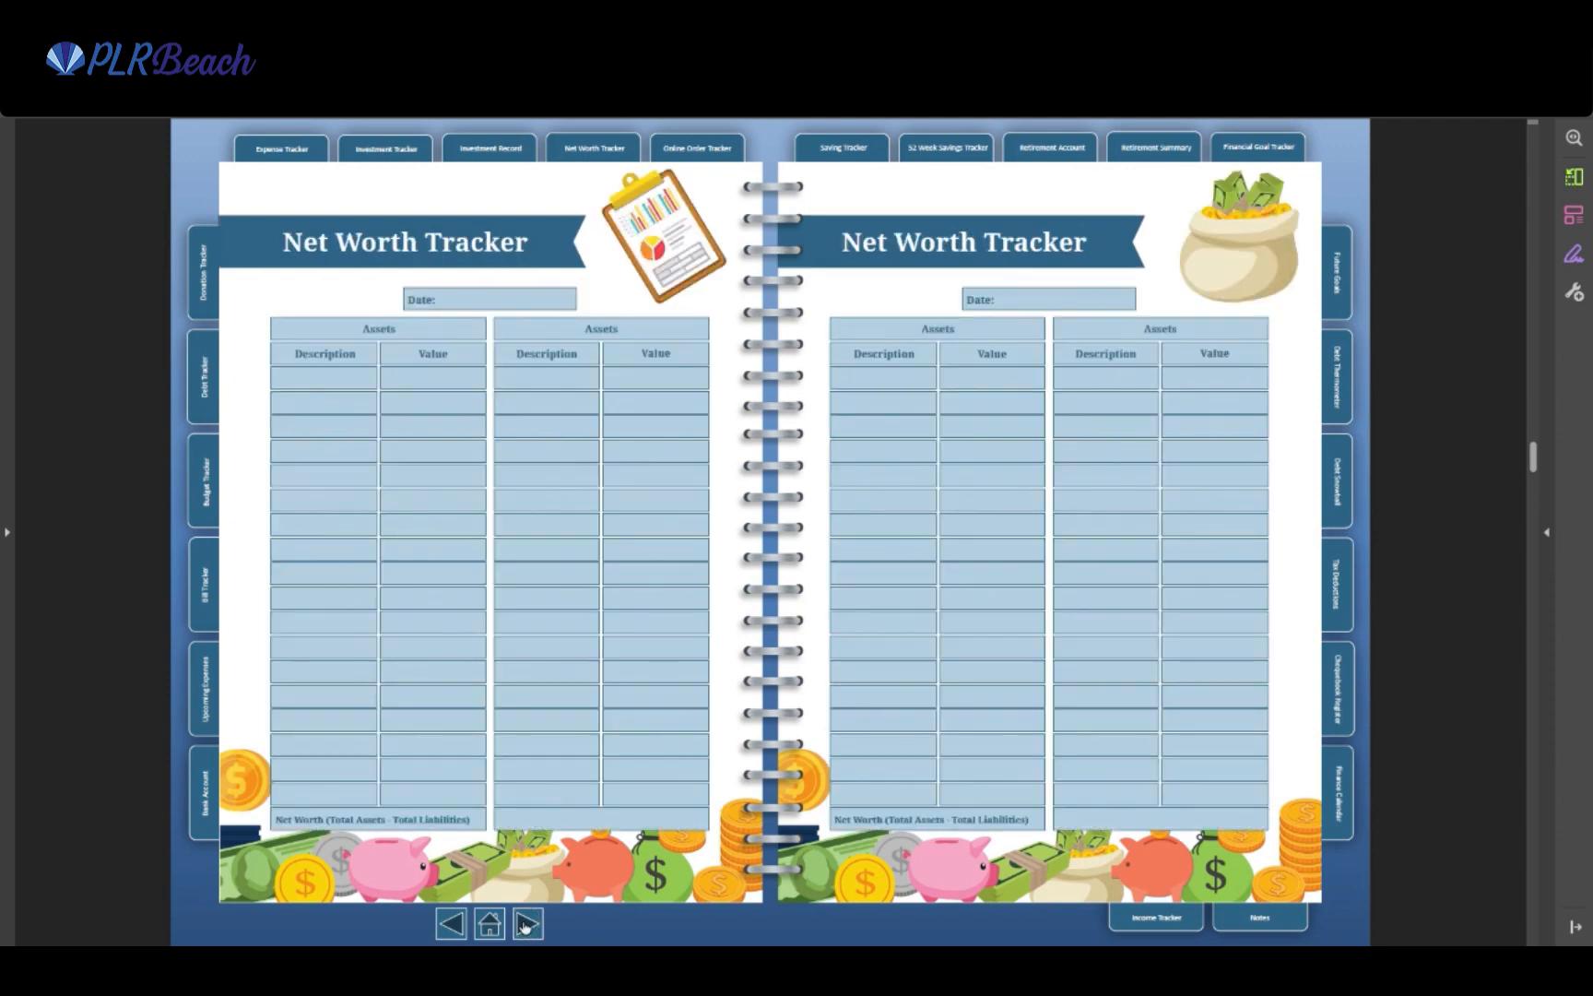
{"action": "left_click", "coordinate": [526, 923]}
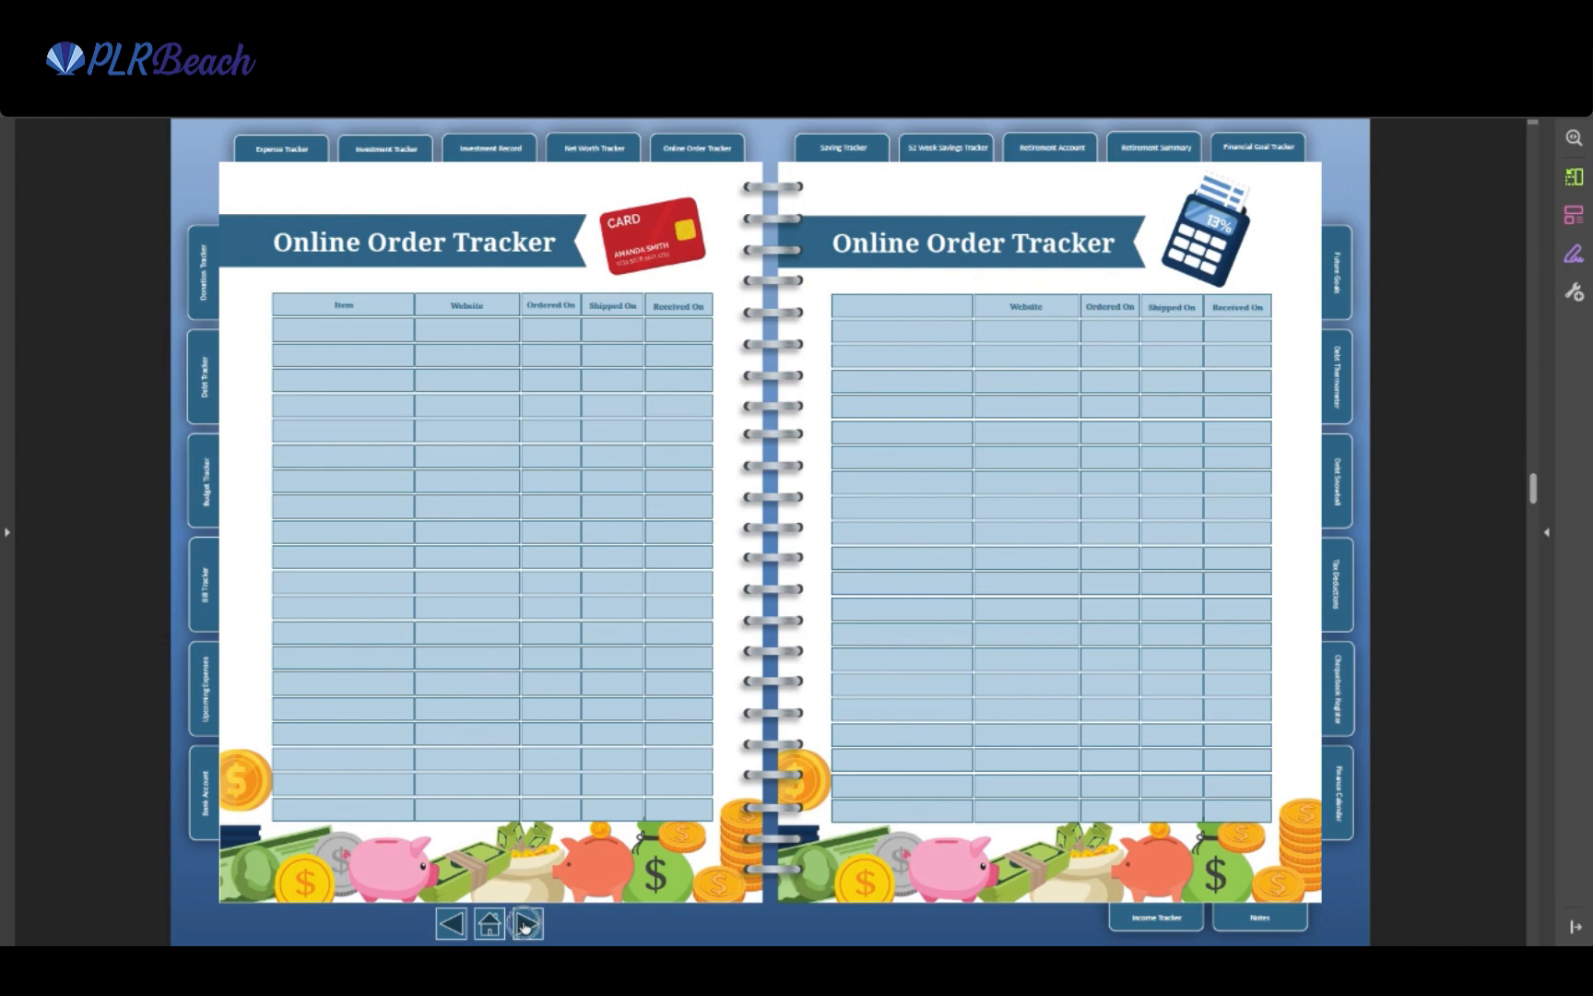
{"action": "left_click", "coordinate": [527, 923]}
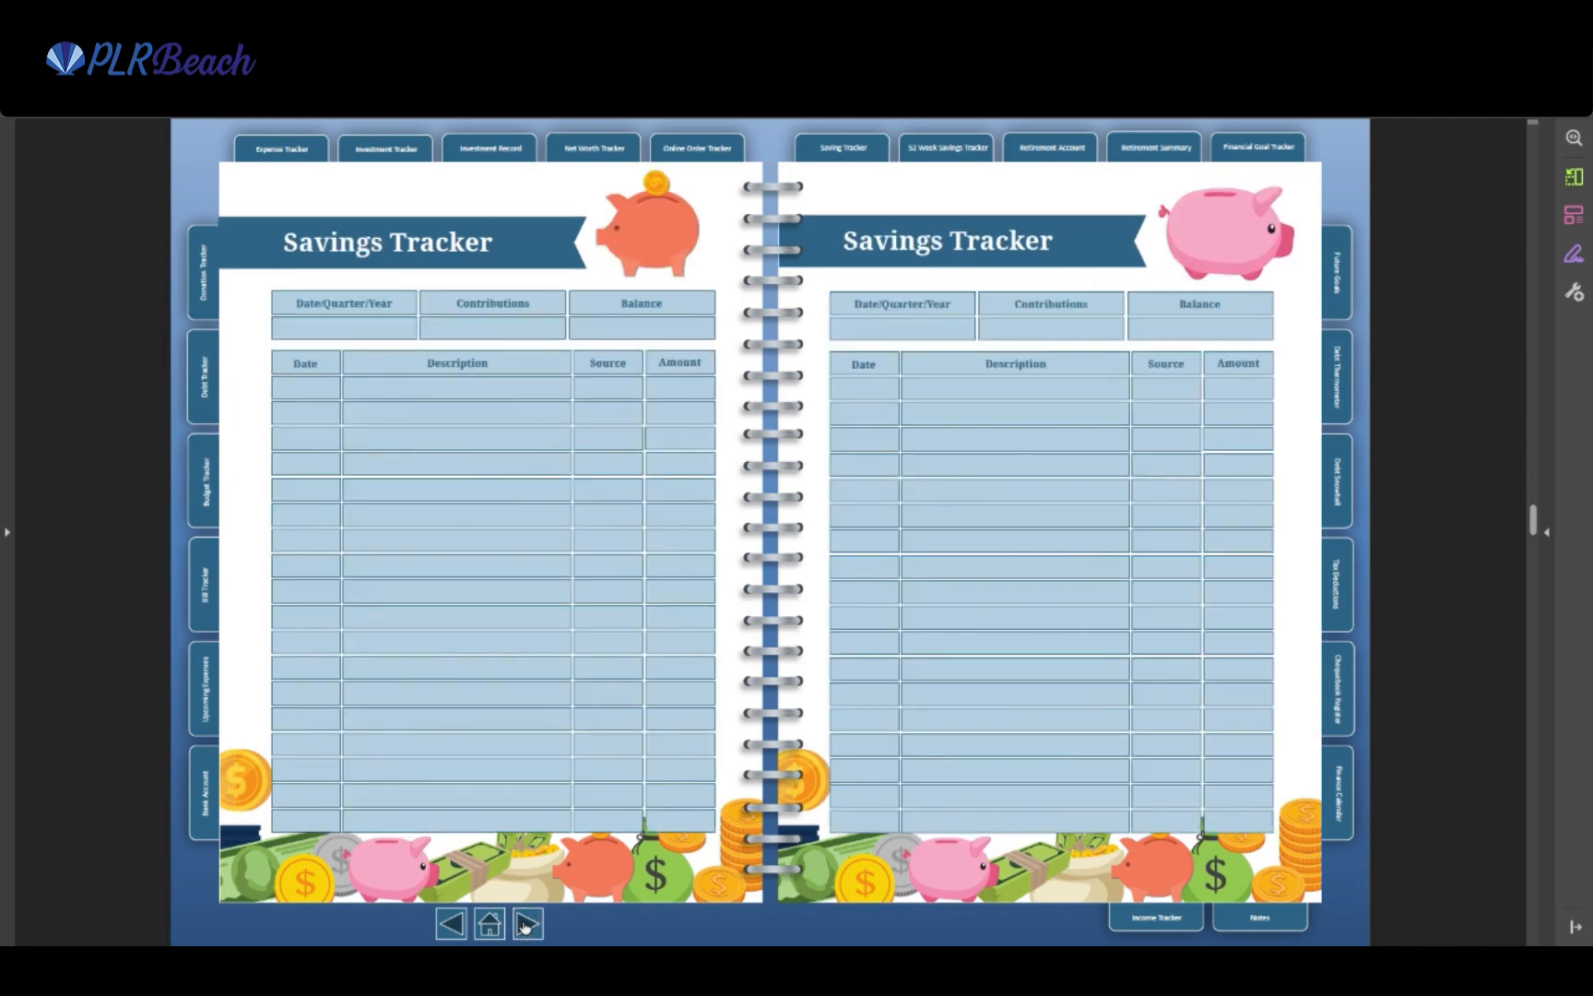
Continue paging from Retirement Account through Finance Calendar to the final Notes spread
{"action": "left_click", "coordinate": [526, 924]}
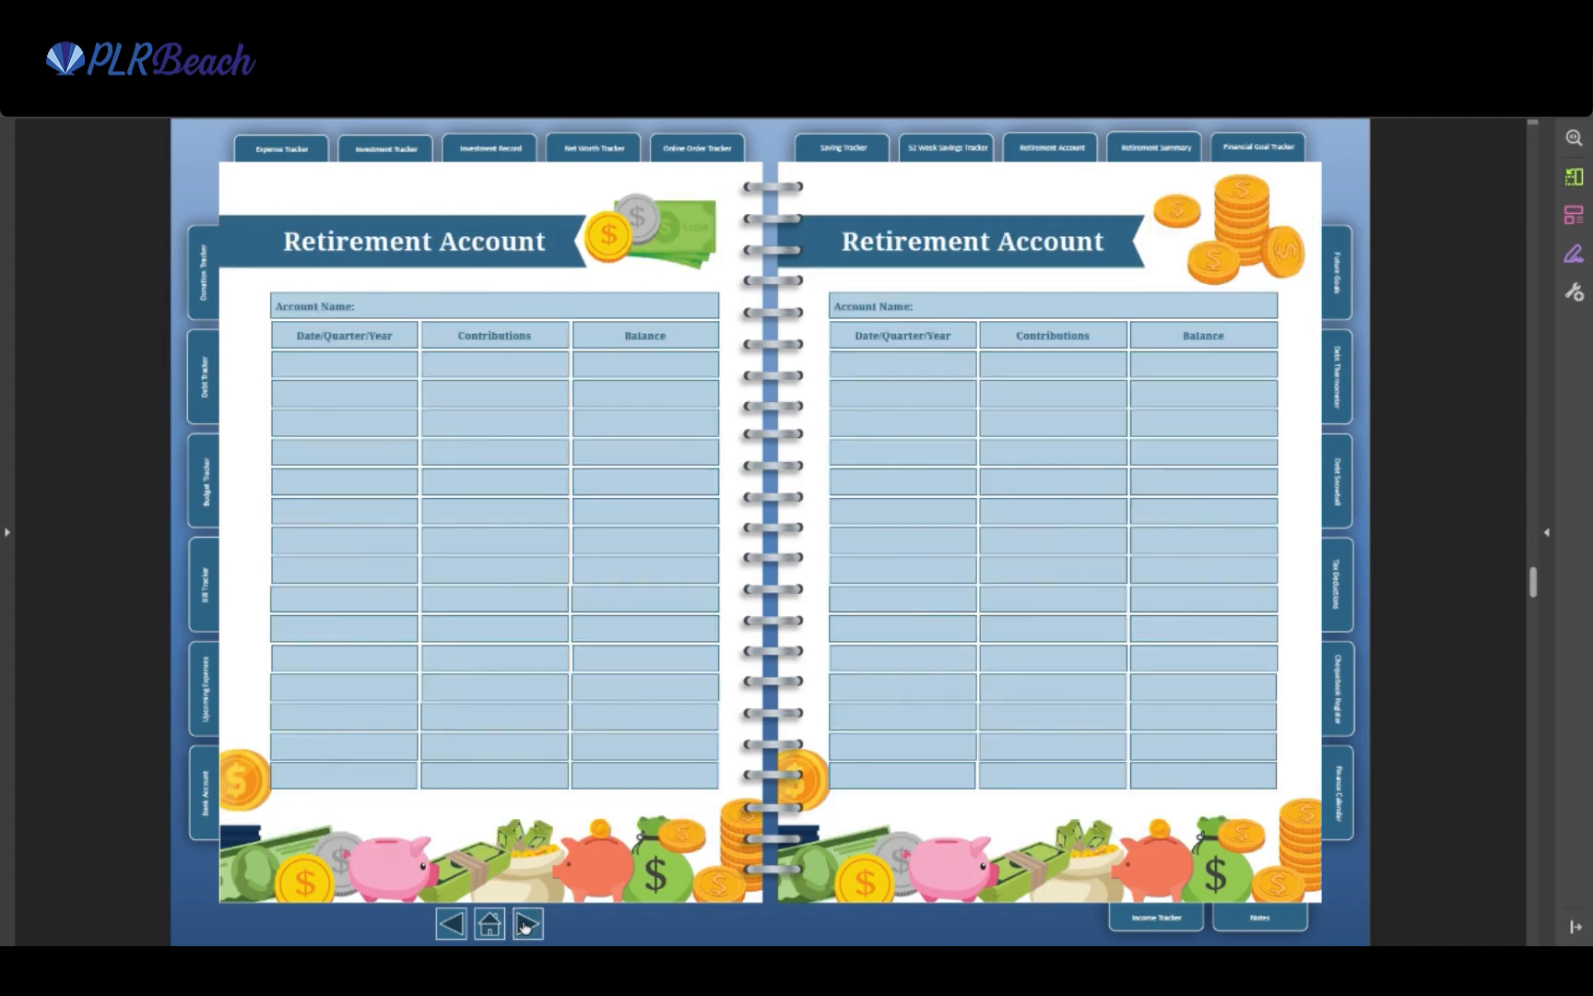
{"action": "left_click", "coordinate": [526, 924]}
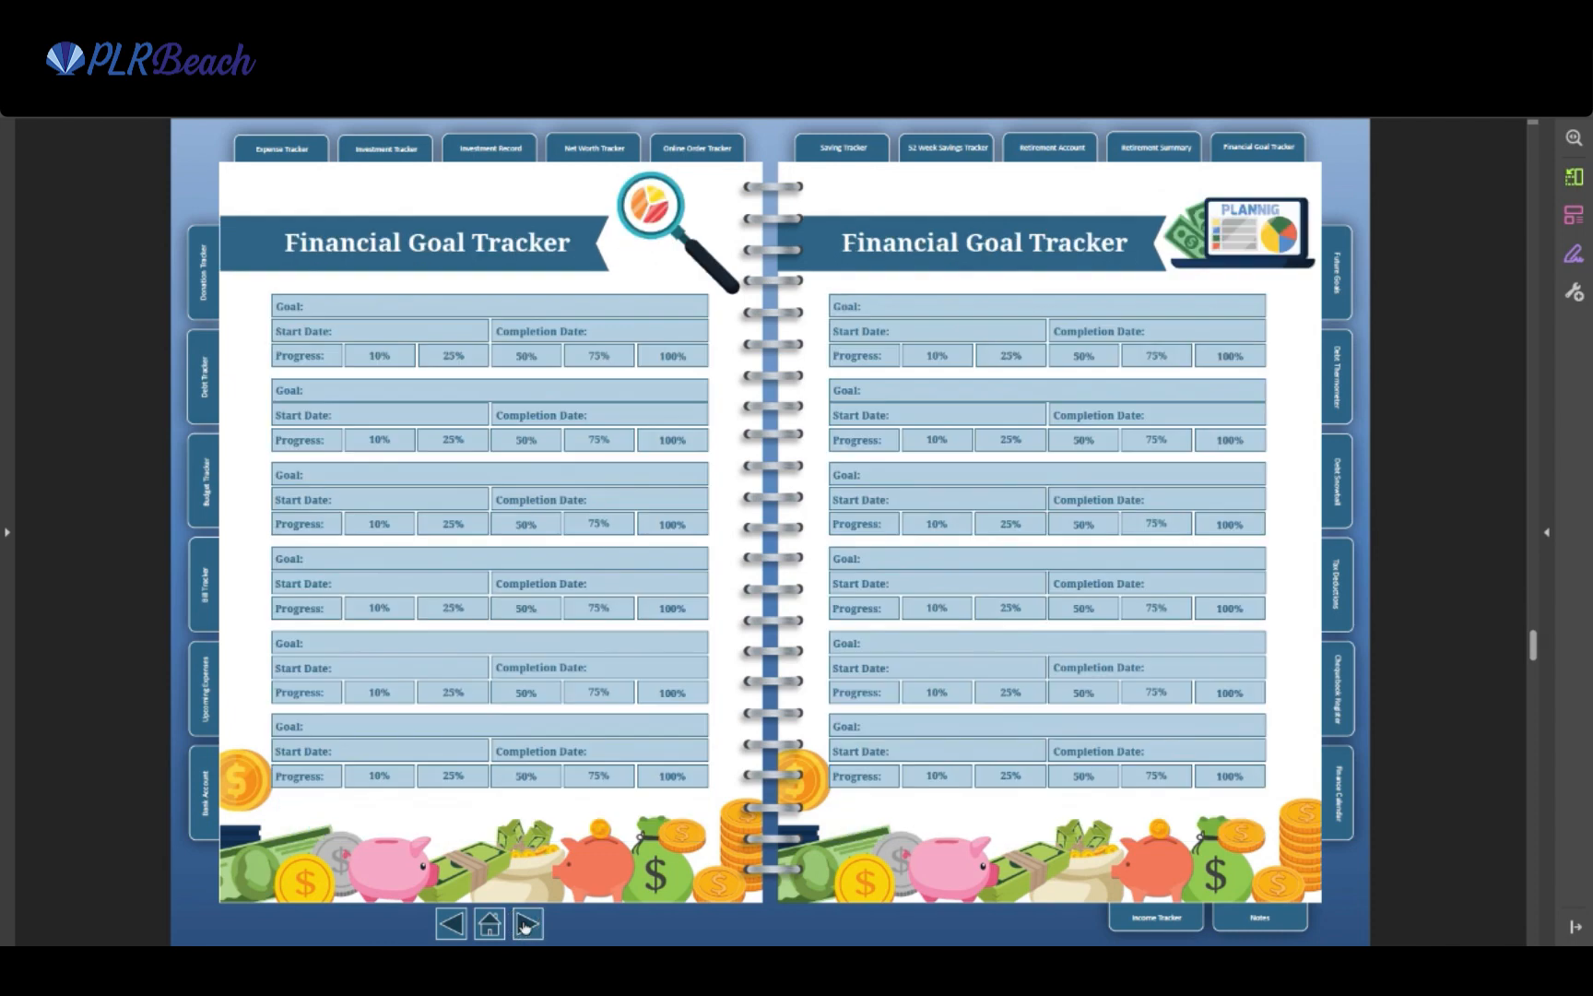
{"action": "left_click", "coordinate": [527, 924]}
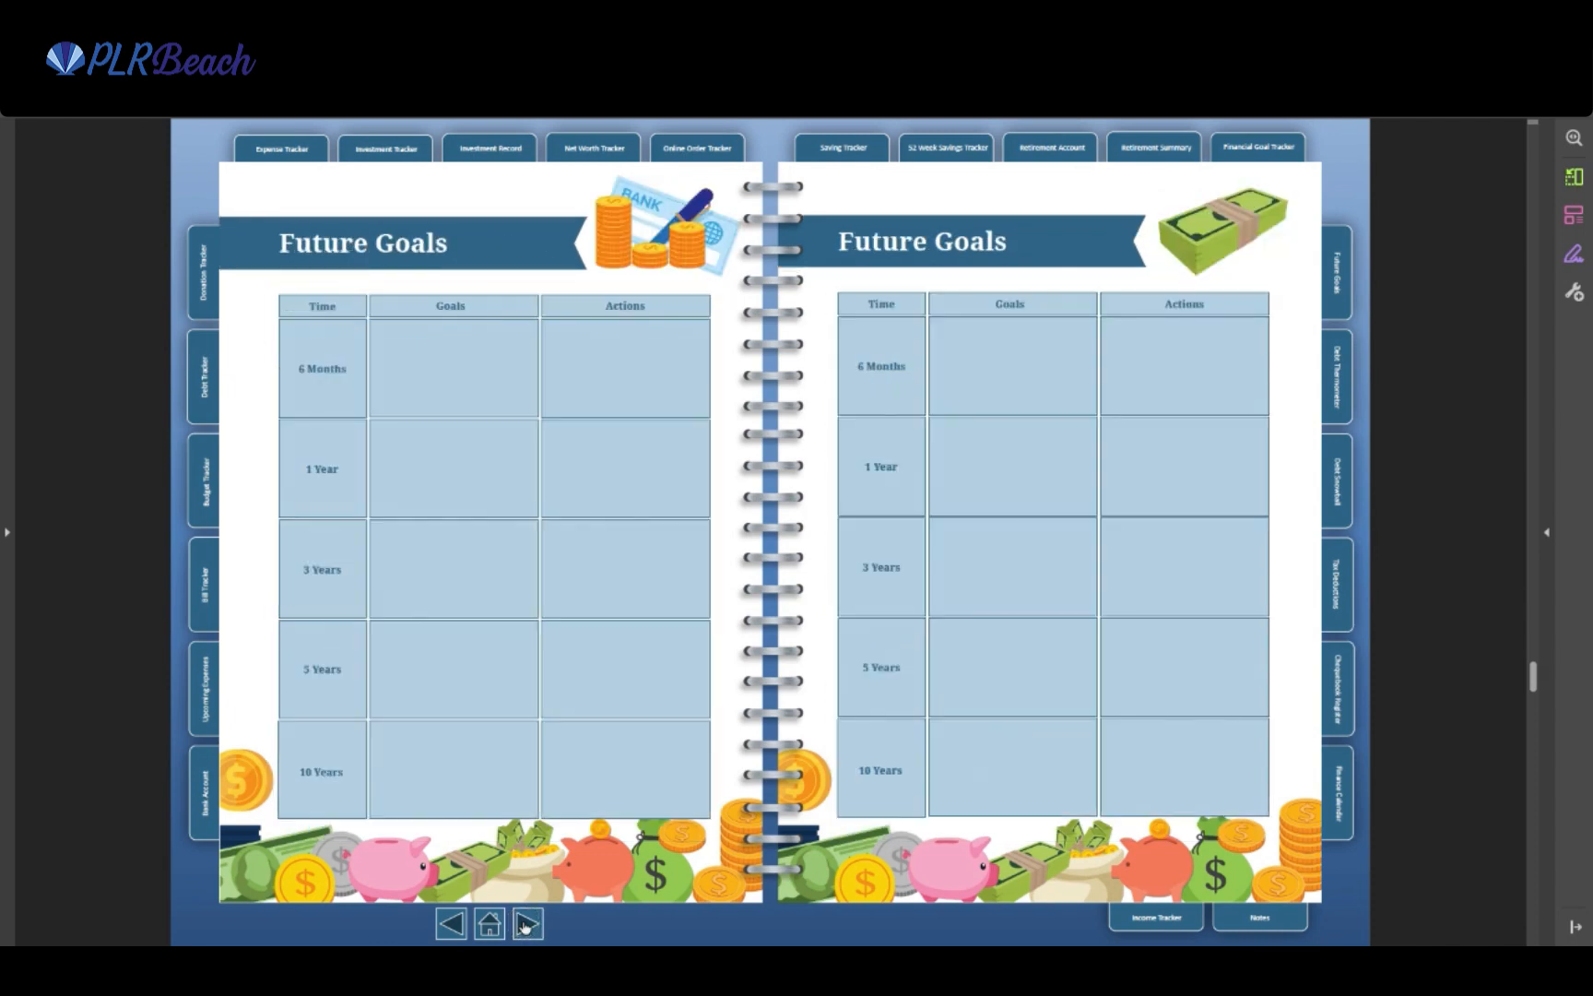
{"action": "left_click", "coordinate": [527, 923]}
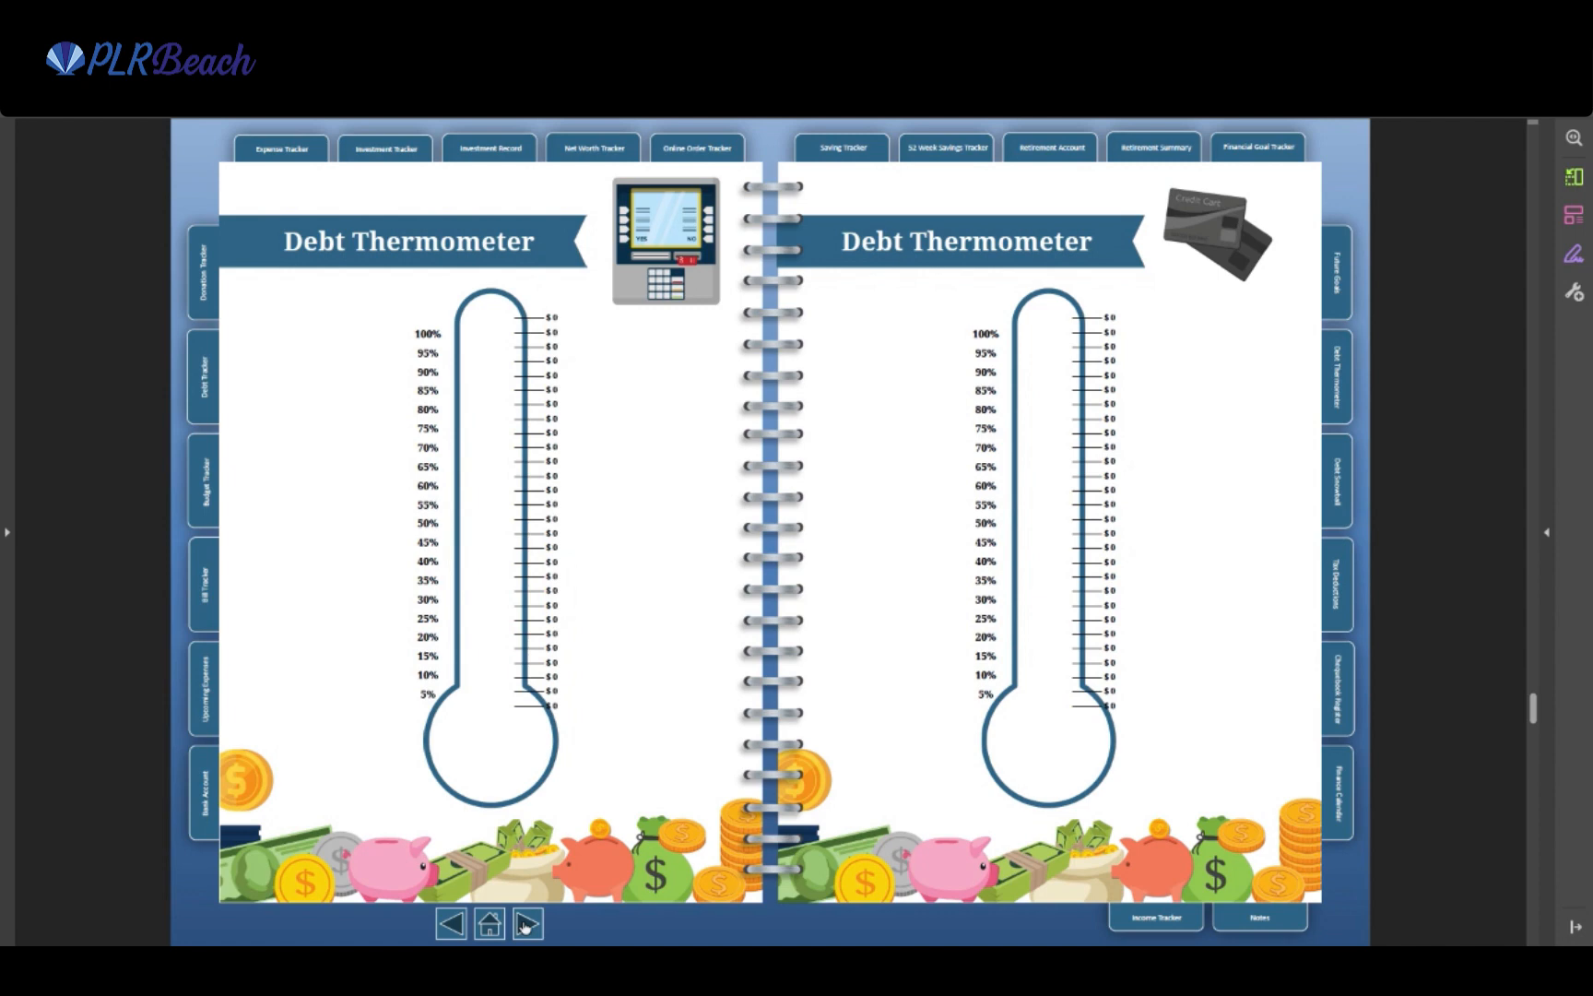
{"action": "left_click", "coordinate": [527, 923]}
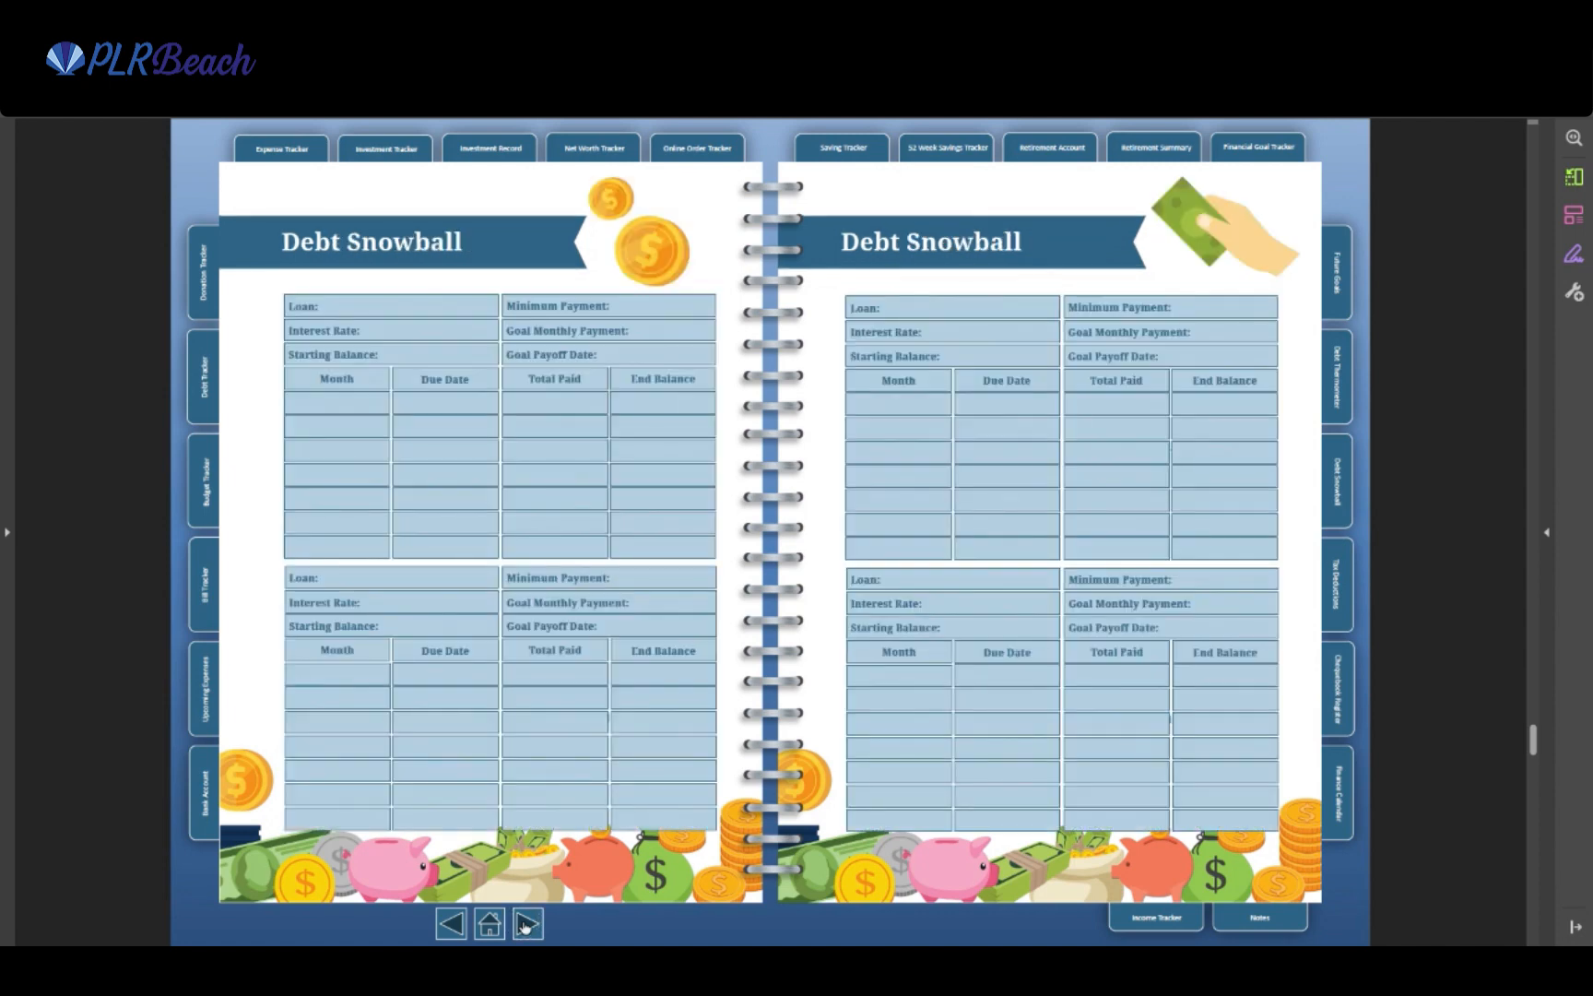
{"action": "left_click", "coordinate": [526, 924]}
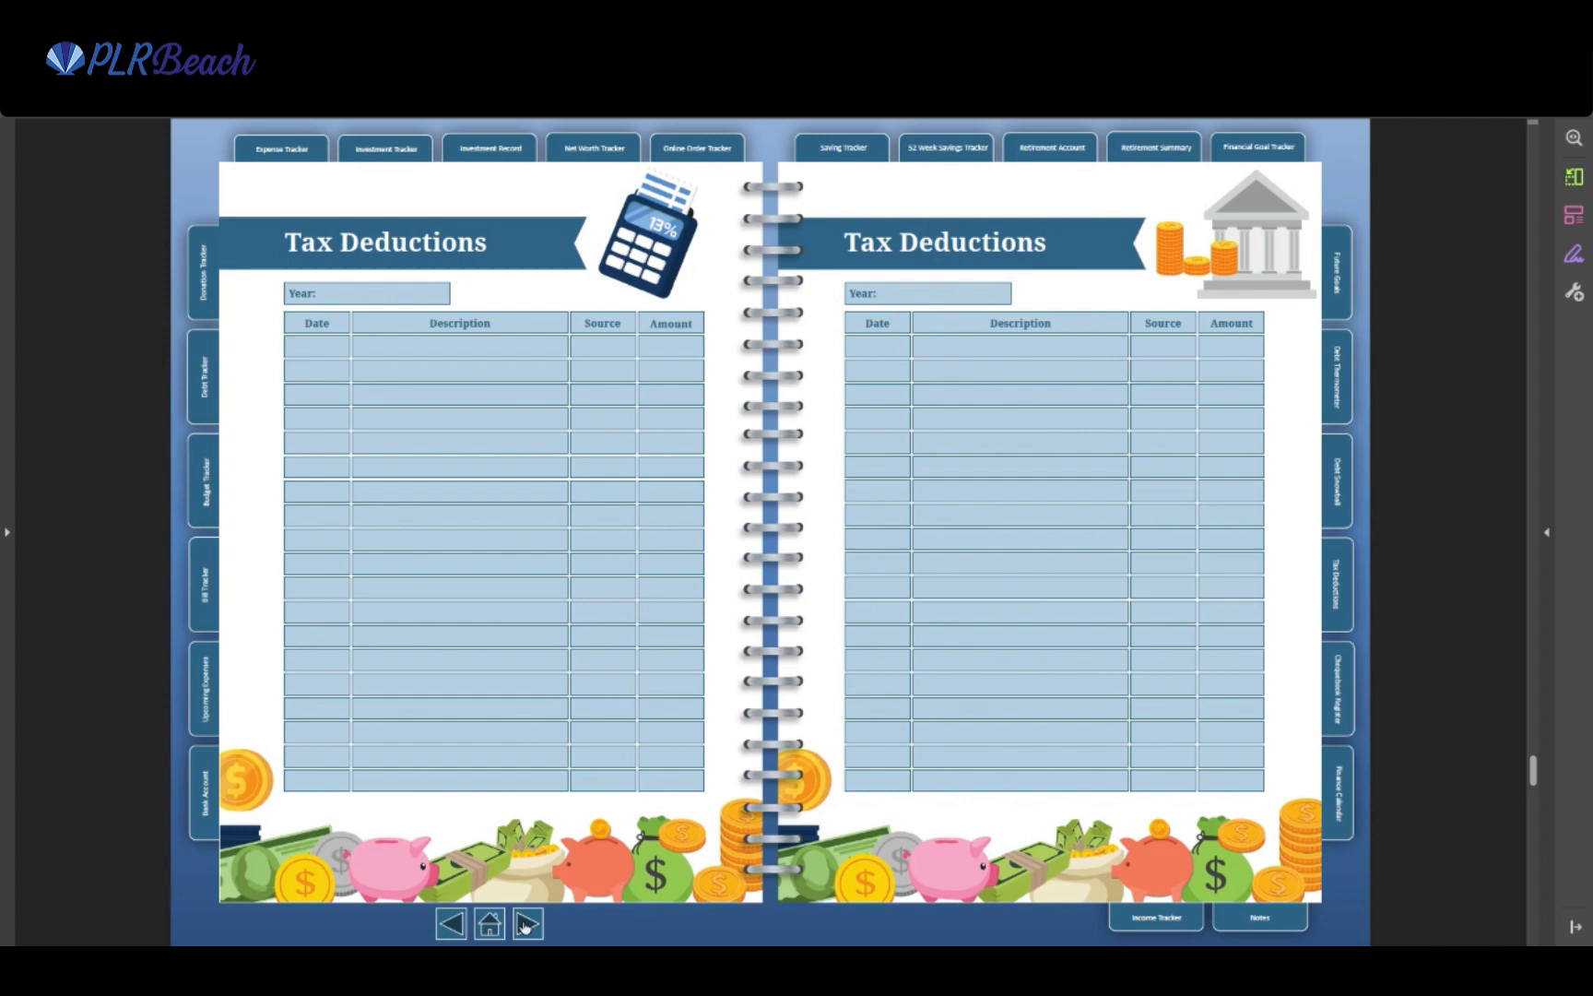
{"action": "left_click", "coordinate": [527, 924]}
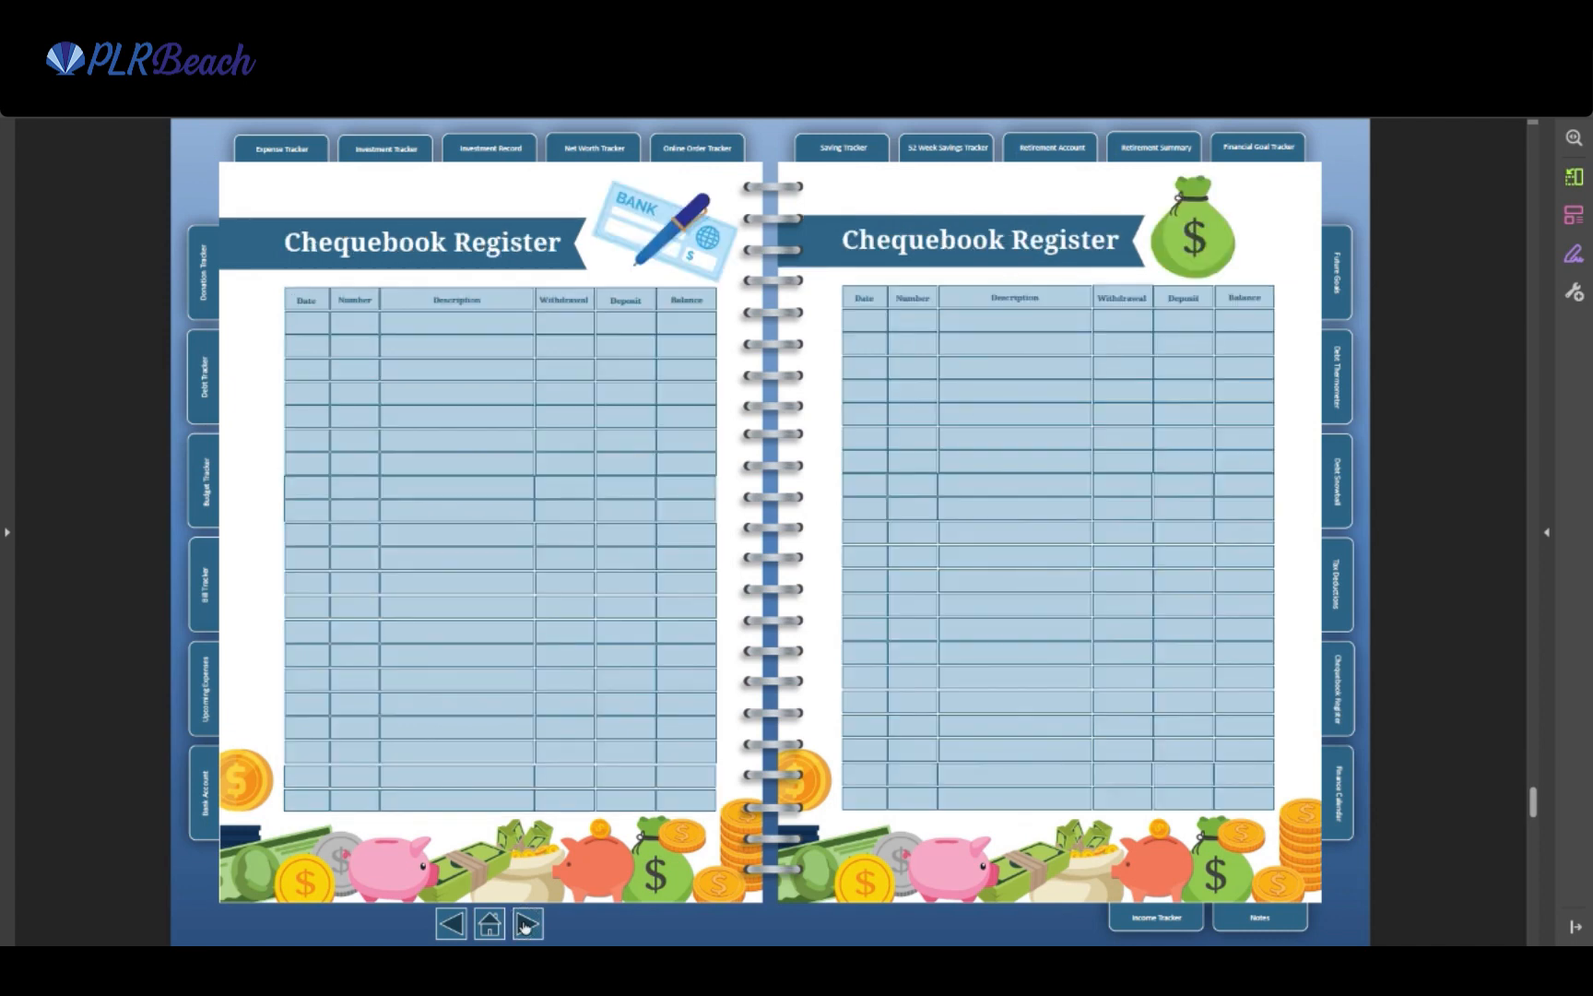
{"action": "left_click", "coordinate": [526, 923]}
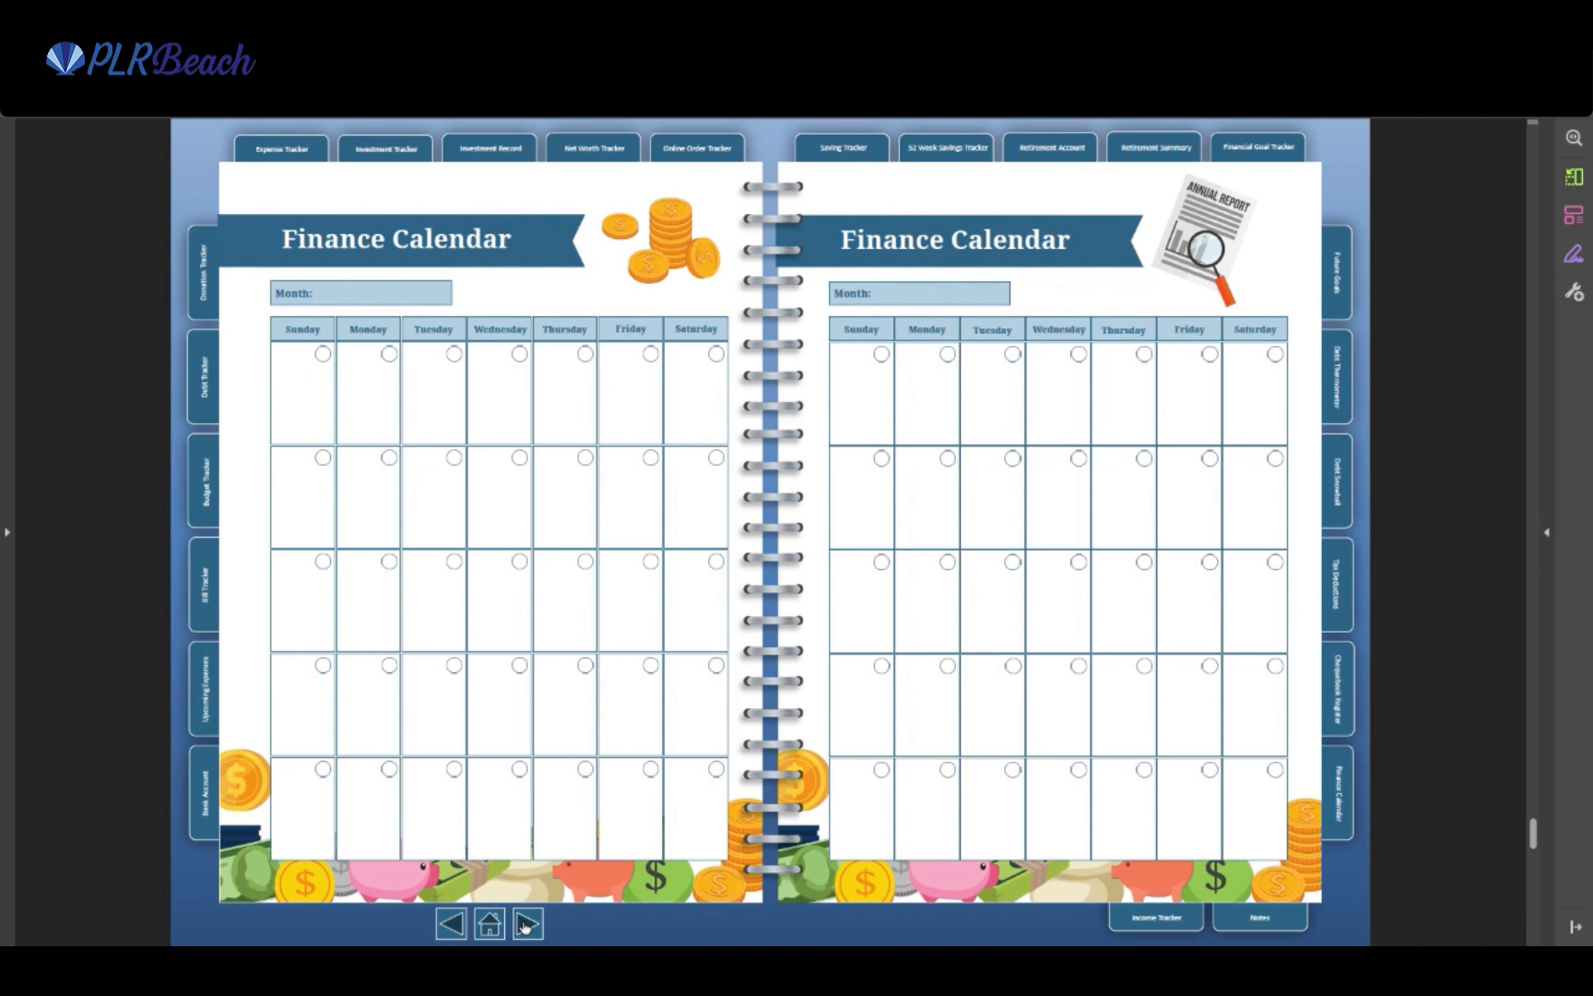
{"action": "left_click", "coordinate": [526, 924]}
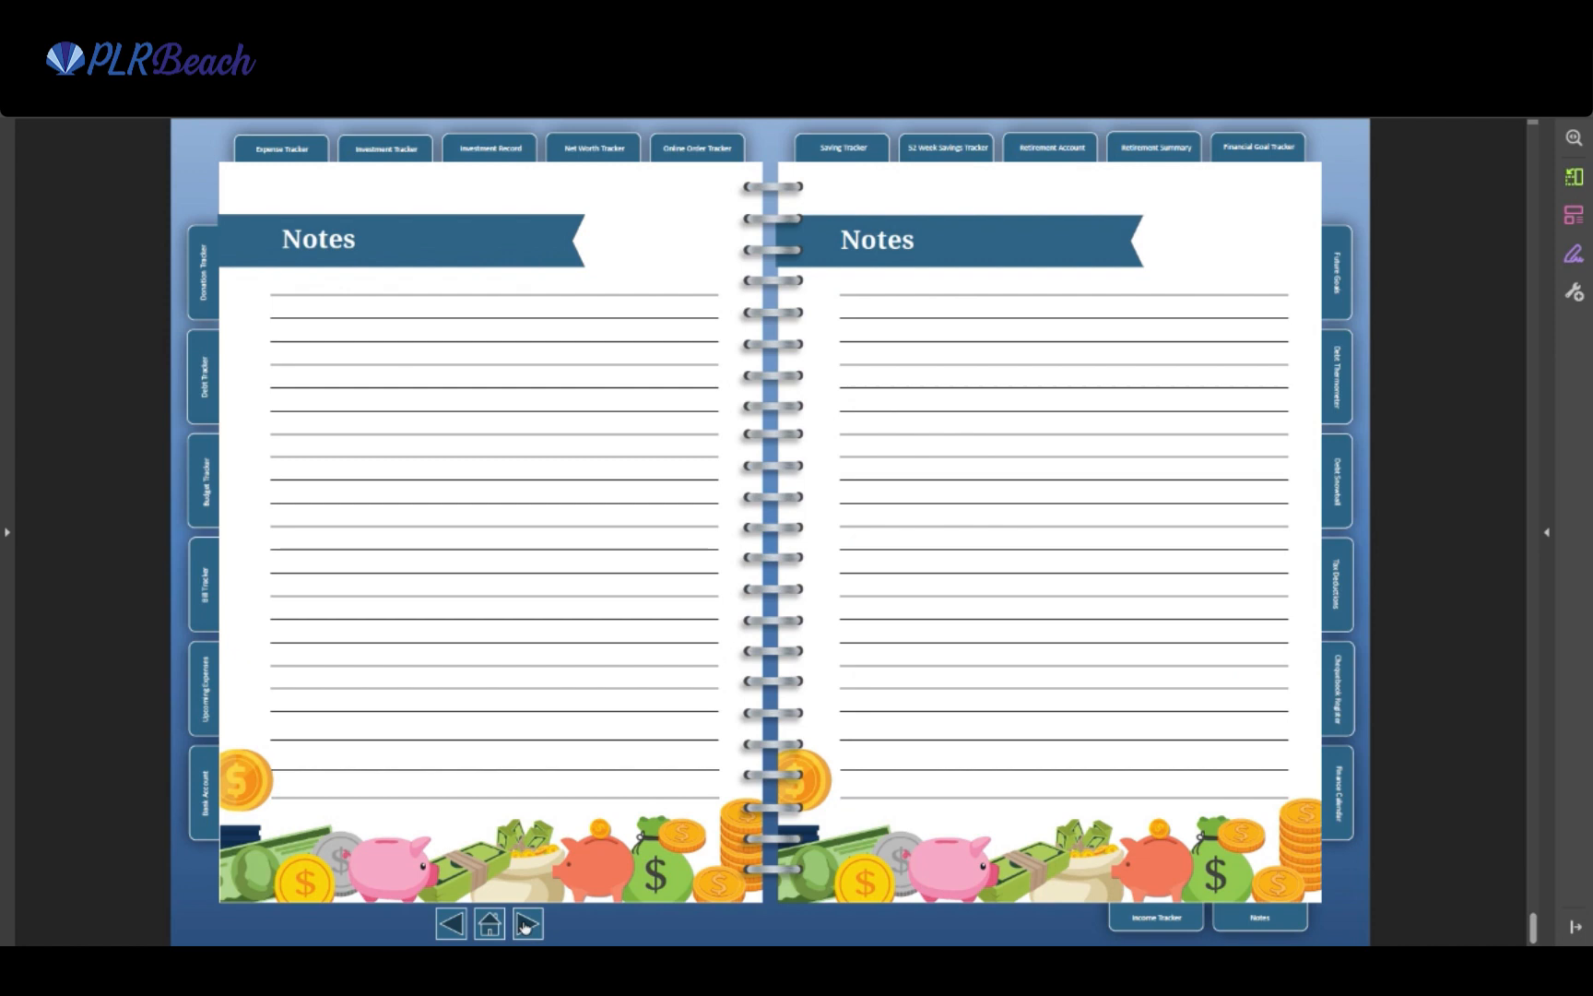
{"action": "left_click", "coordinate": [527, 923]}
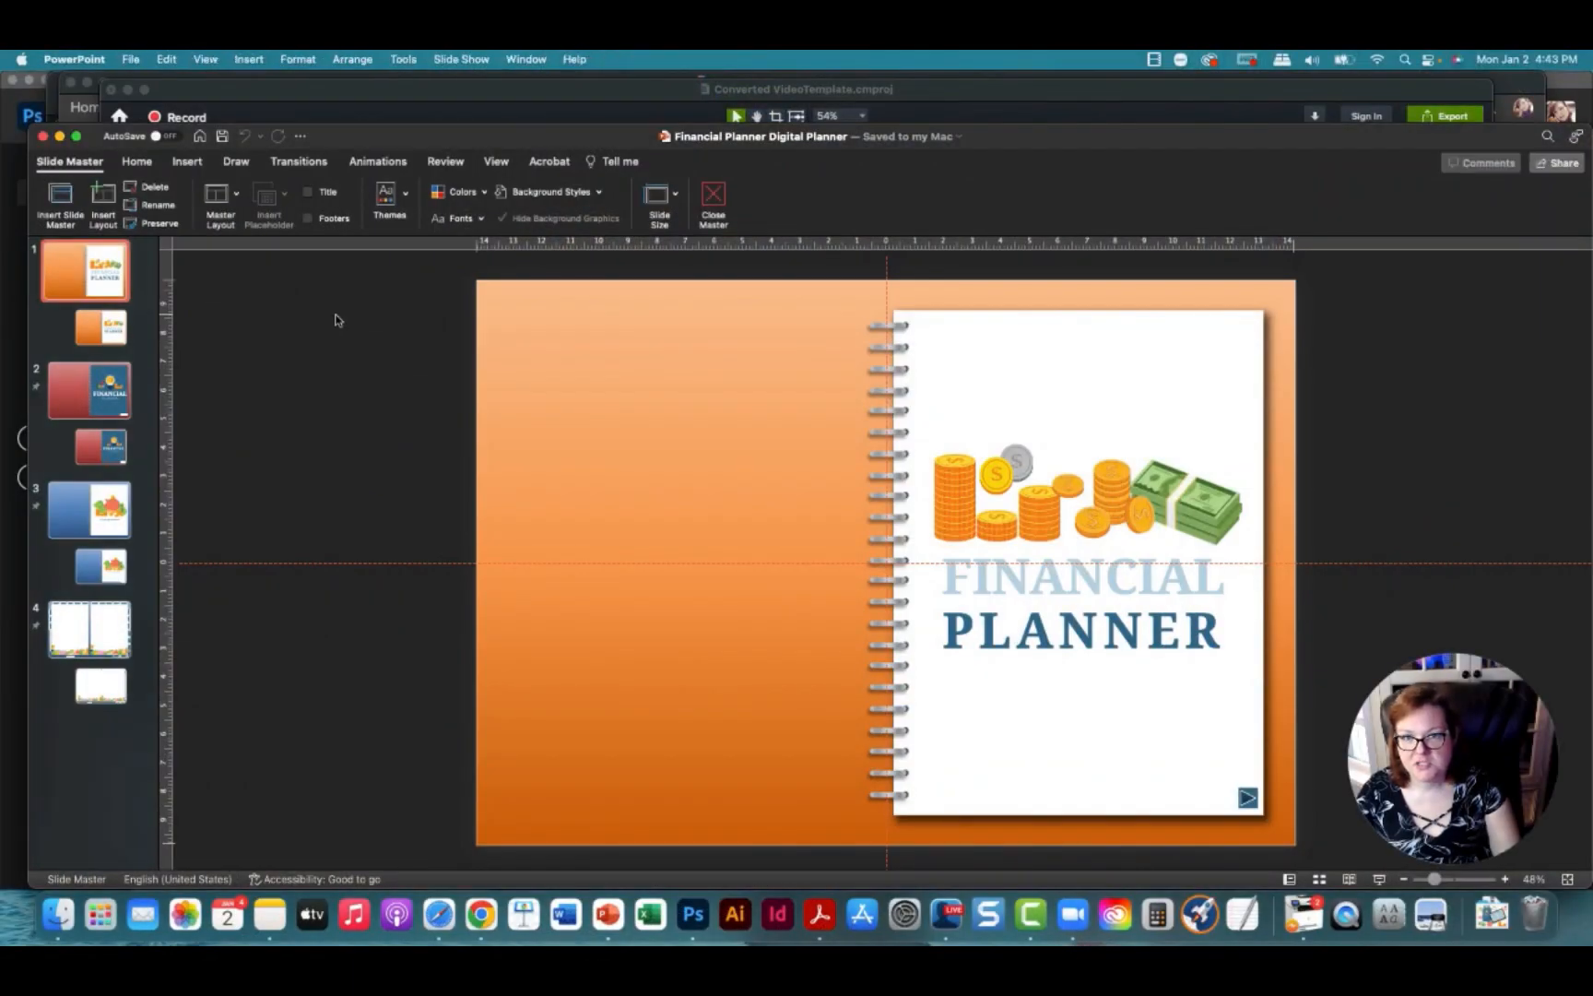
{"action": "mouse_move", "coordinate": [336, 323]}
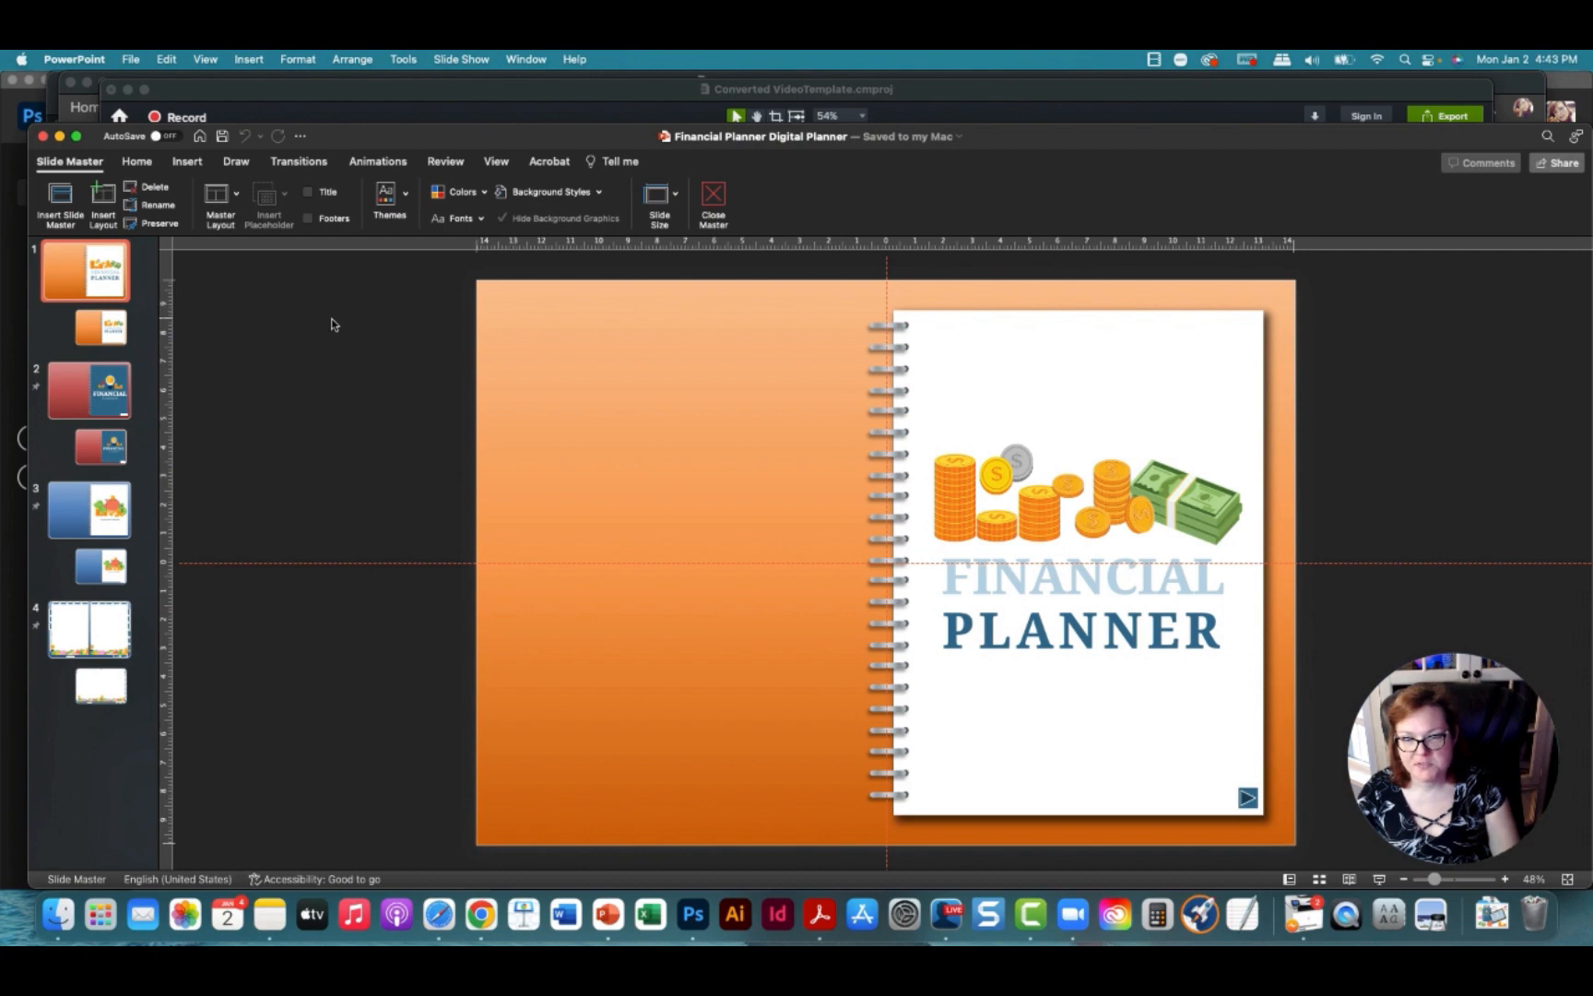
{"action": "mouse_move", "coordinate": [974, 586]}
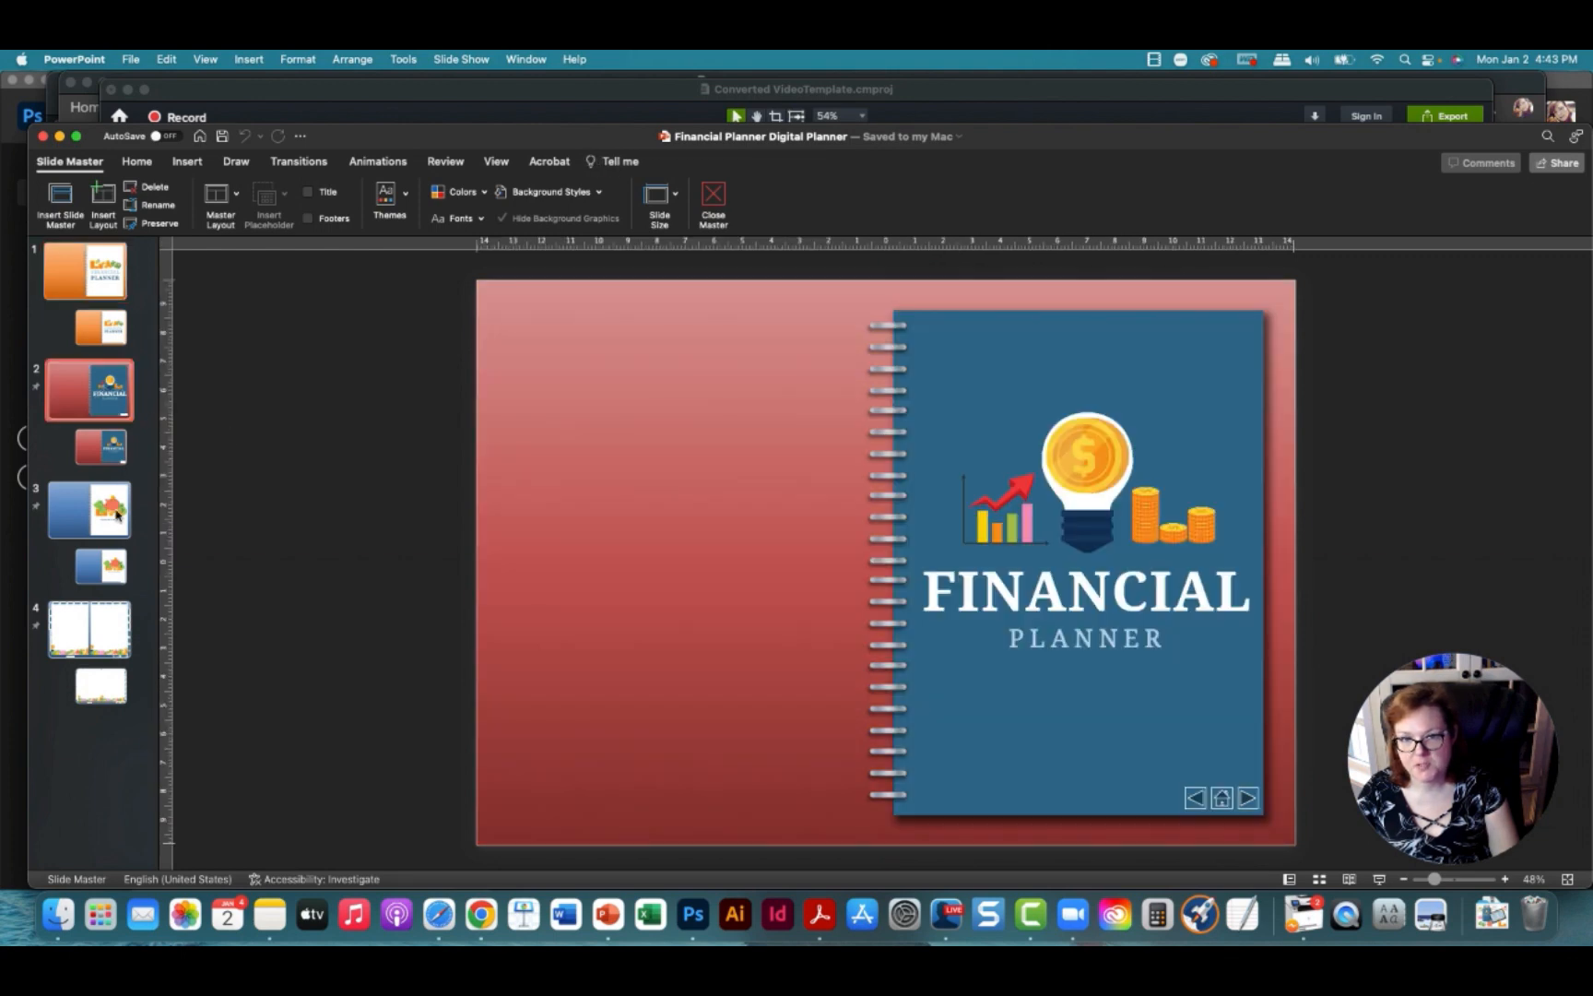
Show the fourth master layout, the two-page spread with tabs, in Slide Master view
{"action": "left_click", "coordinate": [90, 627]}
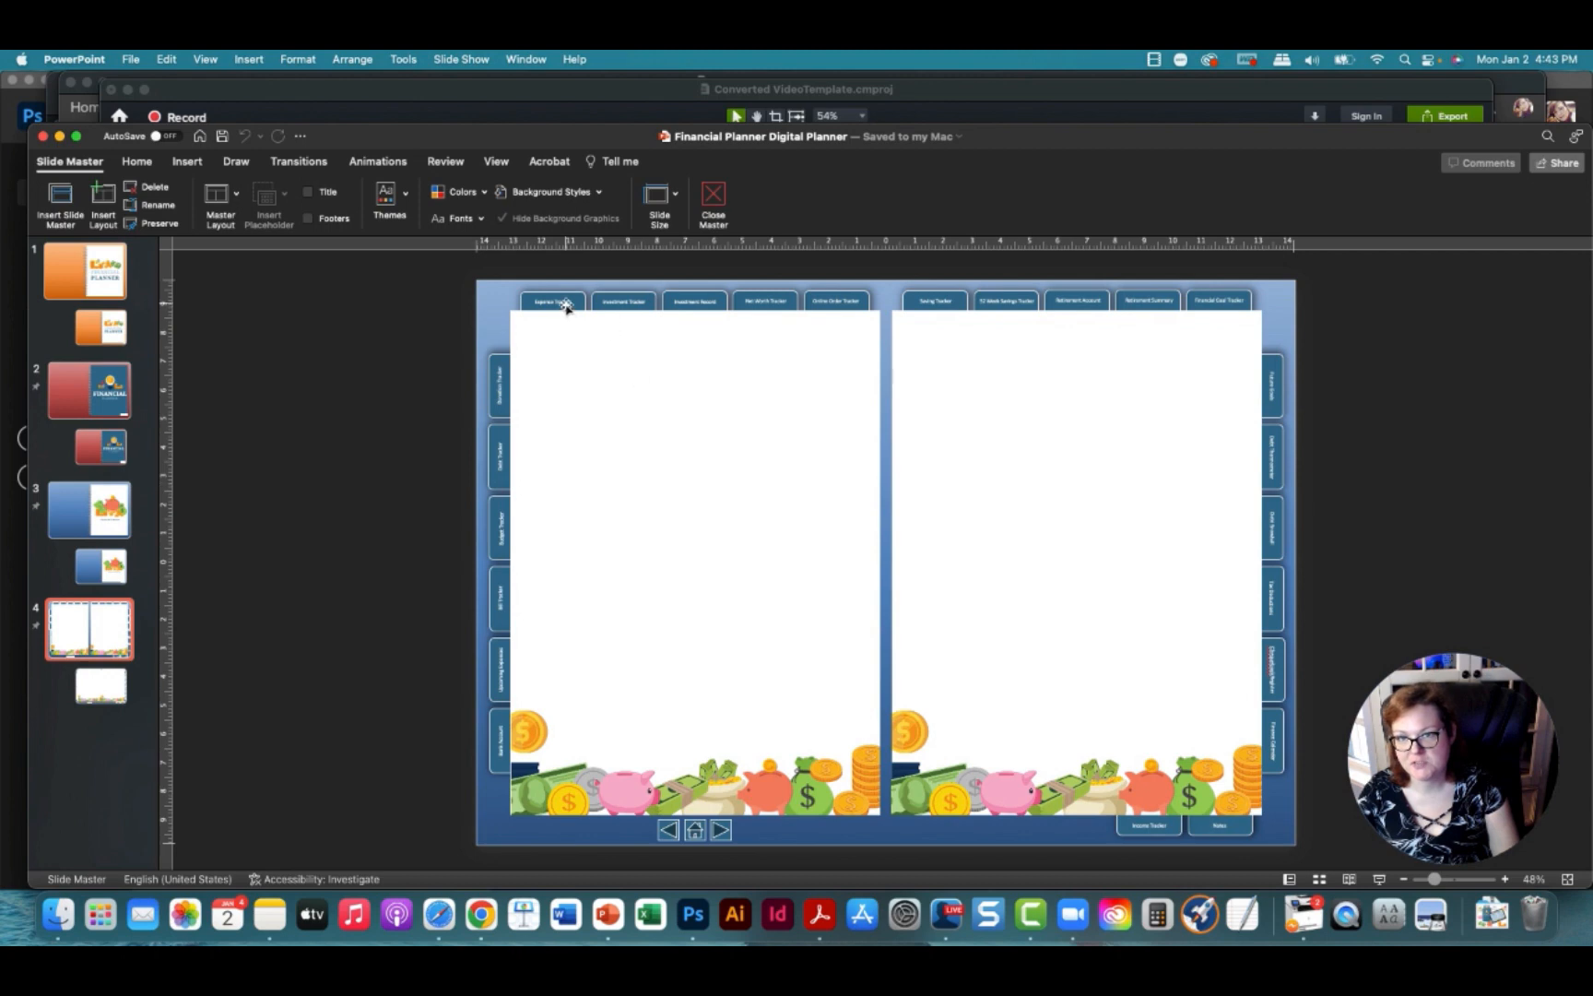
Link the first top tab on the master spread to Slide 12 in this document
{"action": "left_click", "coordinate": [564, 301]}
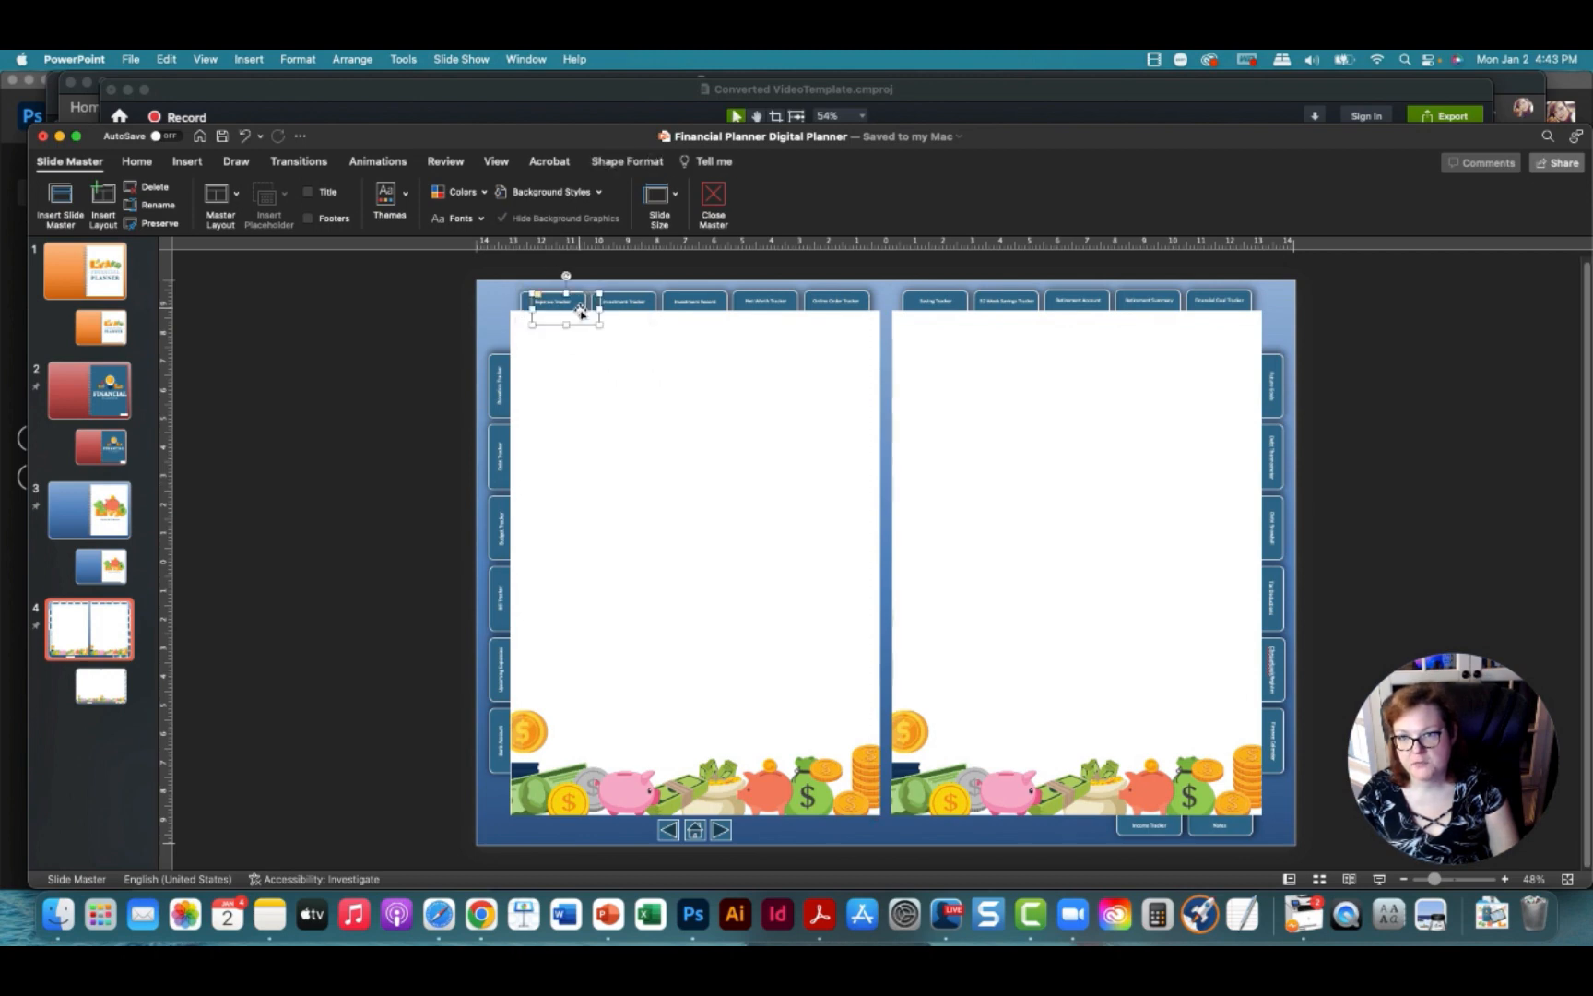
{"action": "left_click", "coordinate": [187, 161]}
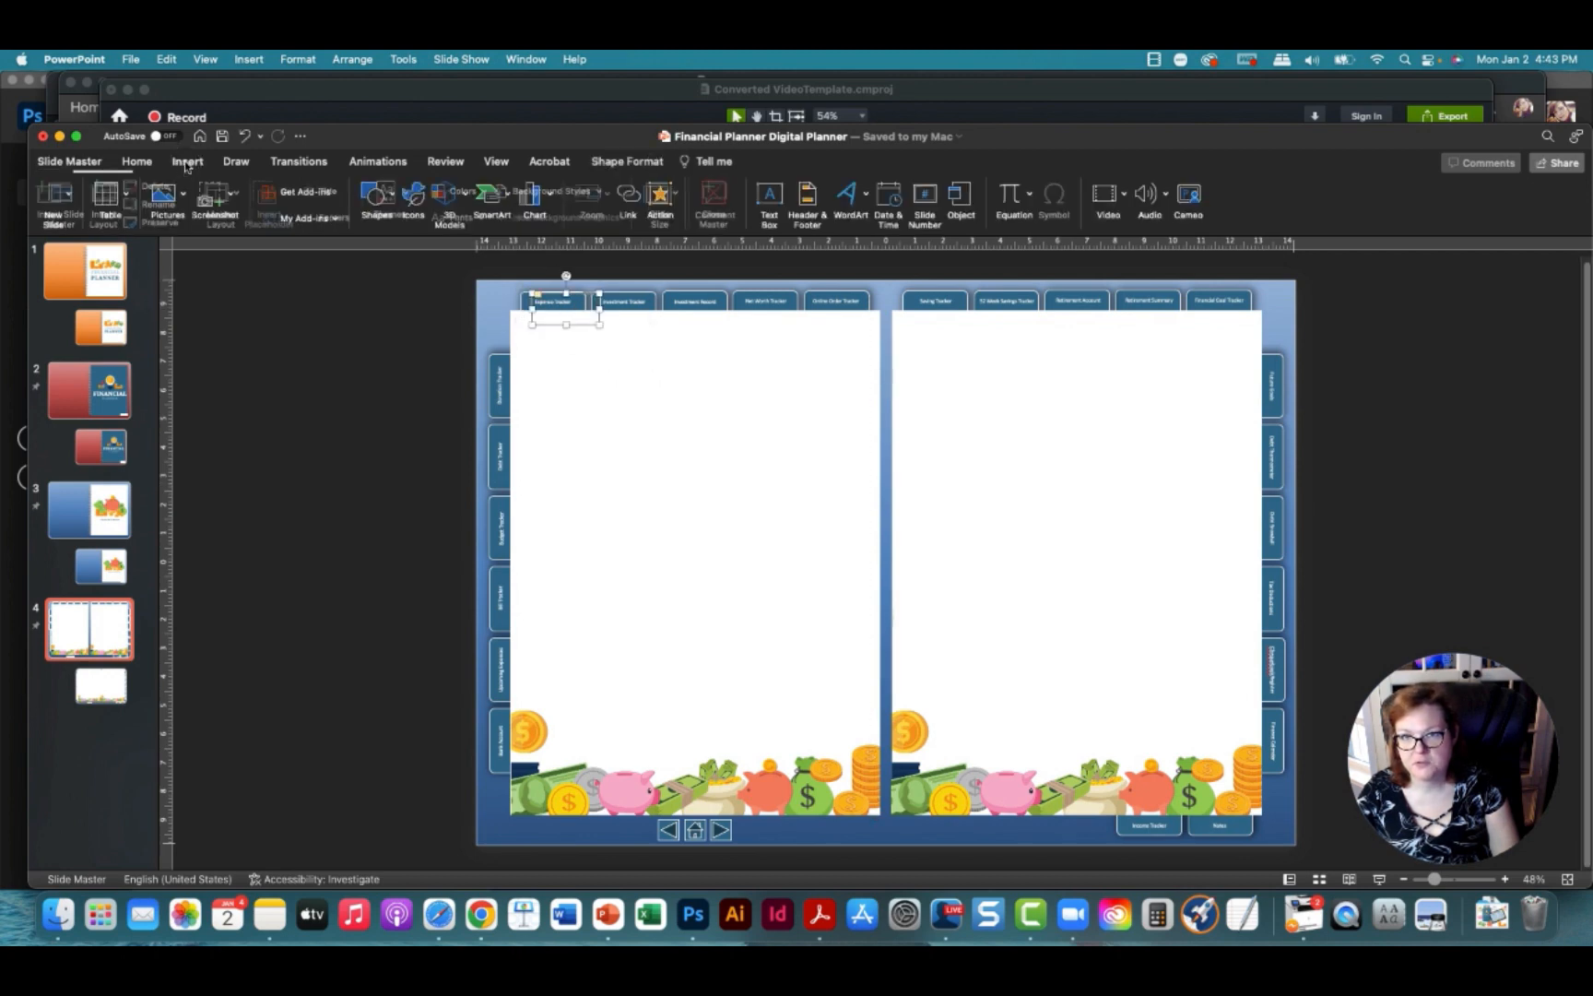
{"action": "left_click", "coordinate": [187, 160]}
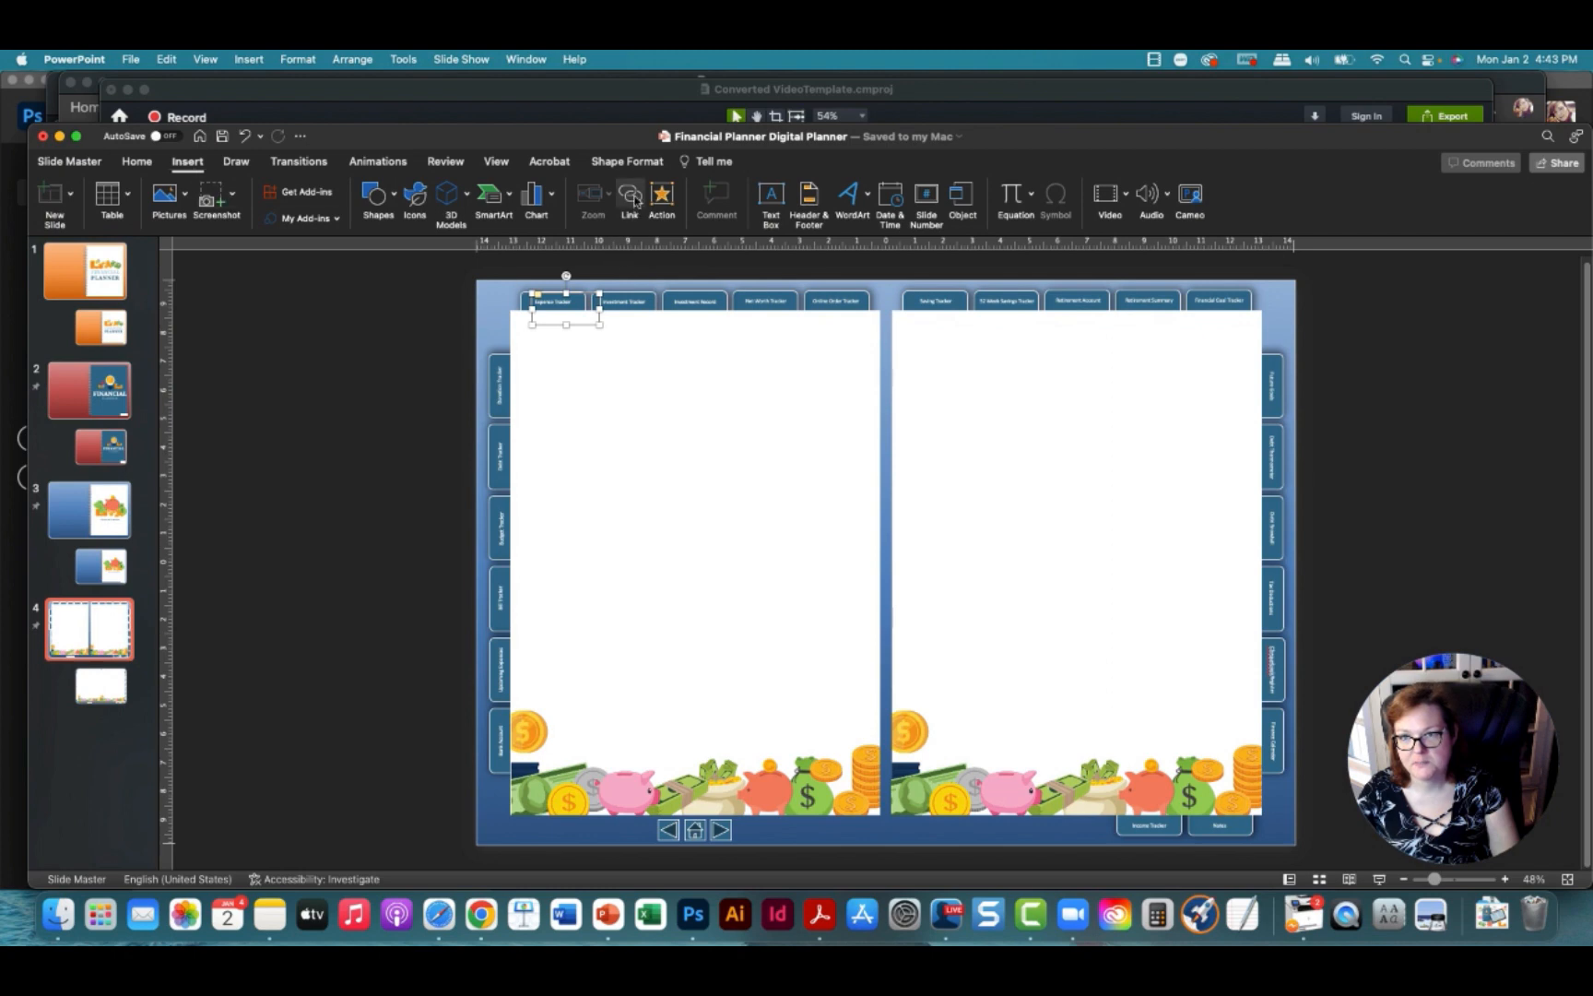
{"action": "left_click", "coordinate": [630, 198]}
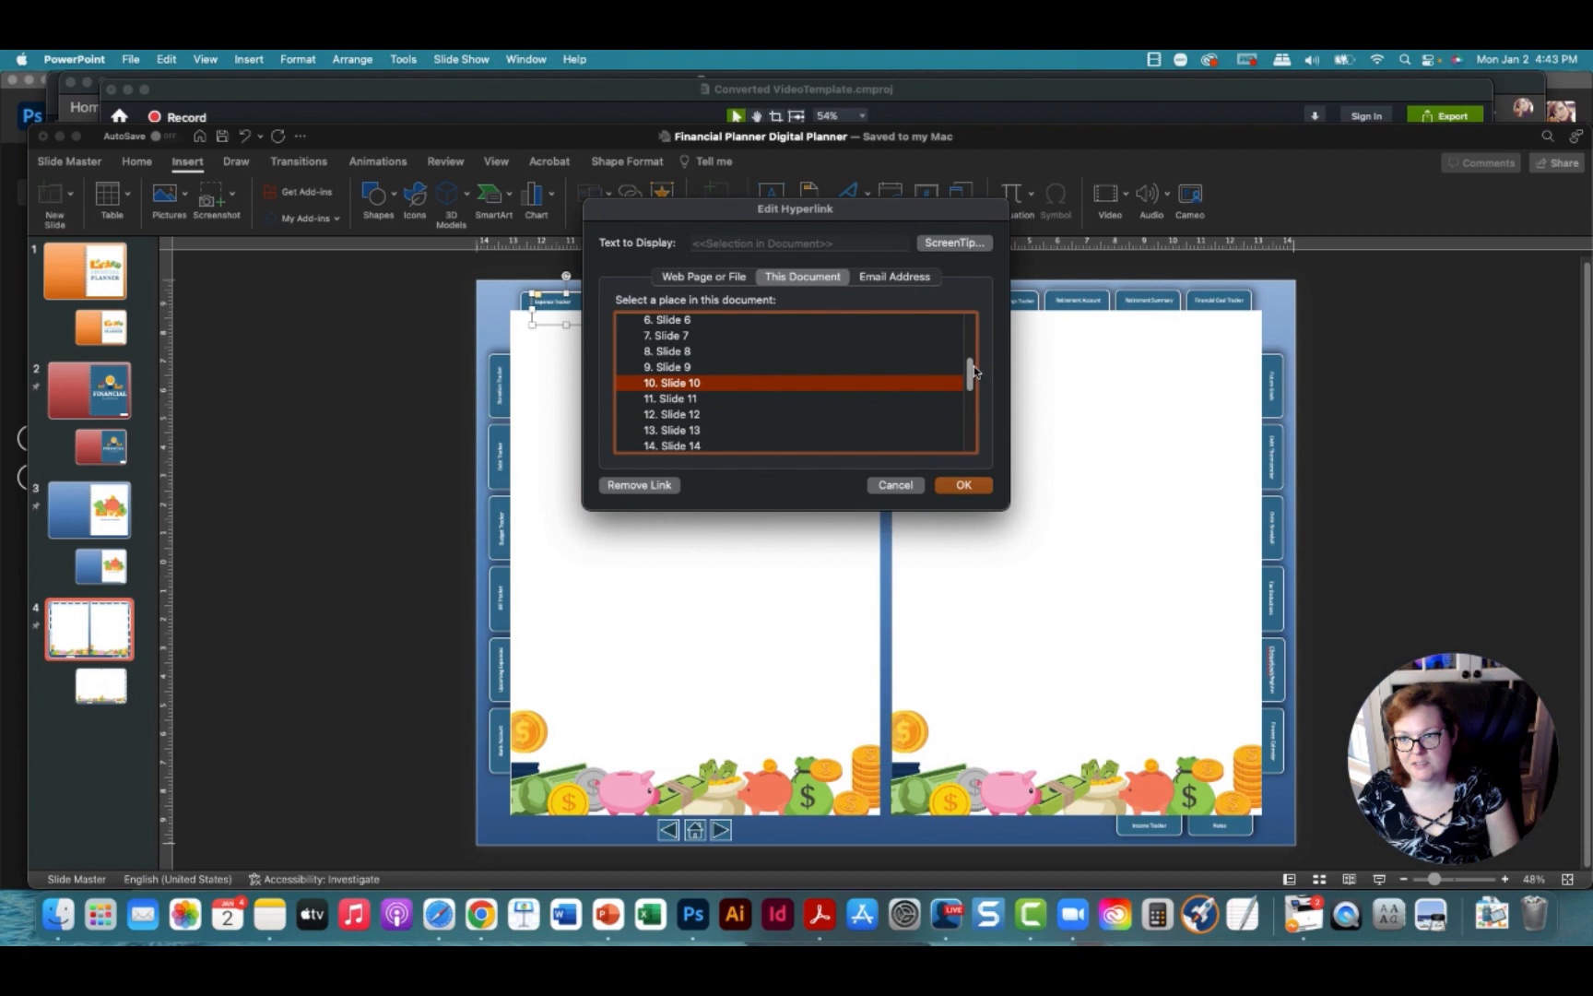
{"action": "left_click", "coordinate": [676, 415]}
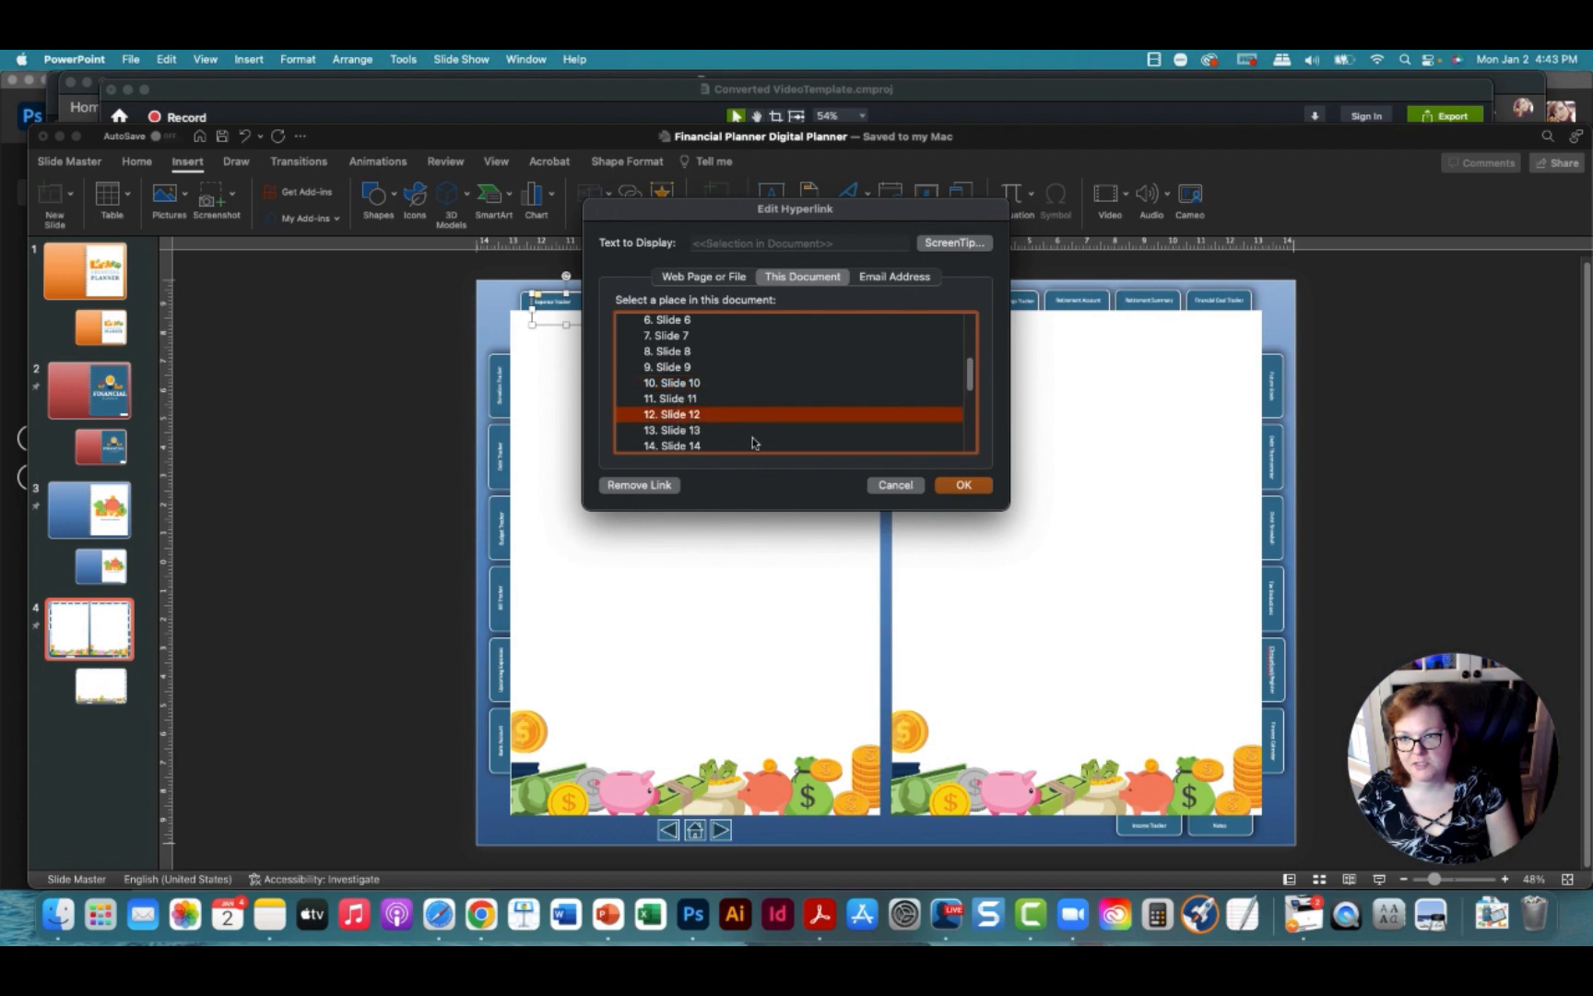
{"action": "left_click", "coordinate": [961, 485]}
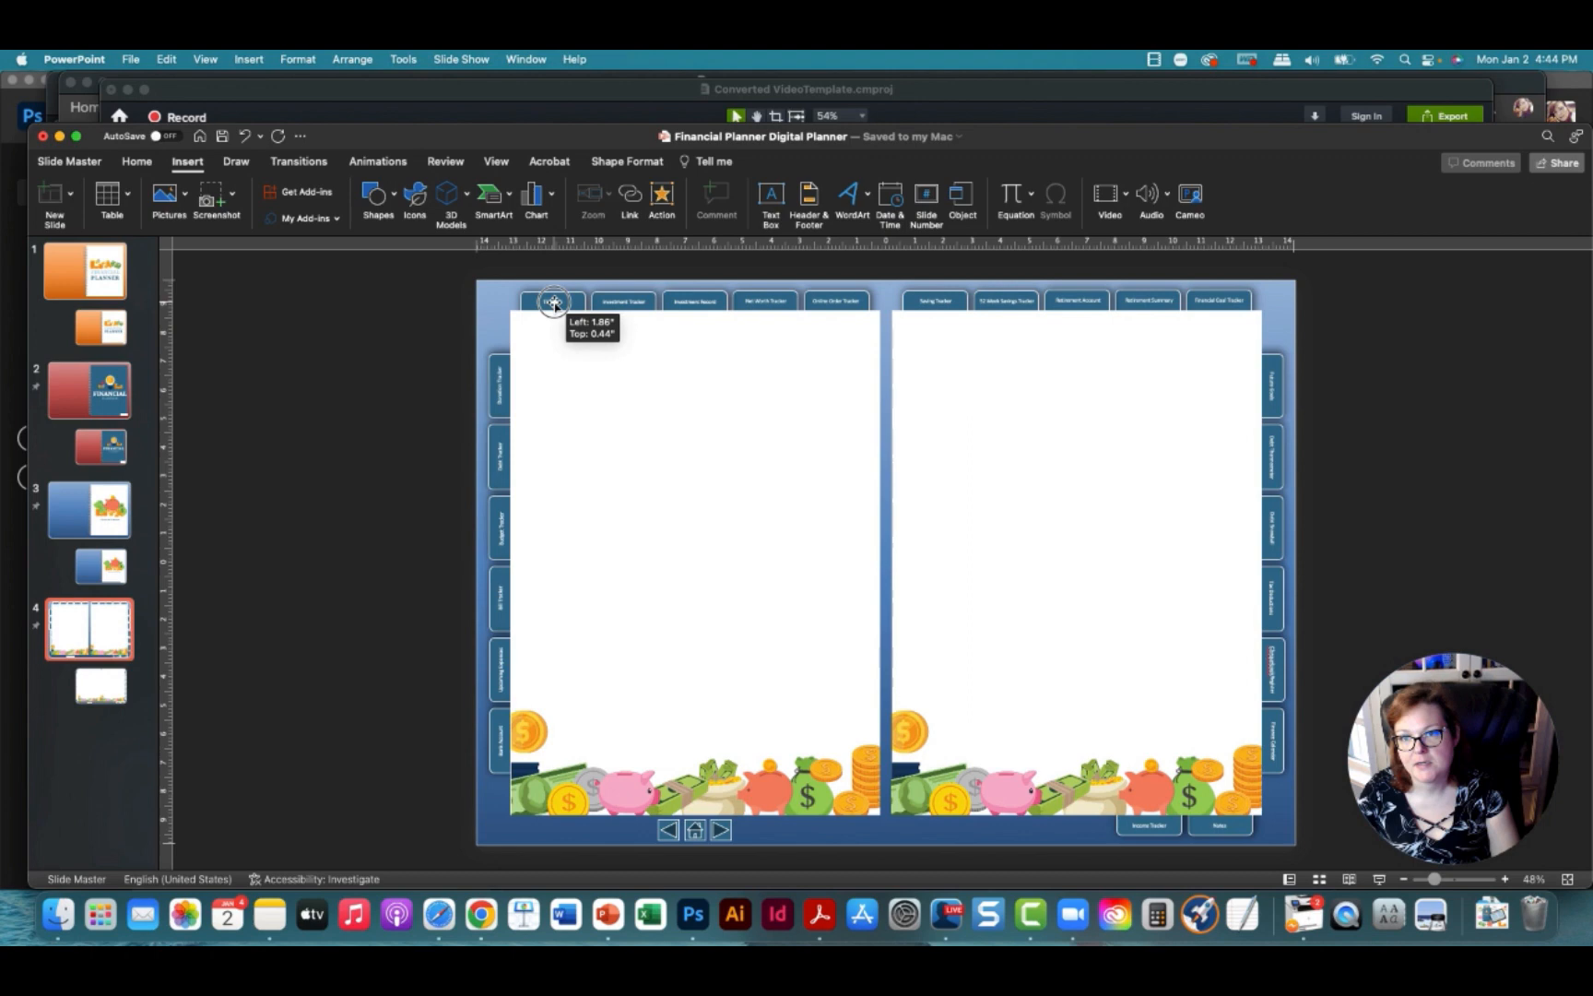
Edit the first tab's label text to its new name
{"action": "left_click", "coordinate": [552, 301]}
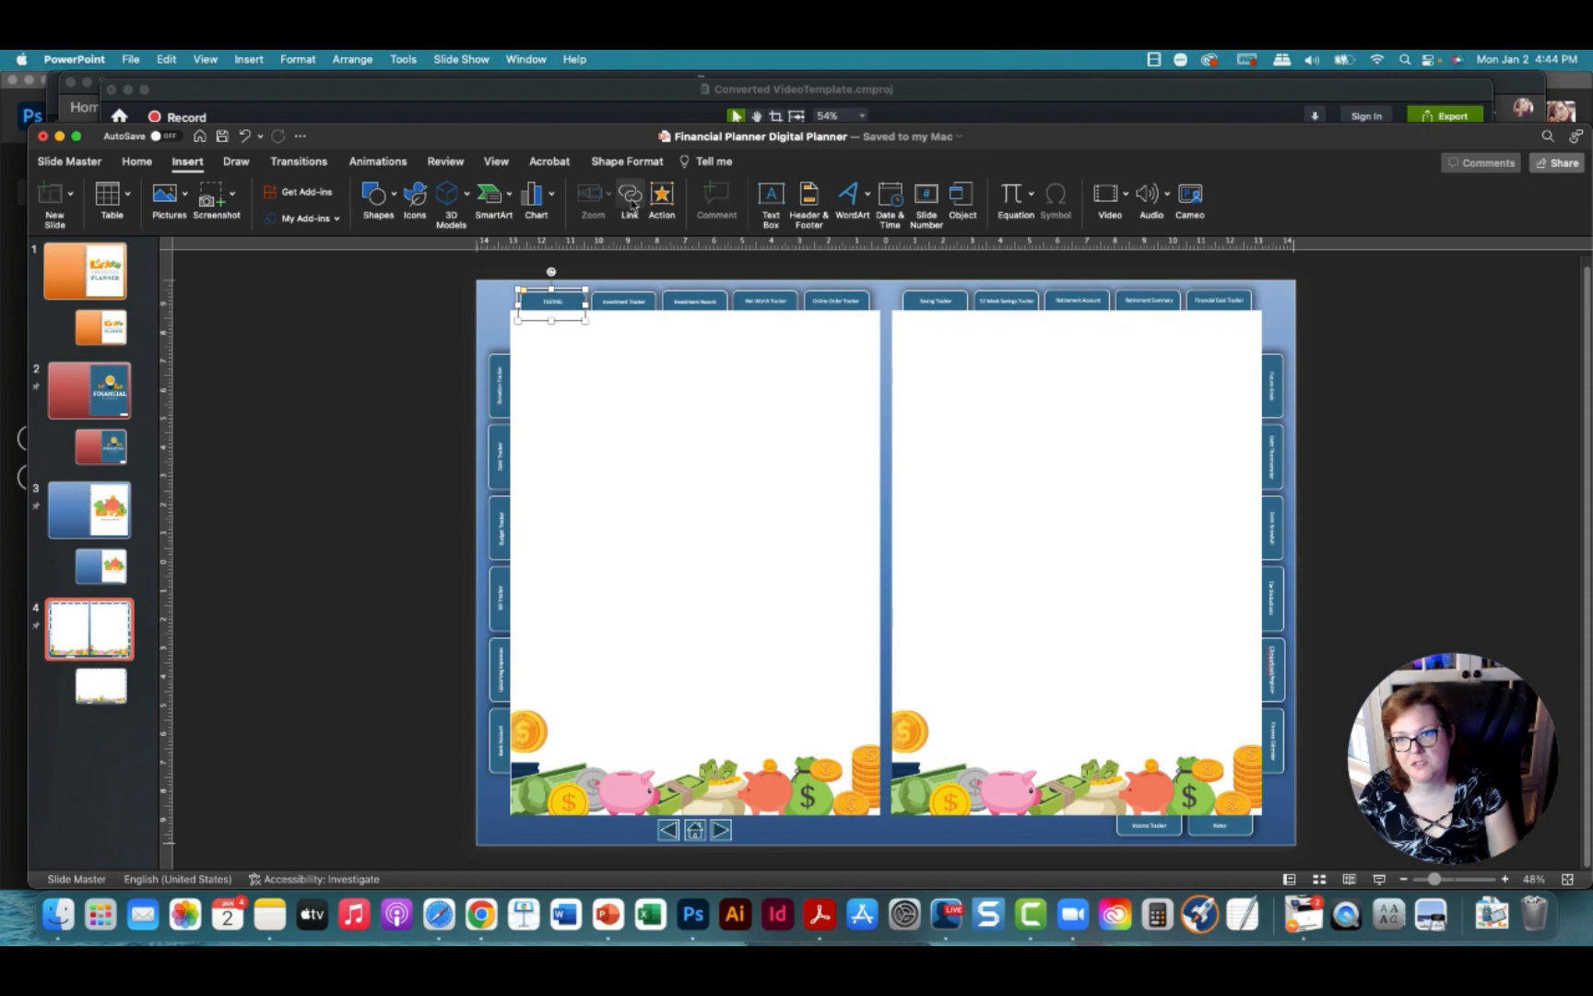
{"action": "left_click", "coordinate": [630, 193]}
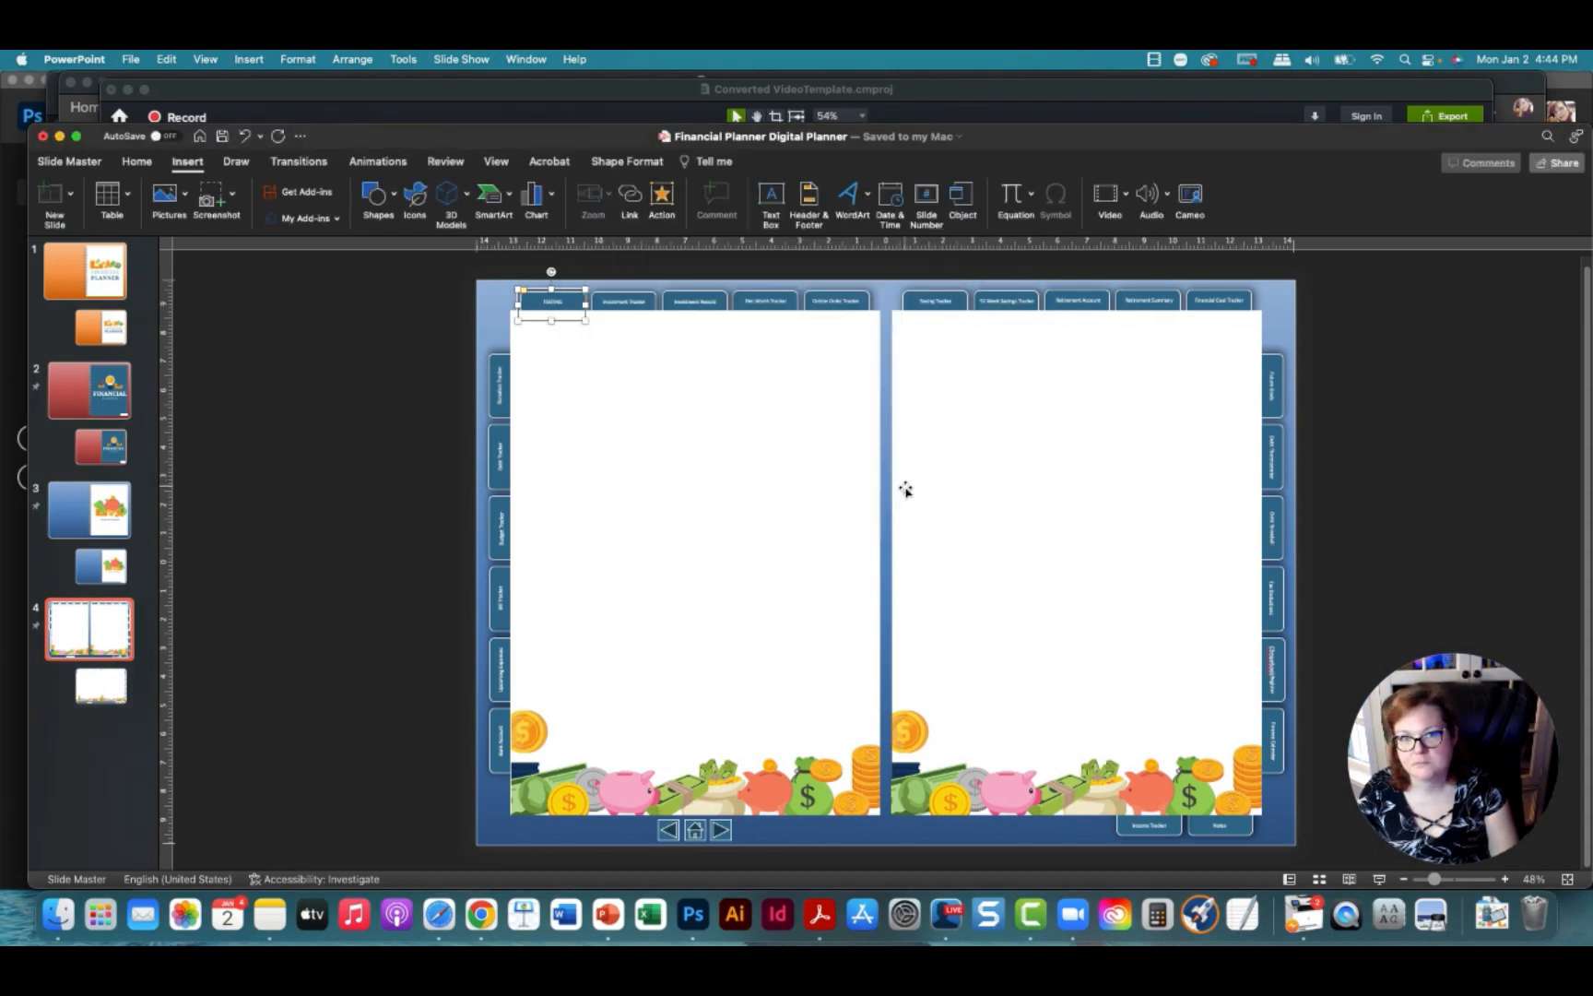
{"action": "left_click", "coordinate": [276, 426]}
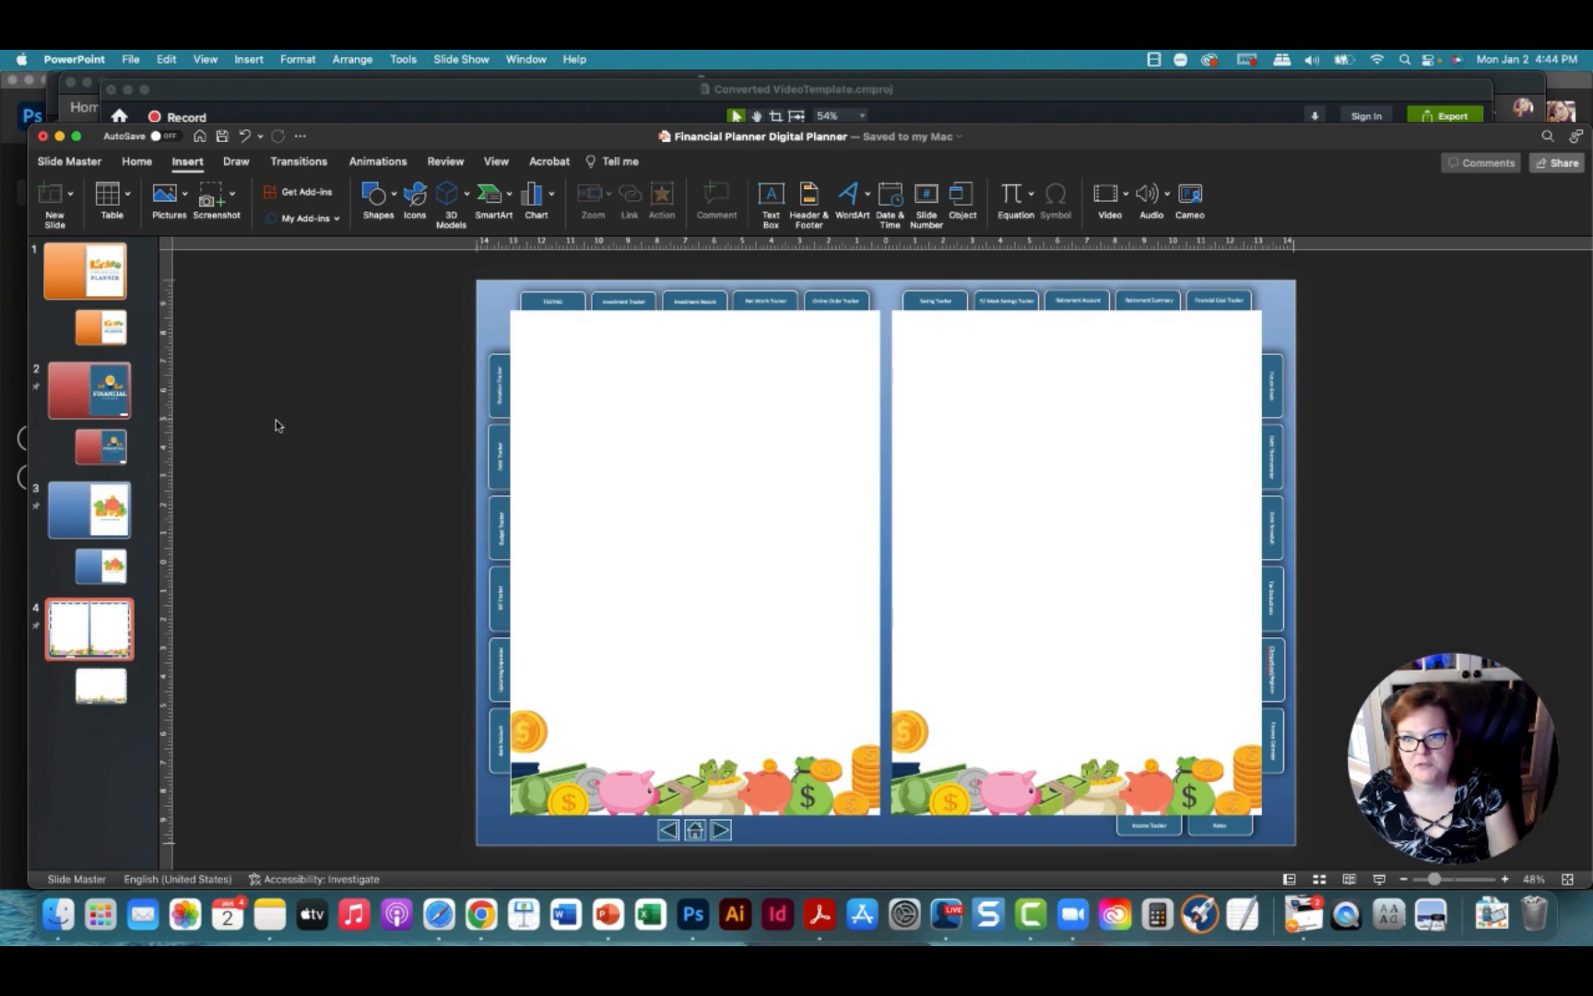
Close master editing, show the Bank Account spread on slide 4 and select its grouped form fields
{"action": "left_click", "coordinate": [69, 160]}
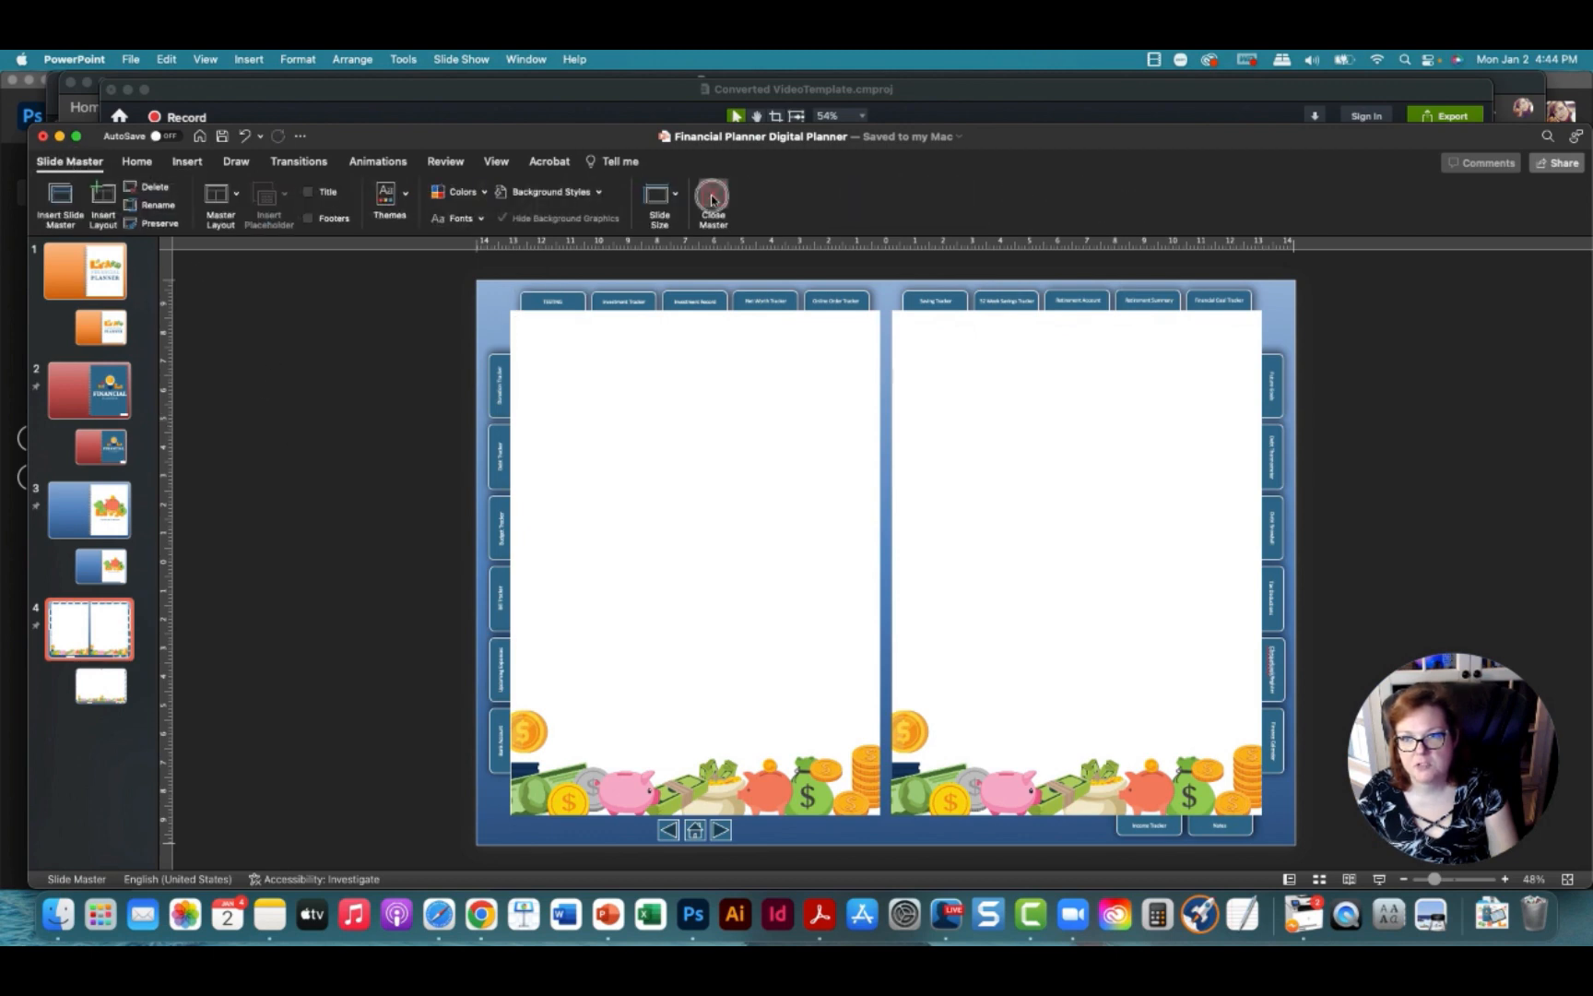
{"action": "left_click", "coordinate": [712, 197]}
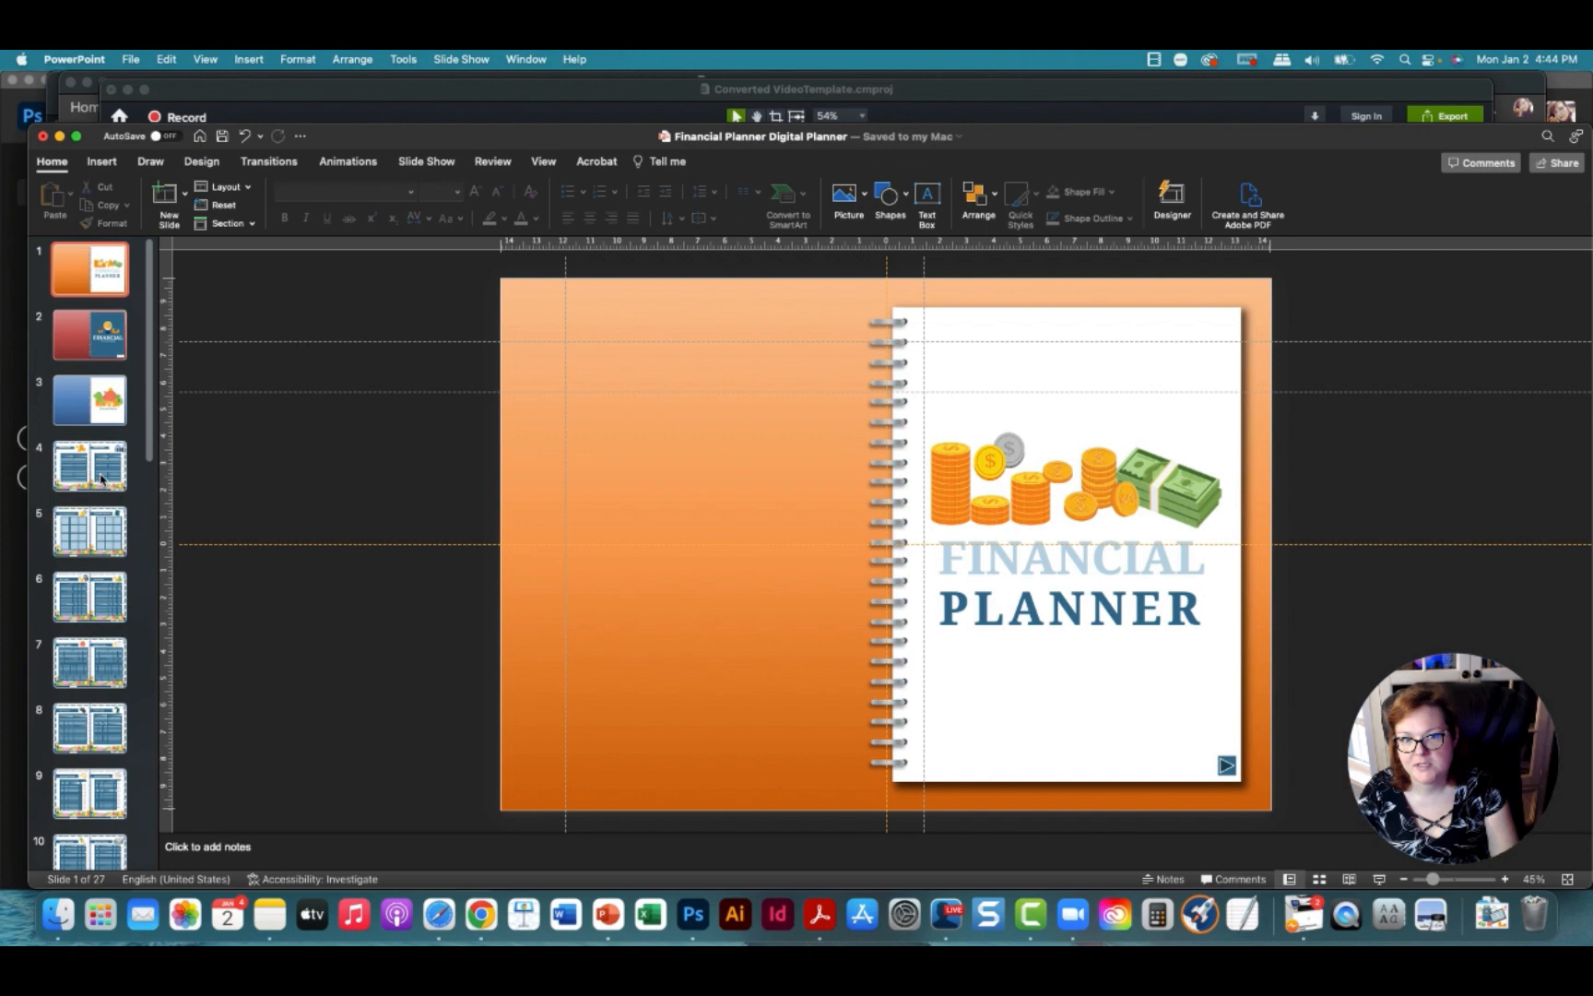
{"action": "left_click", "coordinate": [89, 464]}
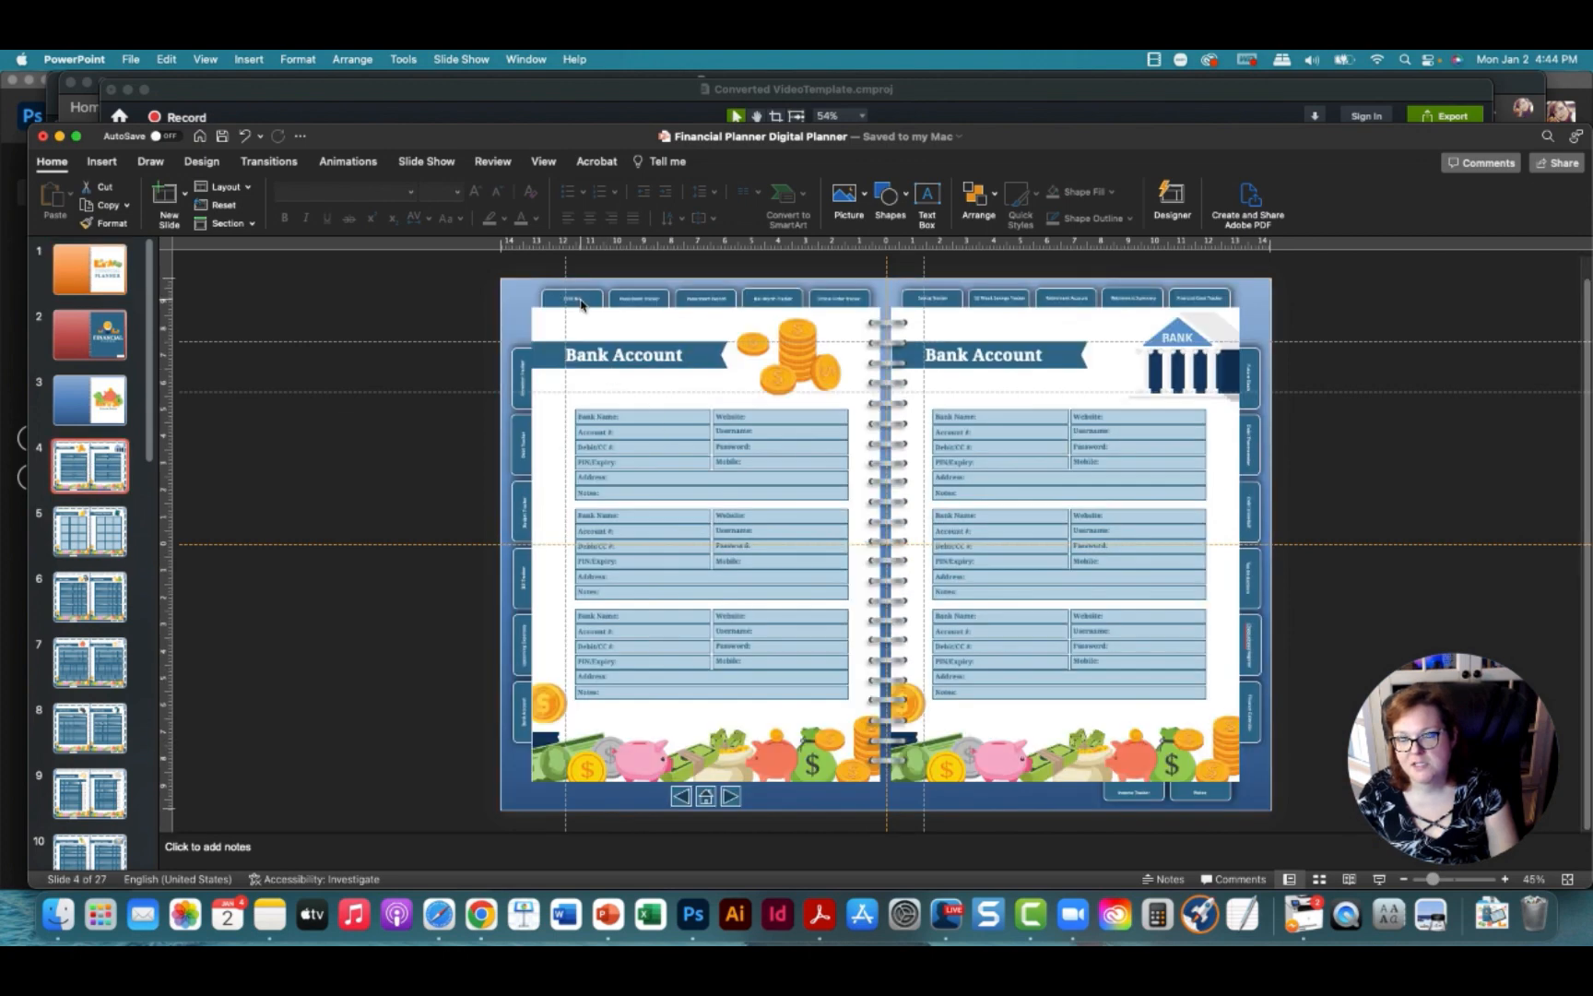
{"action": "mouse_move", "coordinate": [929, 401]}
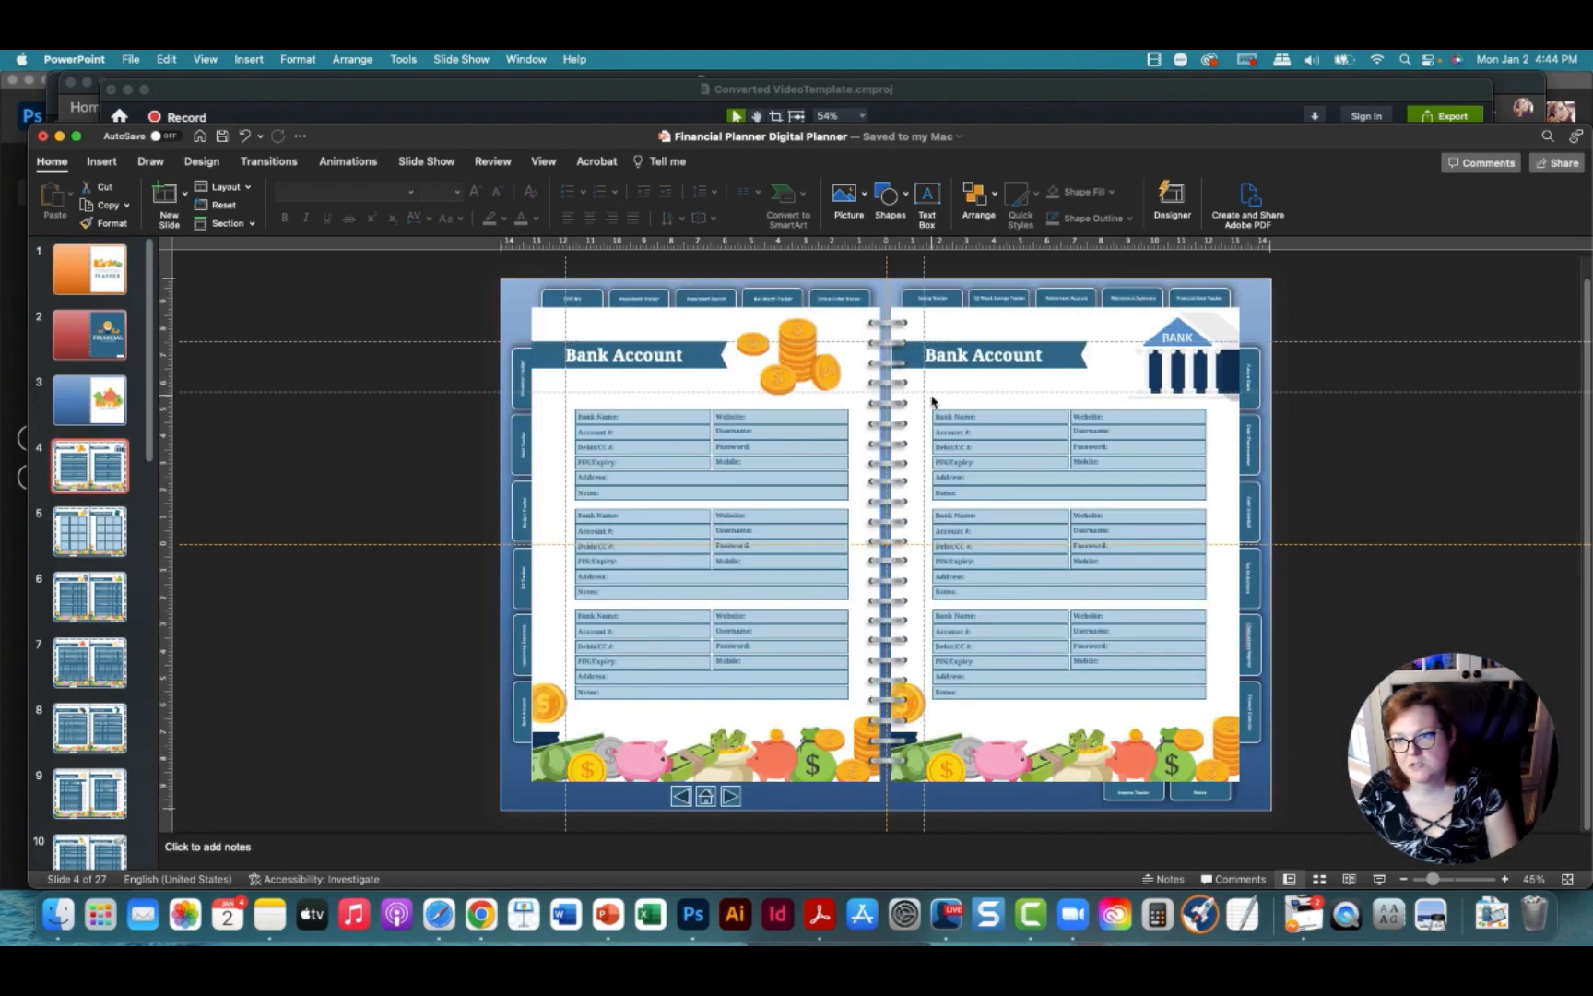
{"action": "left_click", "coordinate": [624, 355]}
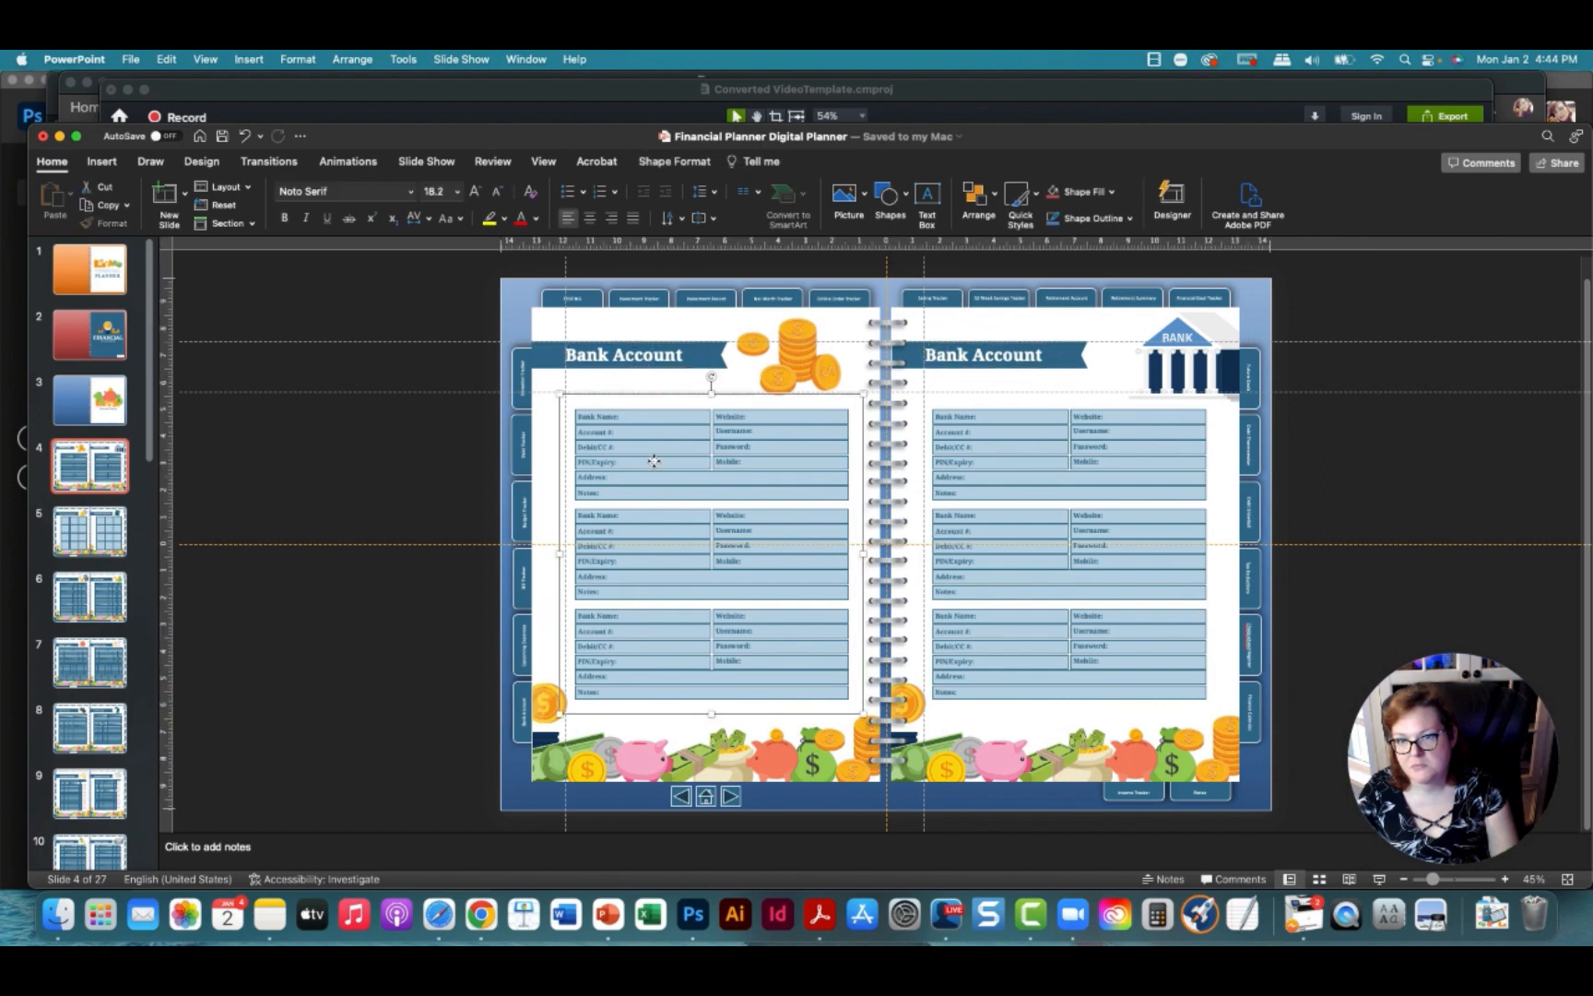
Ungroup the Bank Account form fields into separate pieces
{"action": "right_click", "coordinate": [675, 475]}
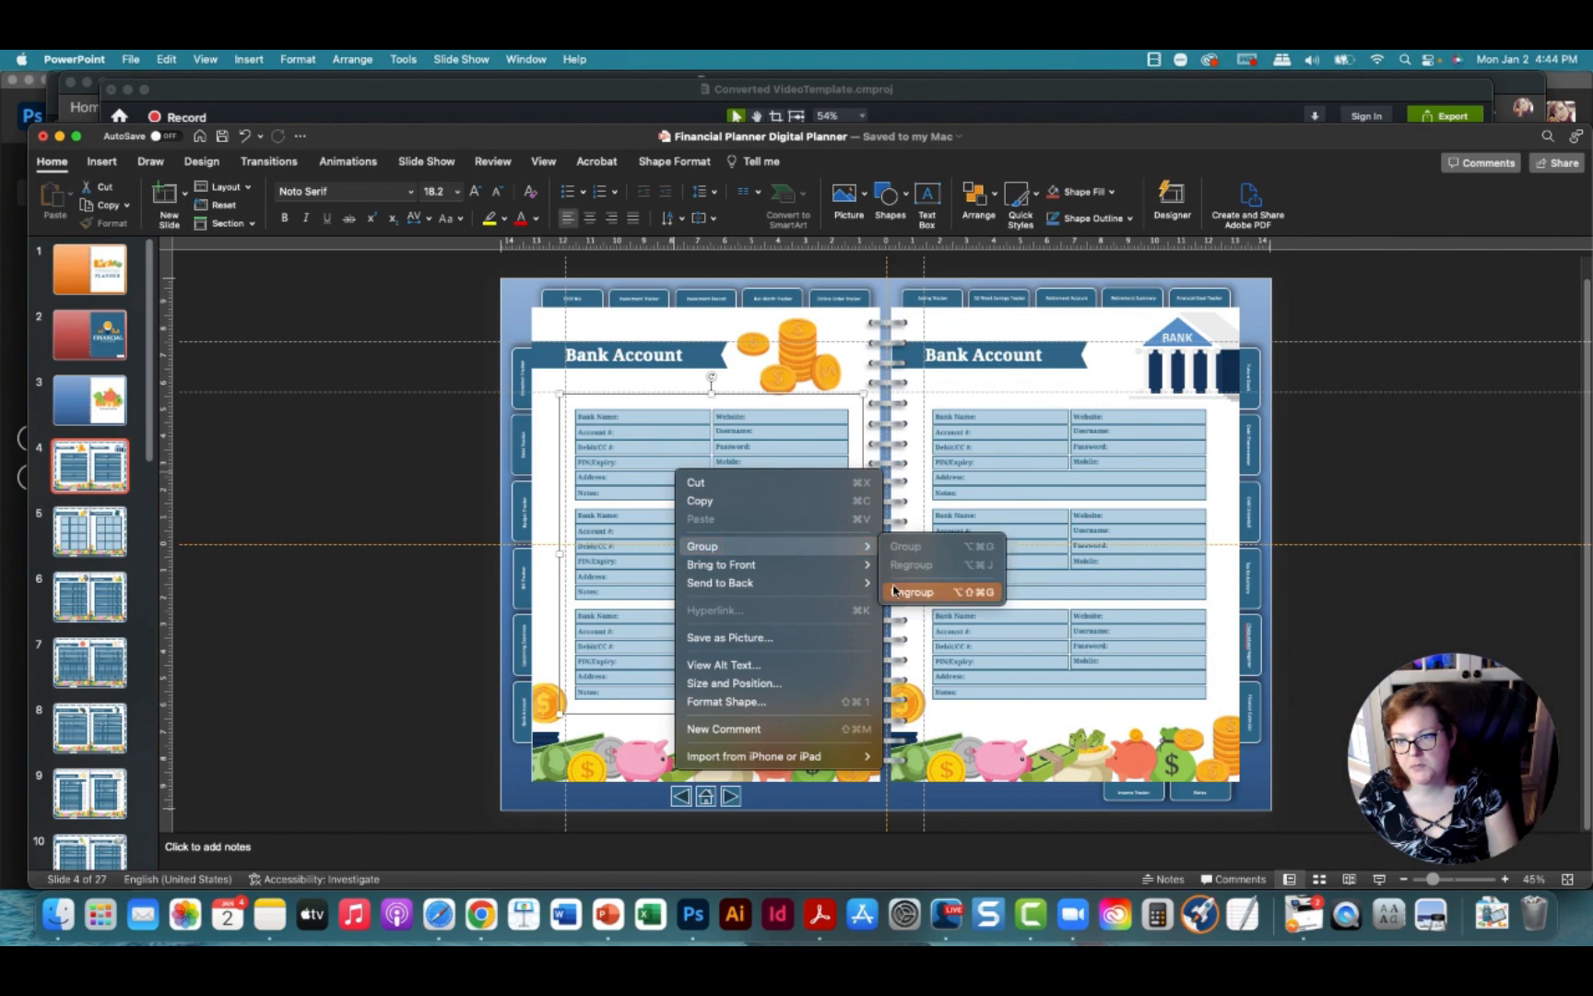
{"action": "left_click", "coordinate": [912, 591]}
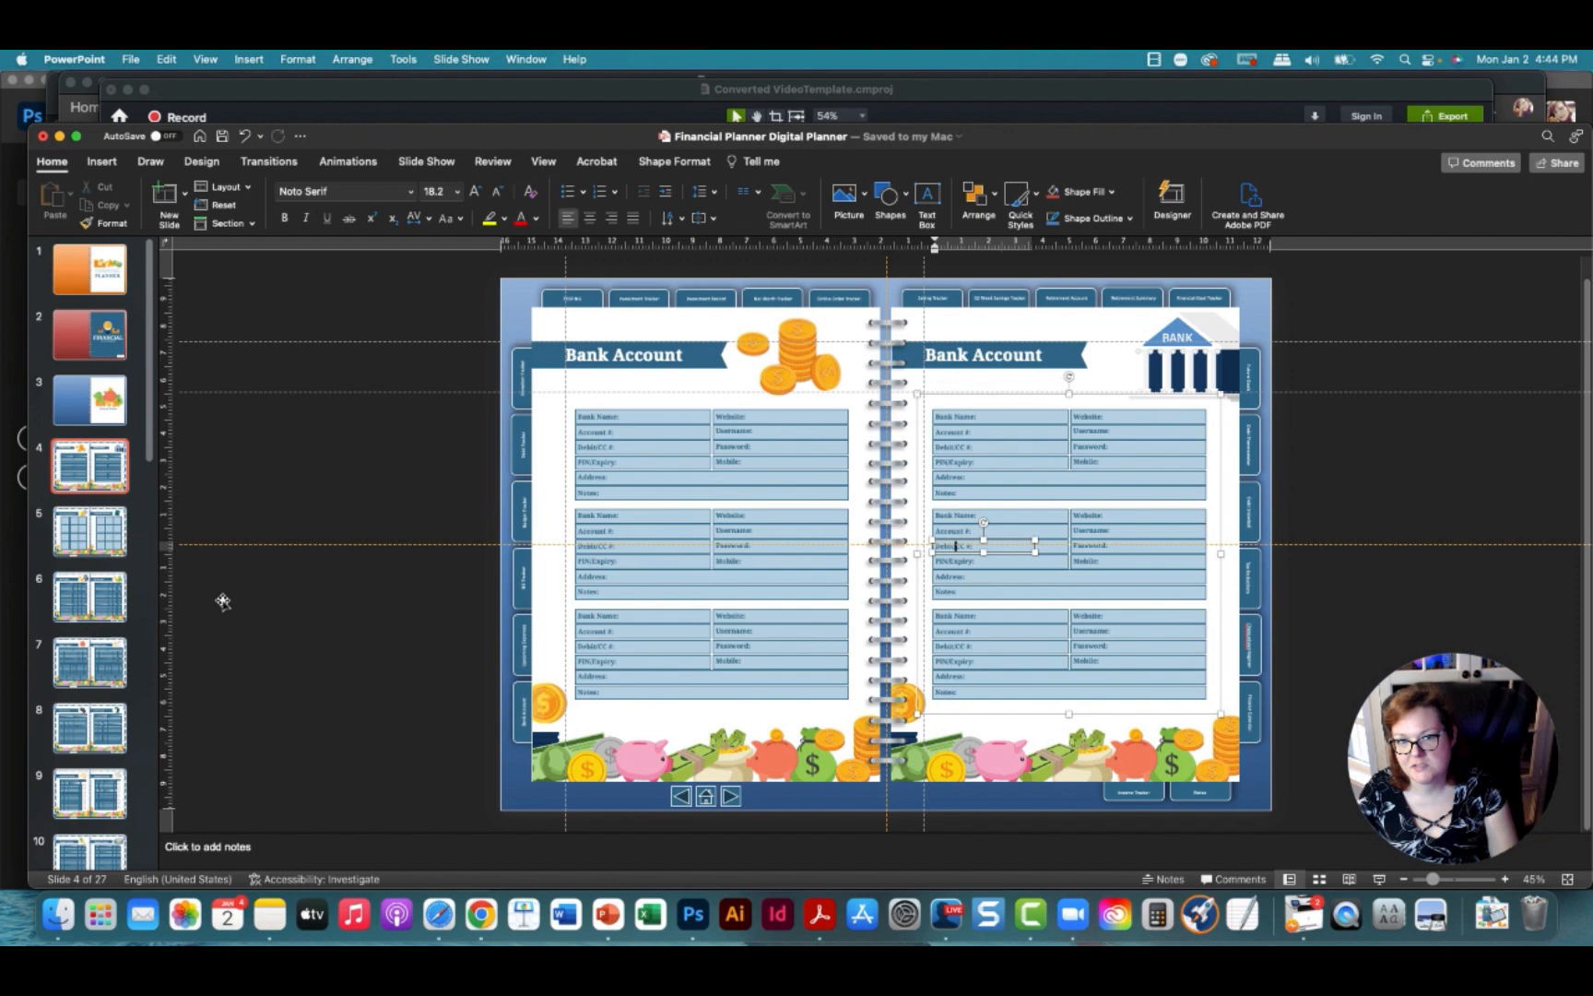
Browse the Upcoming Expenses and Budget Tracker spreads, then show the Finance Calendar spread on slide 25
{"action": "left_click", "coordinate": [88, 531]}
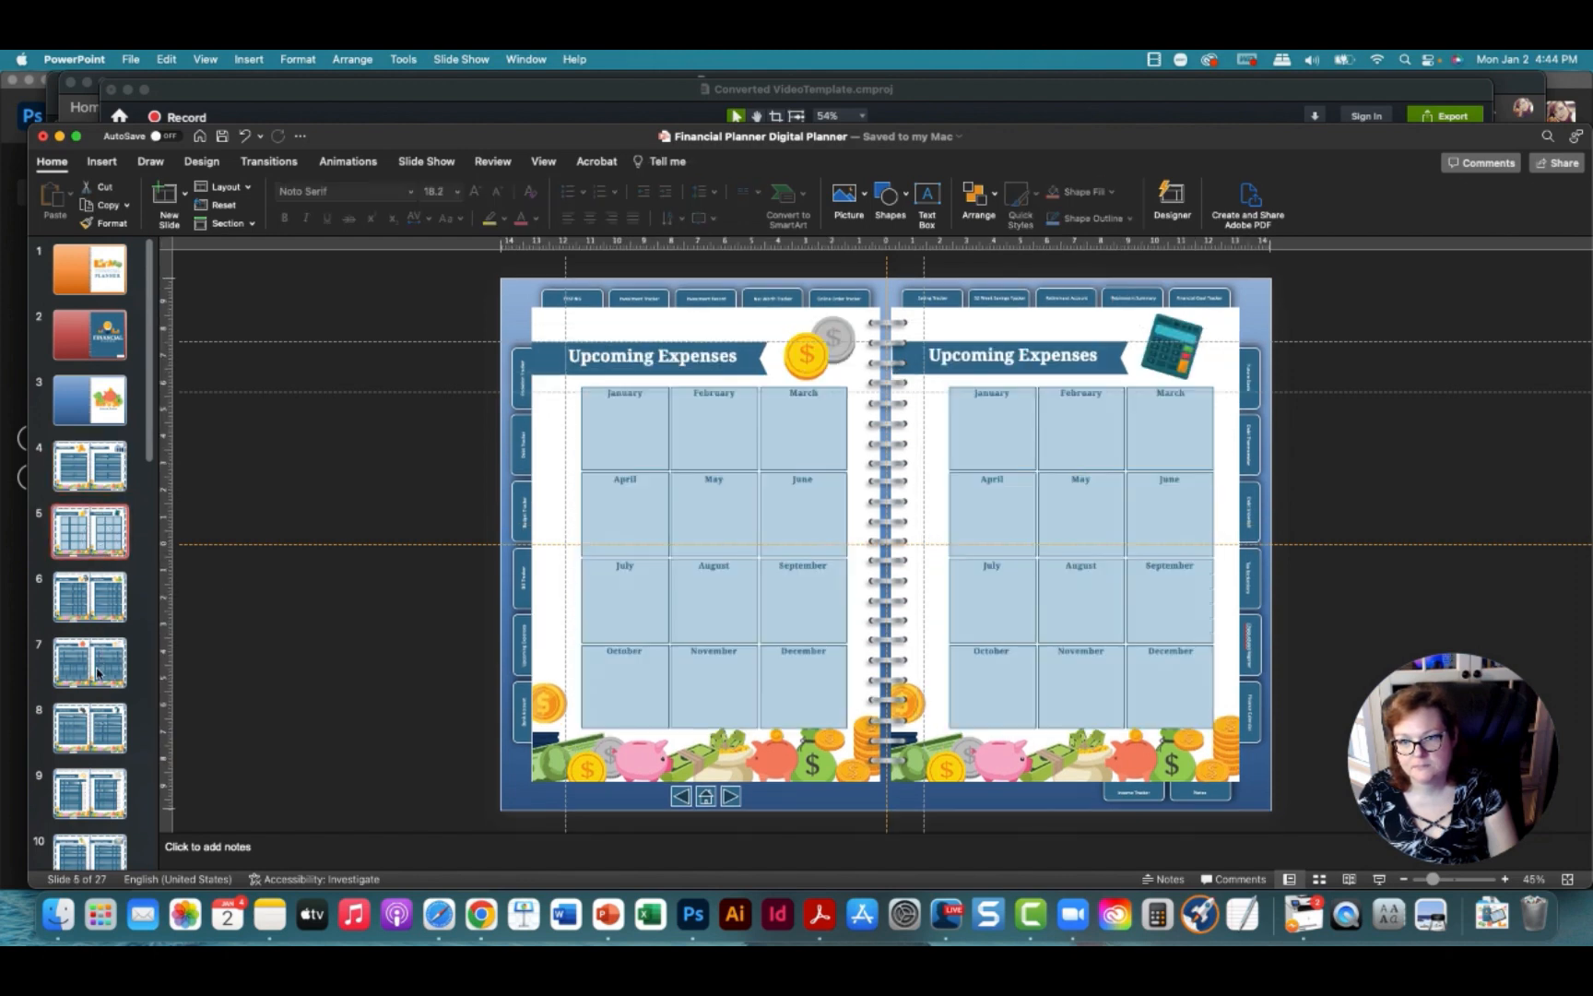
{"action": "left_click", "coordinate": [88, 661]}
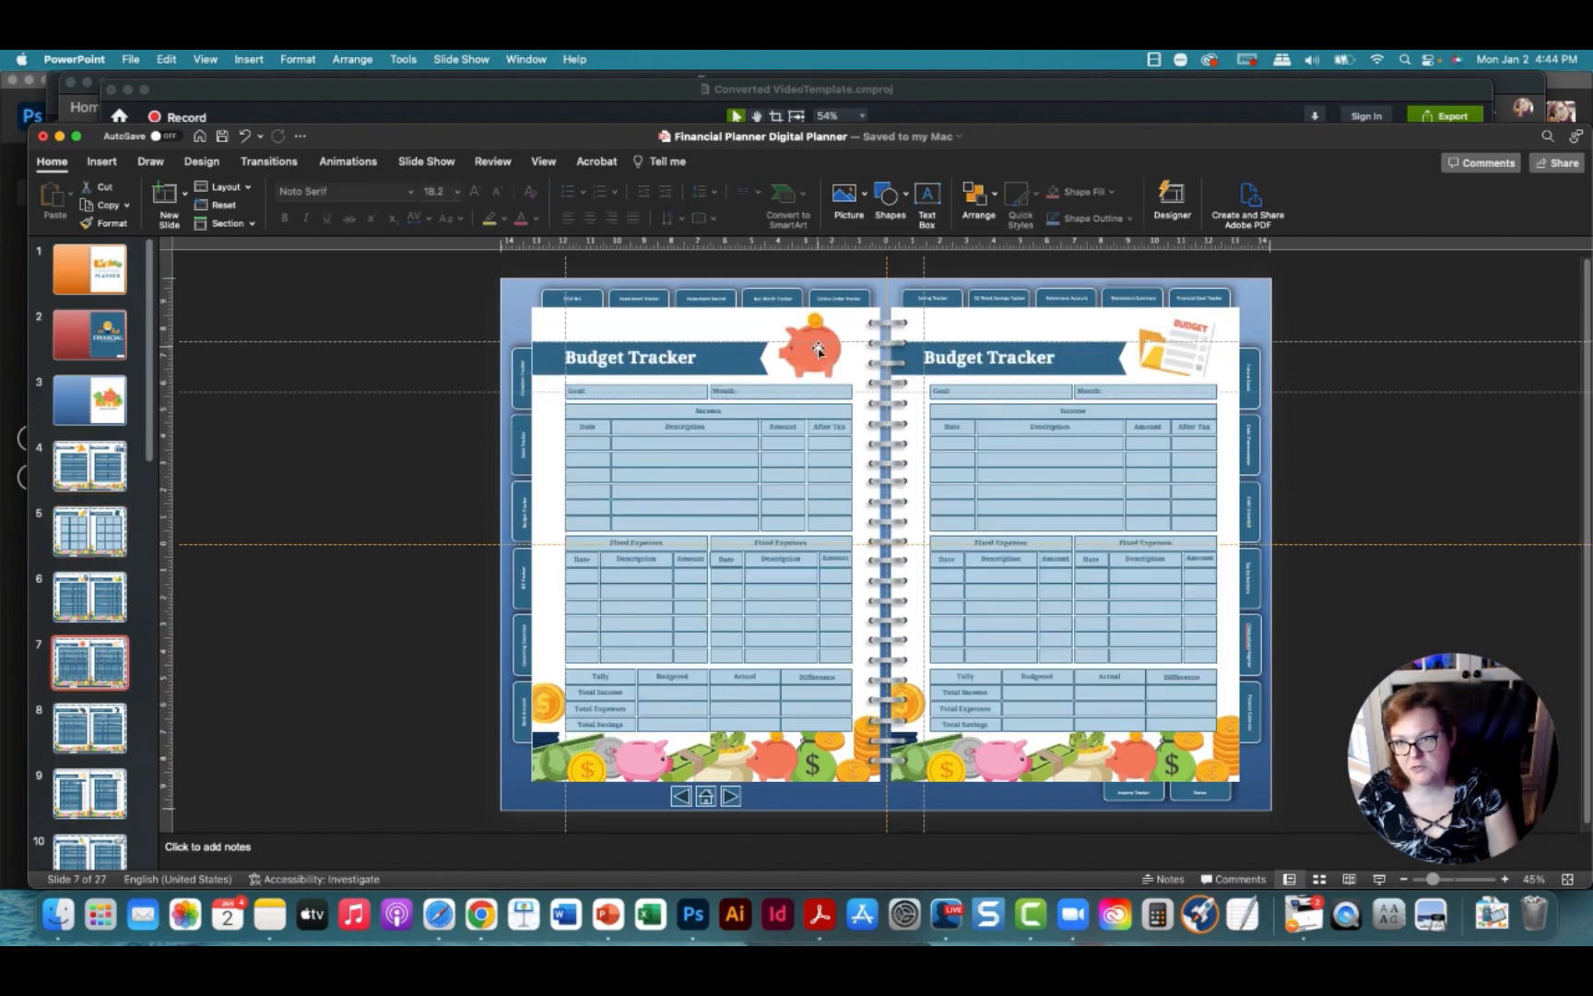
{"action": "left_click", "coordinate": [815, 349]}
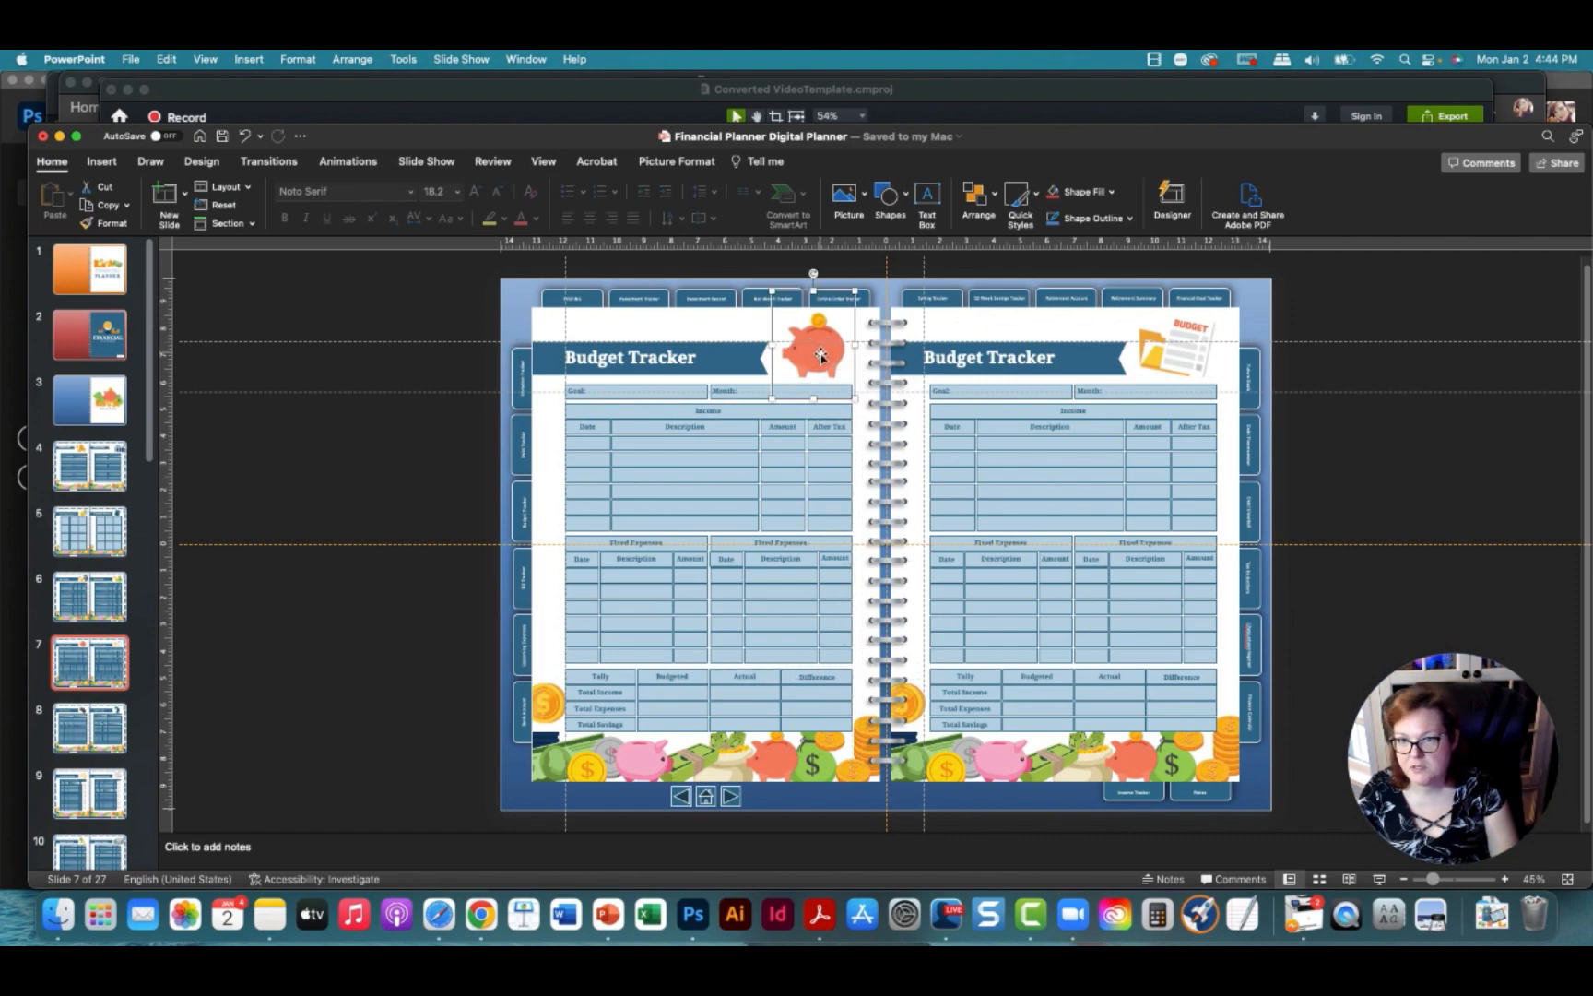
{"action": "scroll", "scroll_direction": "down", "scroll_amount": 3}
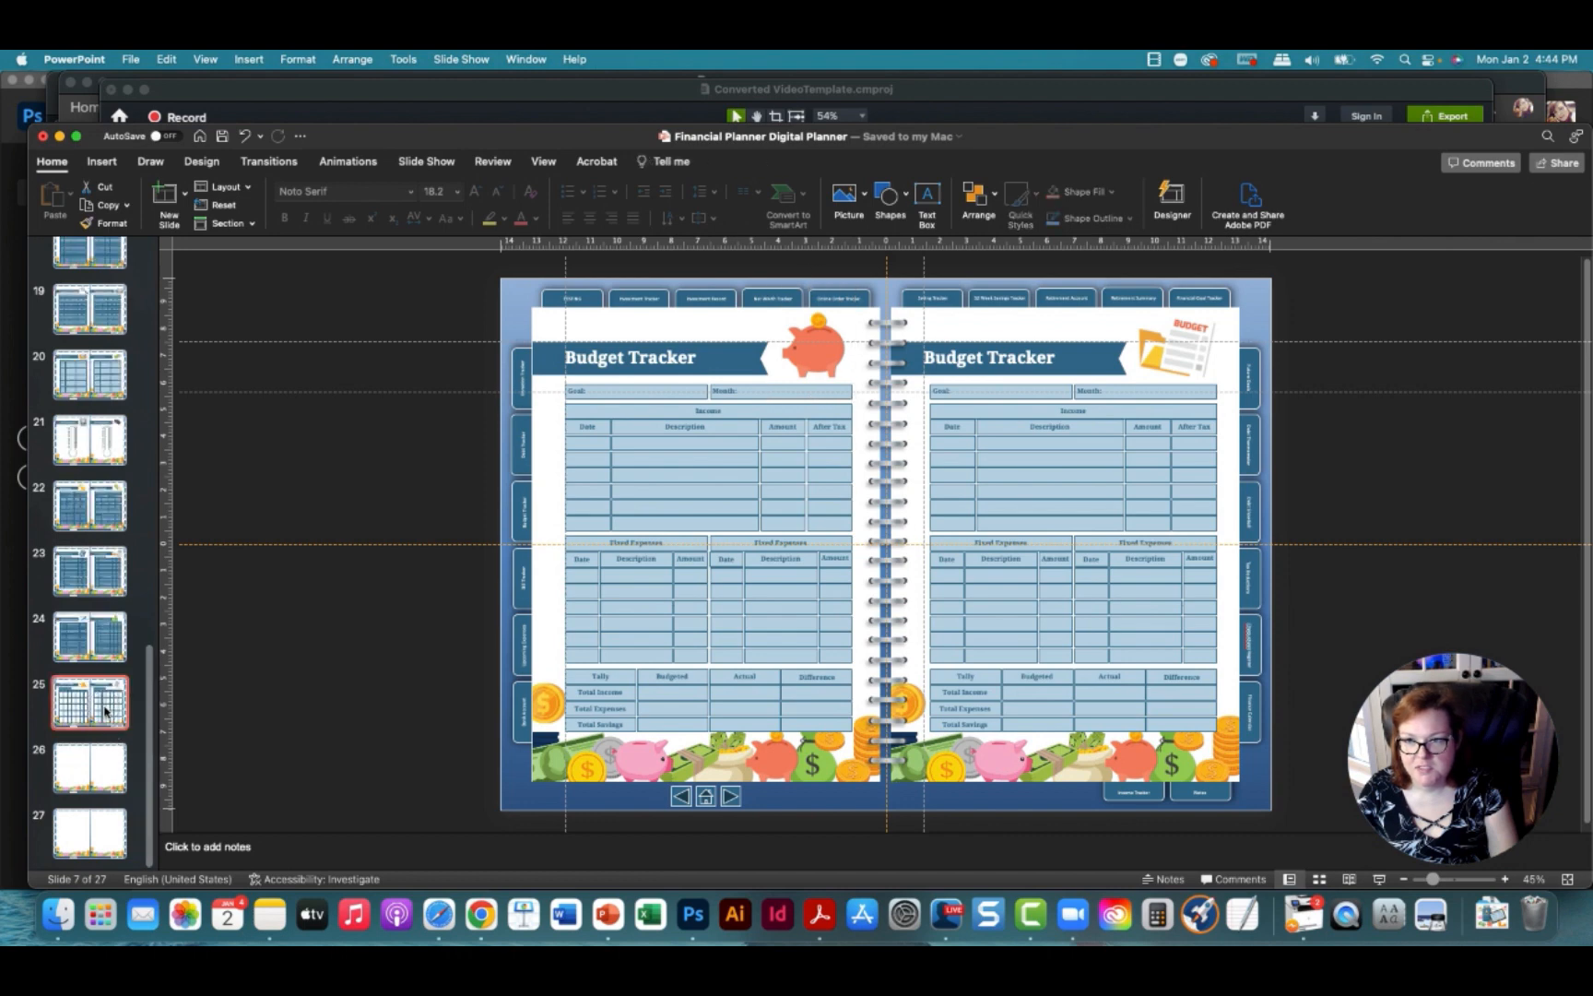
{"action": "left_click", "coordinate": [89, 701]}
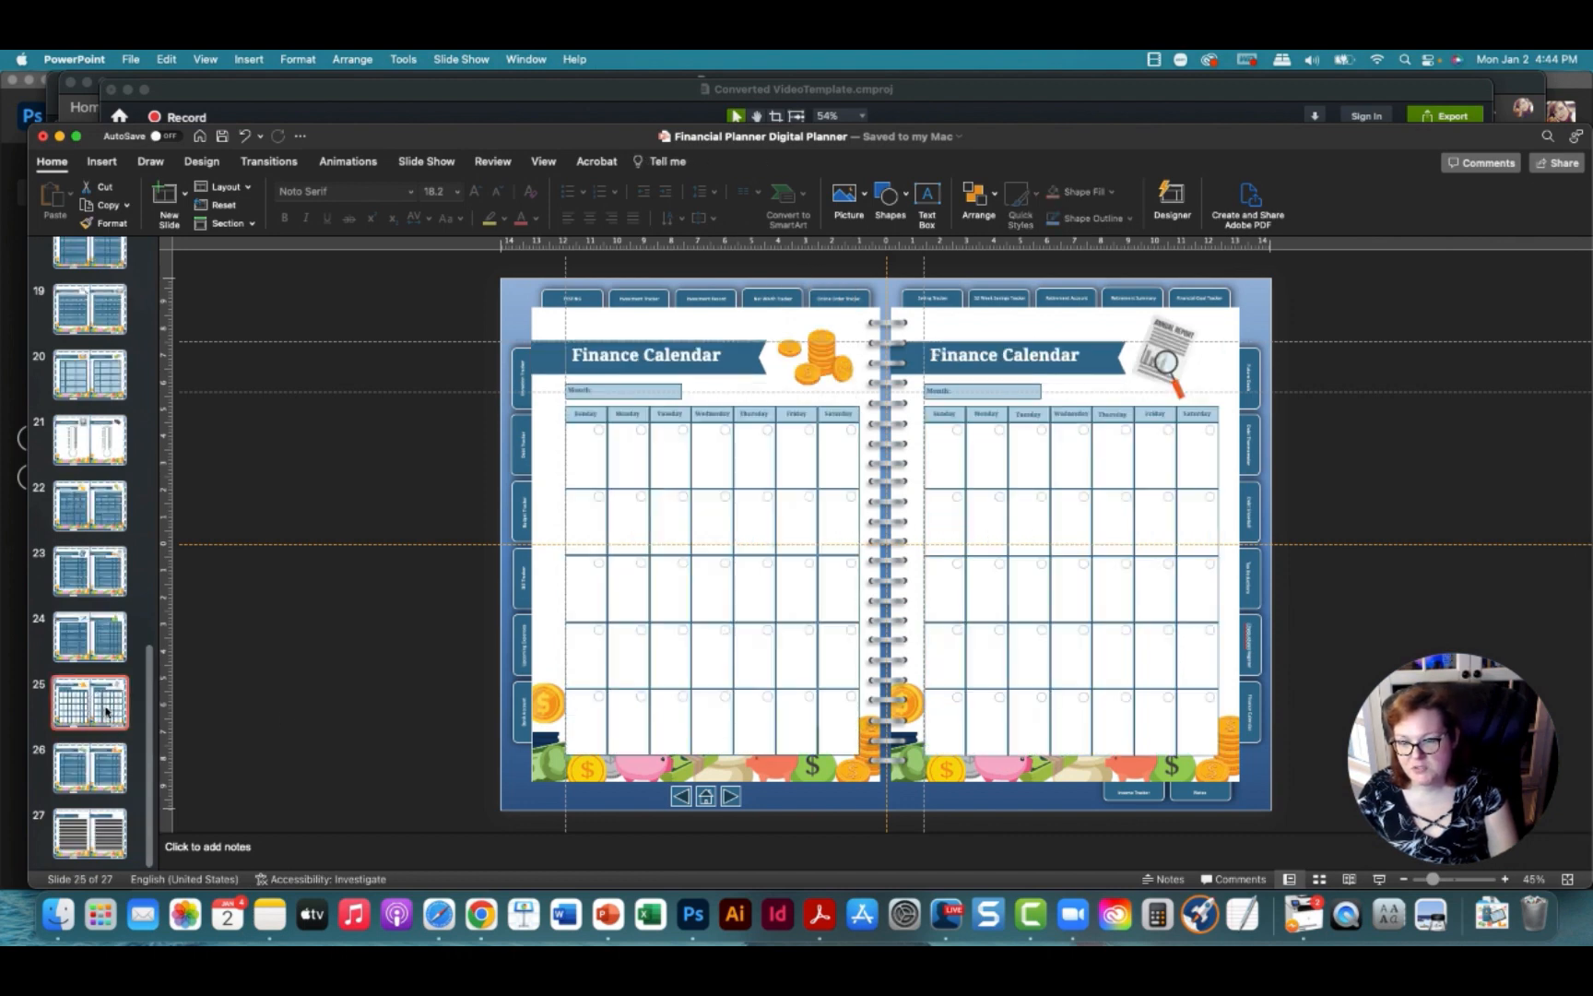